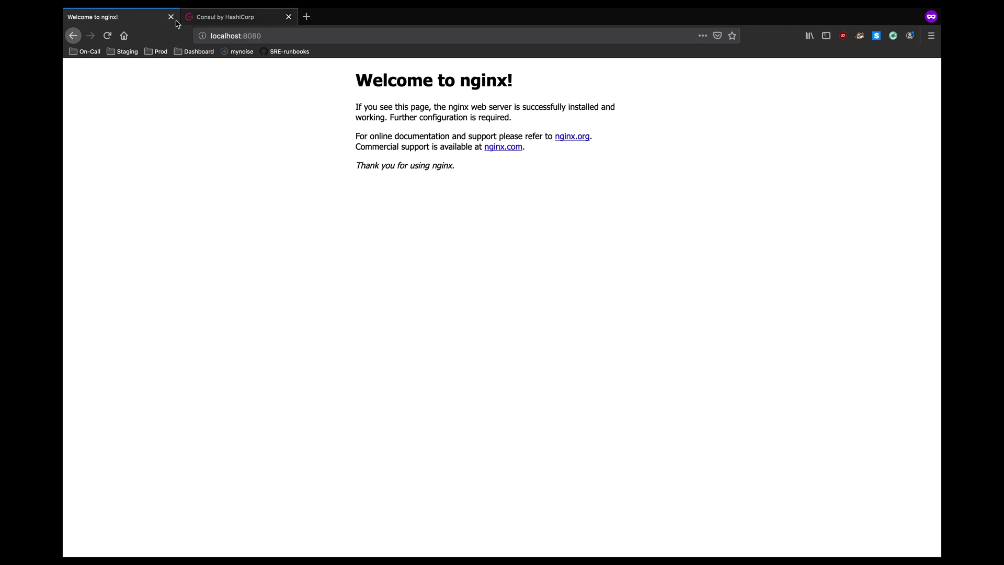
pyautogui.moveTo(122, 17)
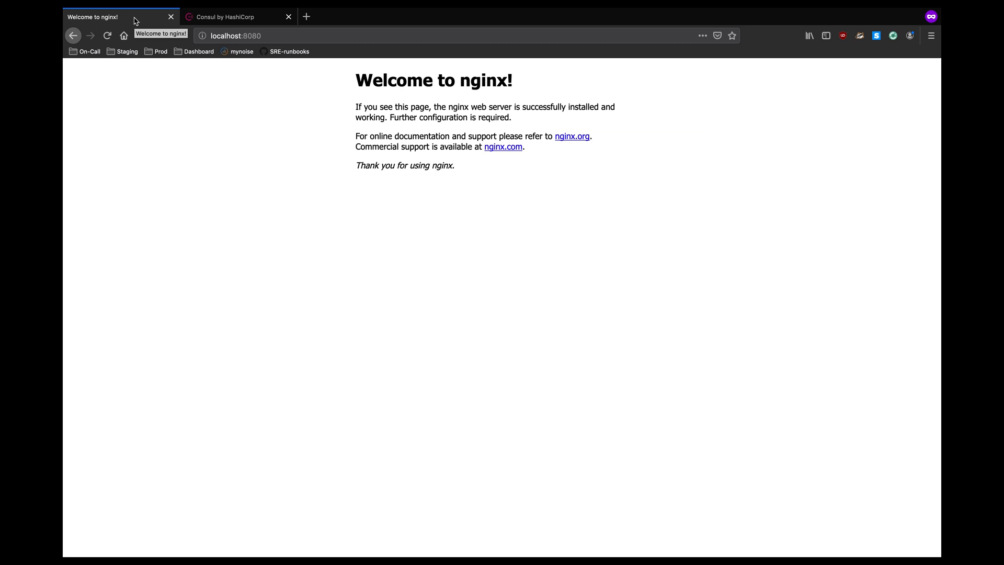
pyautogui.moveTo(132, 113)
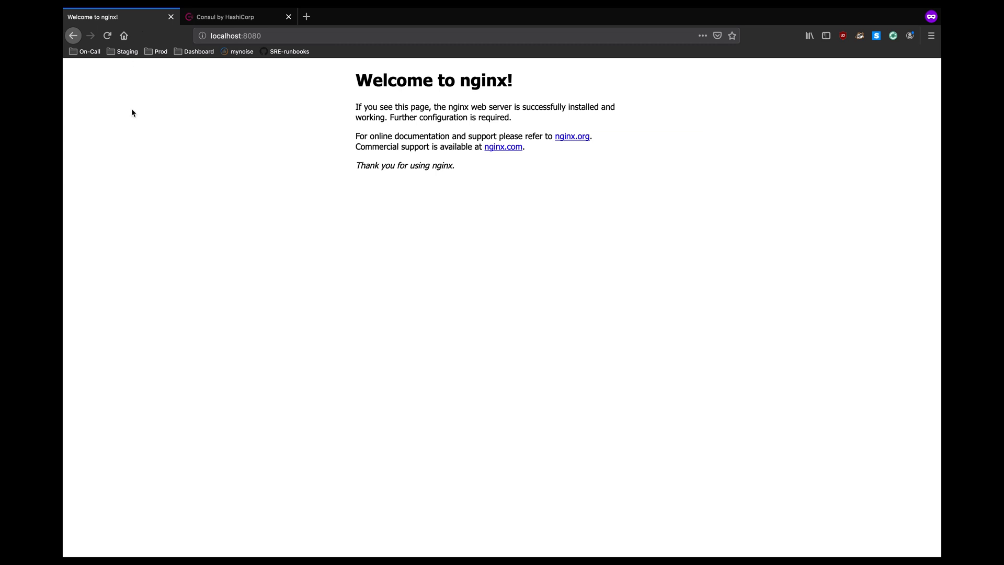
pyautogui.moveTo(134, 133)
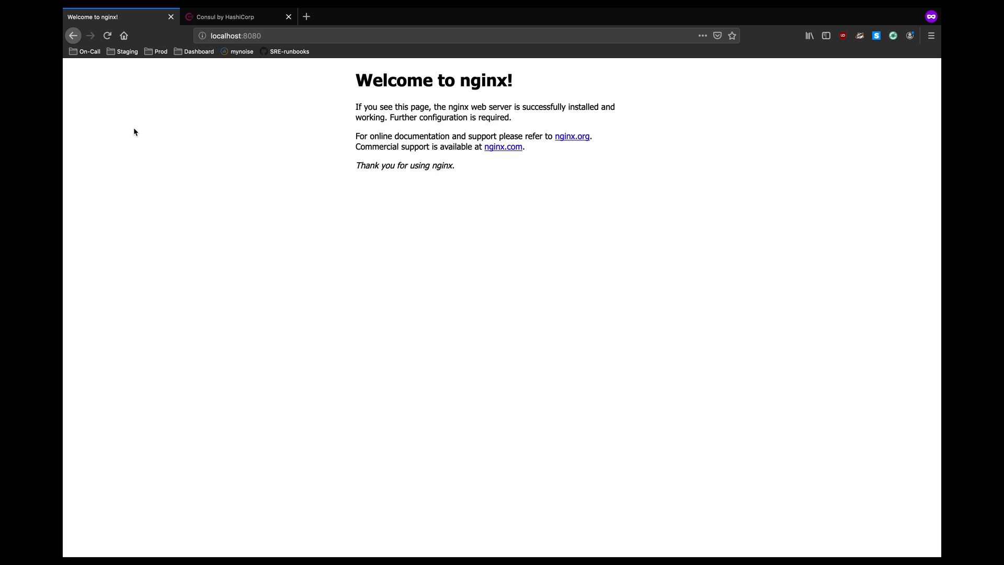
pyautogui.moveTo(146, 150)
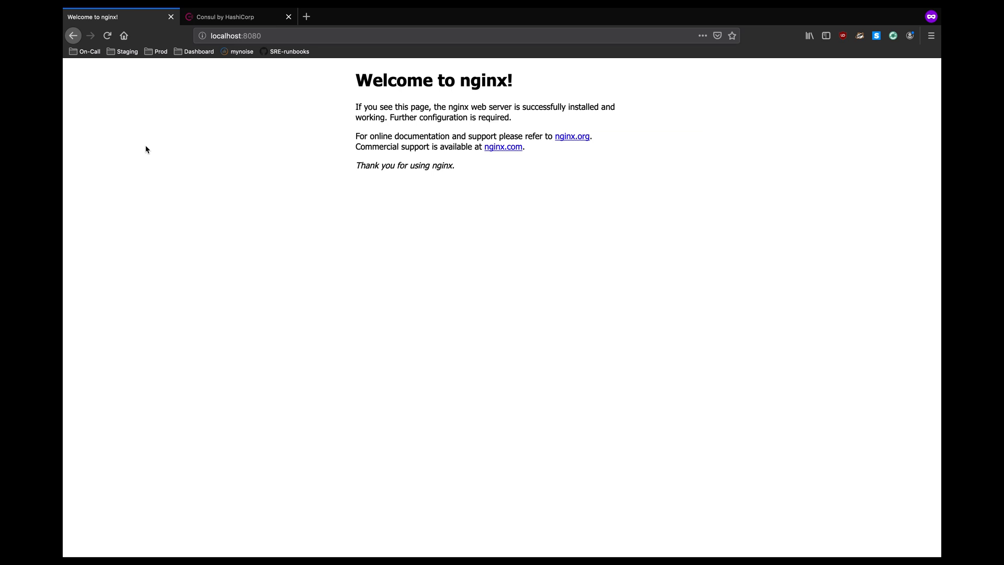
# - Show the Consul UI Key/Value page for the tutorialinux datacenter, listing the service folder
pyautogui.click(234, 16)
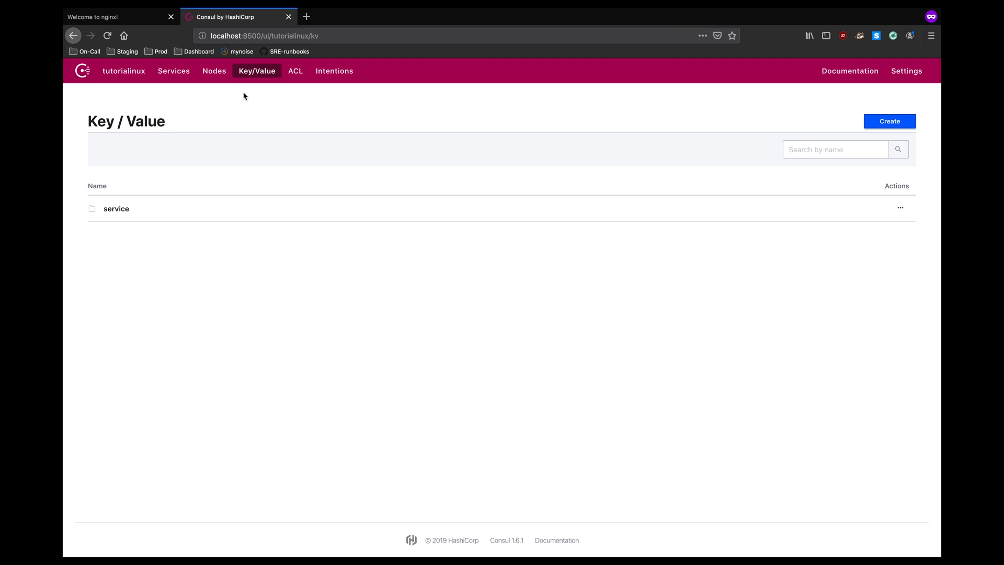
pyautogui.moveTo(261, 113)
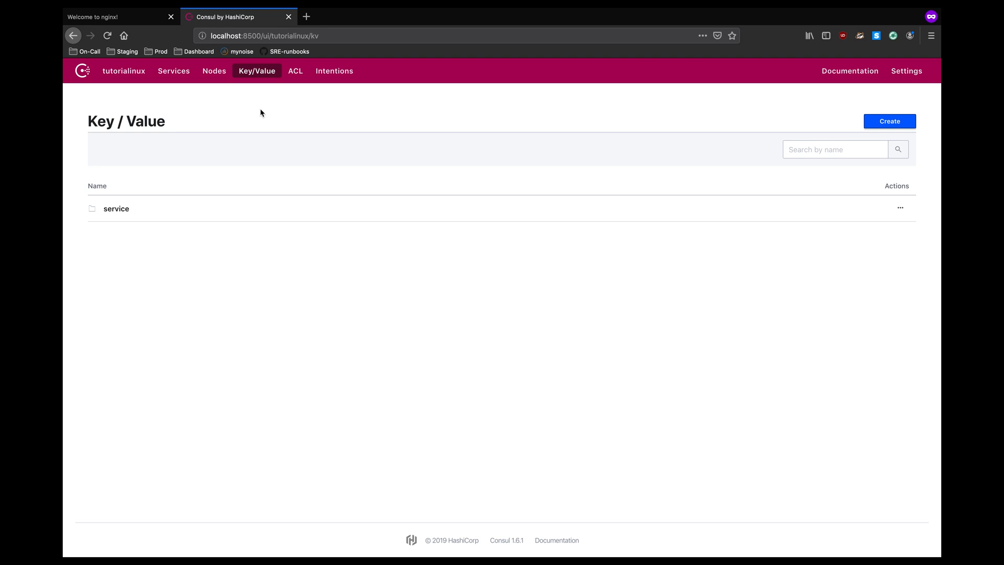
# - Change the service/nginx/enabled key value from true to false and save it
pyautogui.click(116, 208)
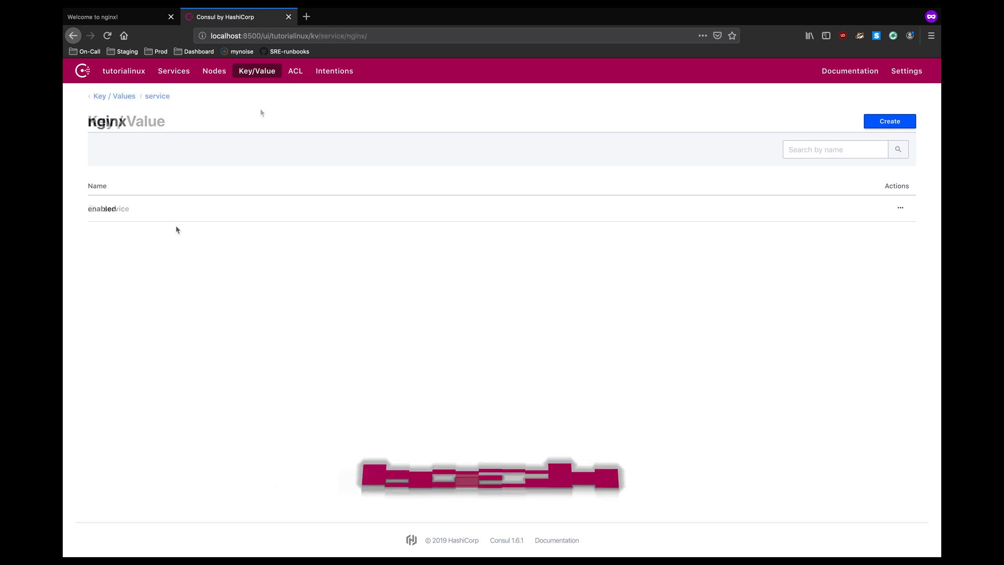
pyautogui.click(108, 208)
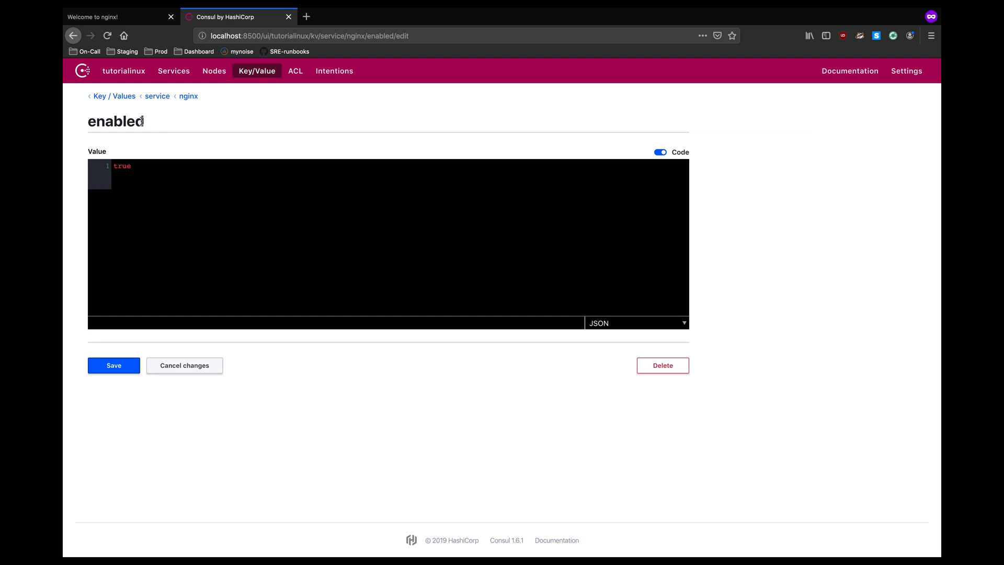
pyautogui.click(320, 36)
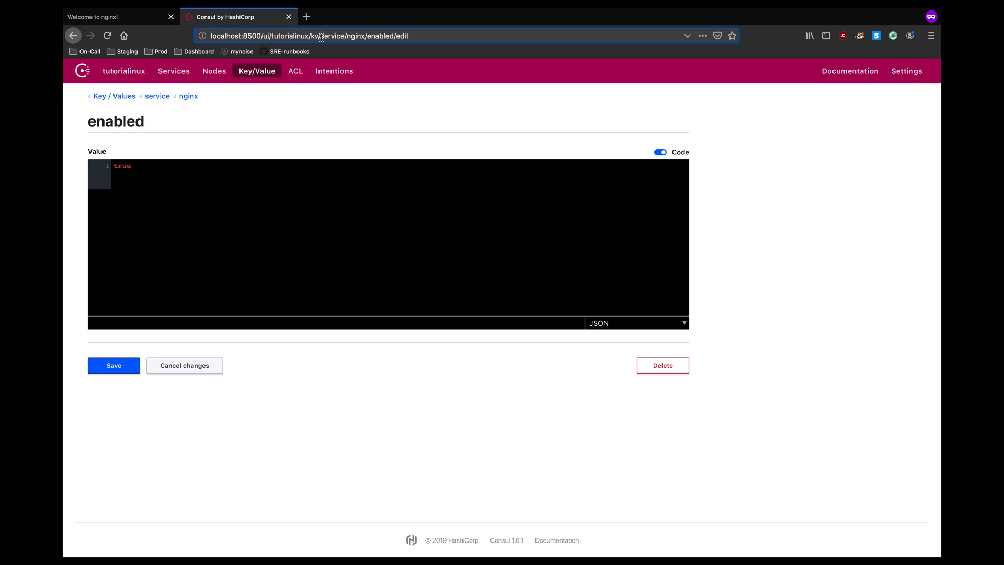
pyautogui.doubleClick(357, 36)
pyautogui.write('false')
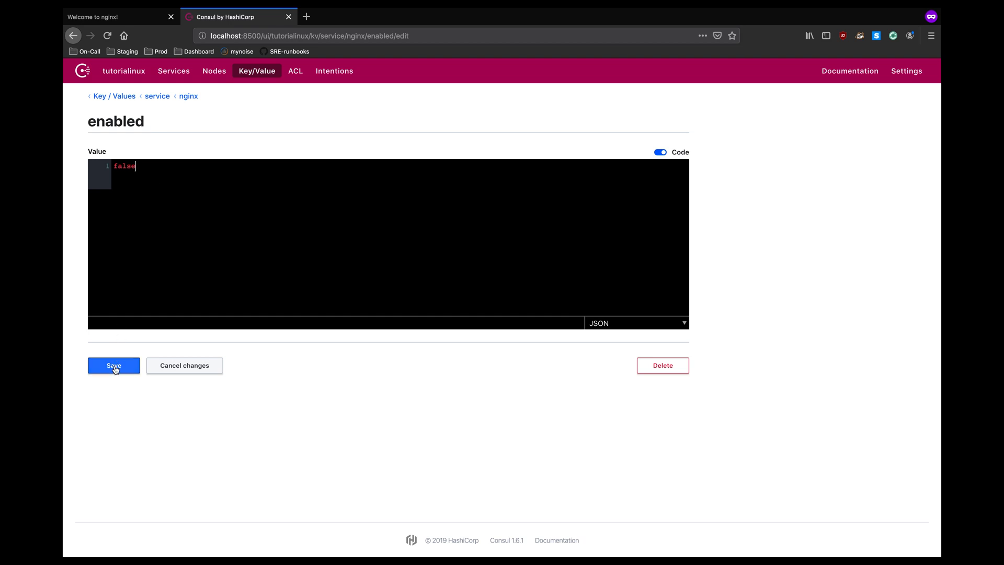
pyautogui.click(113, 365)
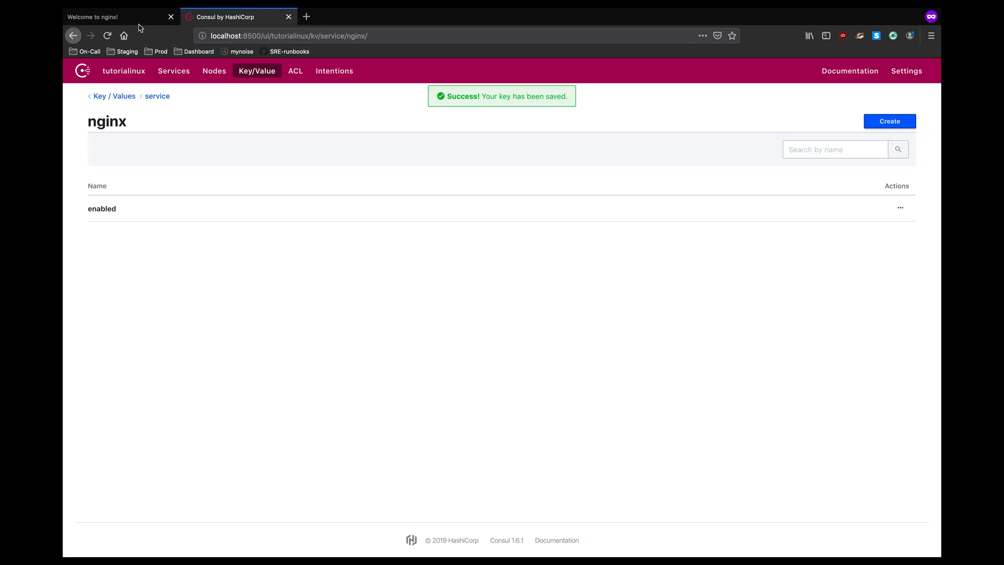
# - Confirm localhost:8080 fails, restore enabled to true, and verify the nginx welcome page returns
pyautogui.click(115, 17)
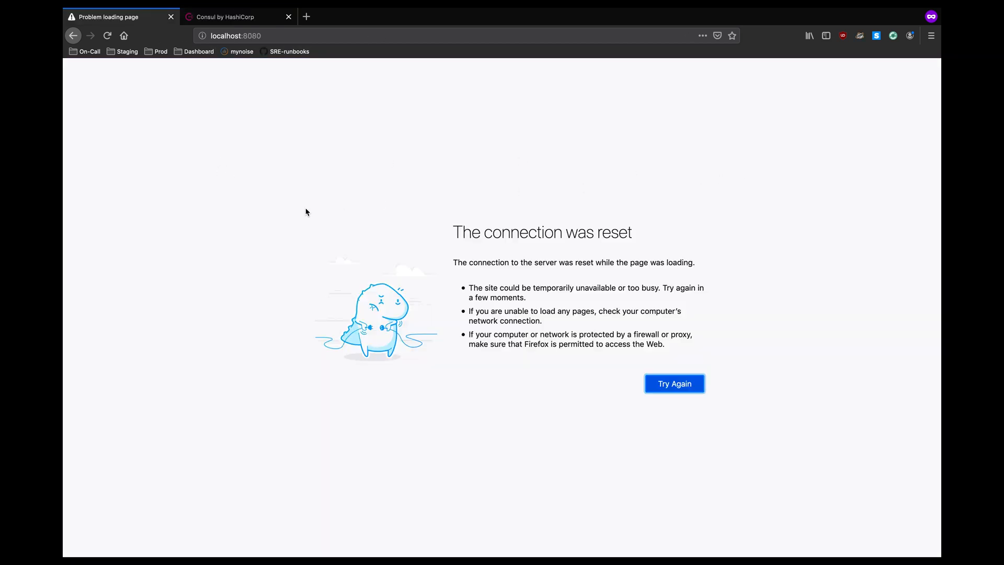
pyautogui.moveTo(552, 183)
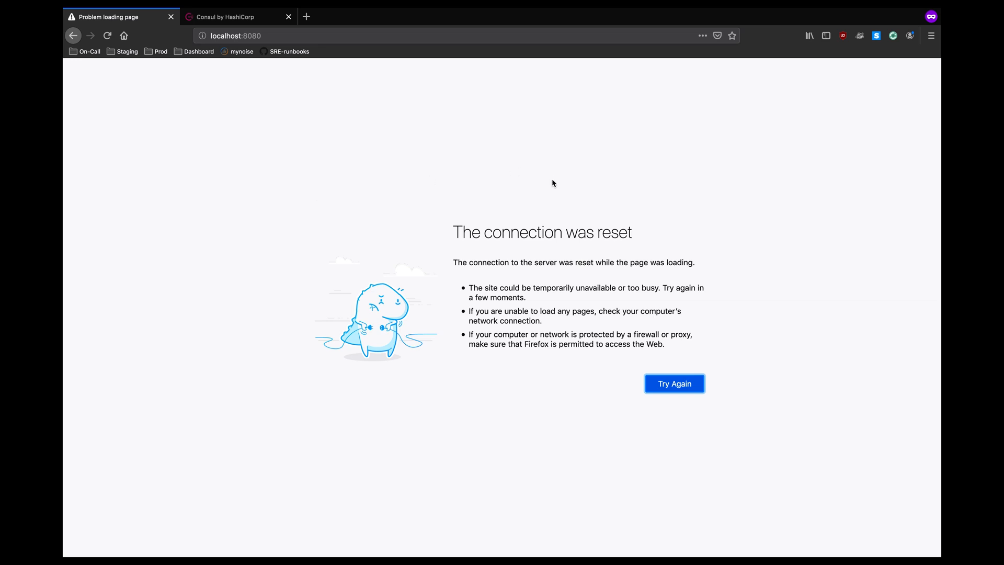
pyautogui.moveTo(549, 192)
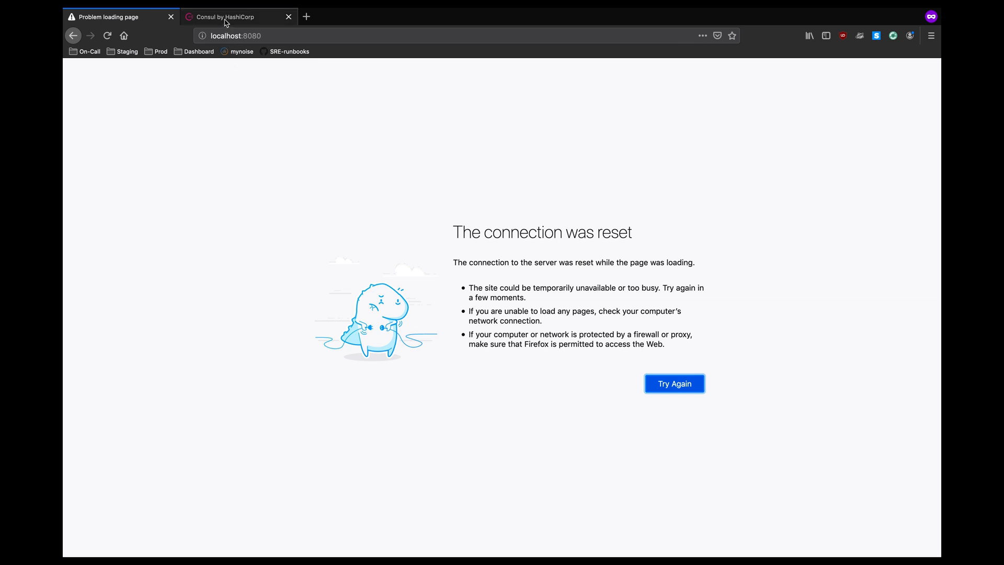
pyautogui.moveTo(226, 16)
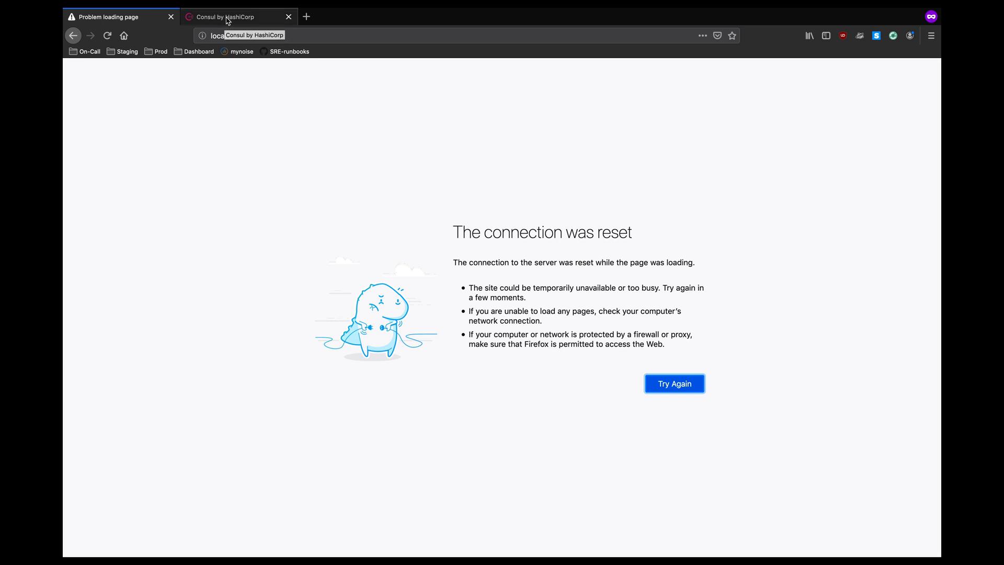
pyautogui.click(674, 383)
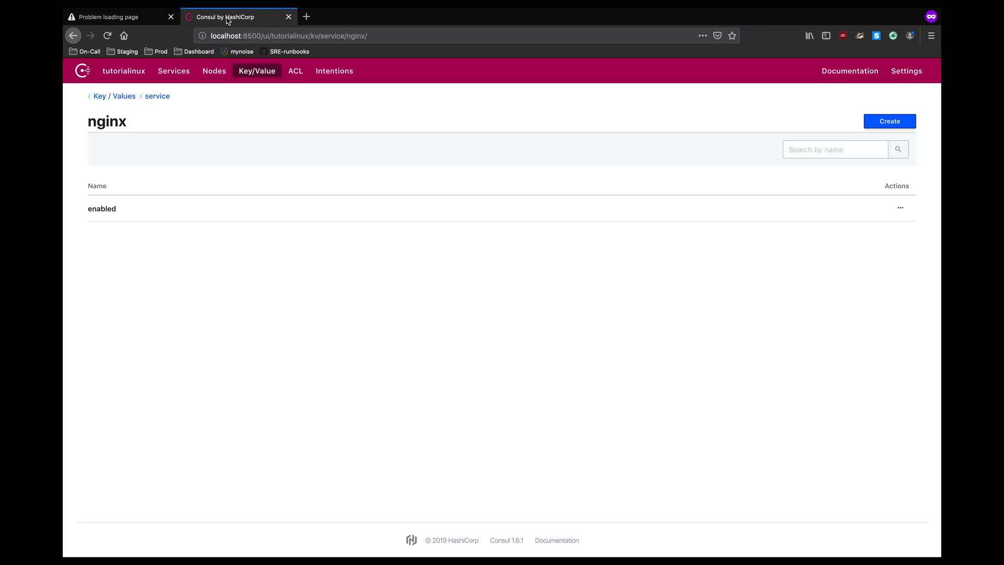
pyautogui.click(102, 208)
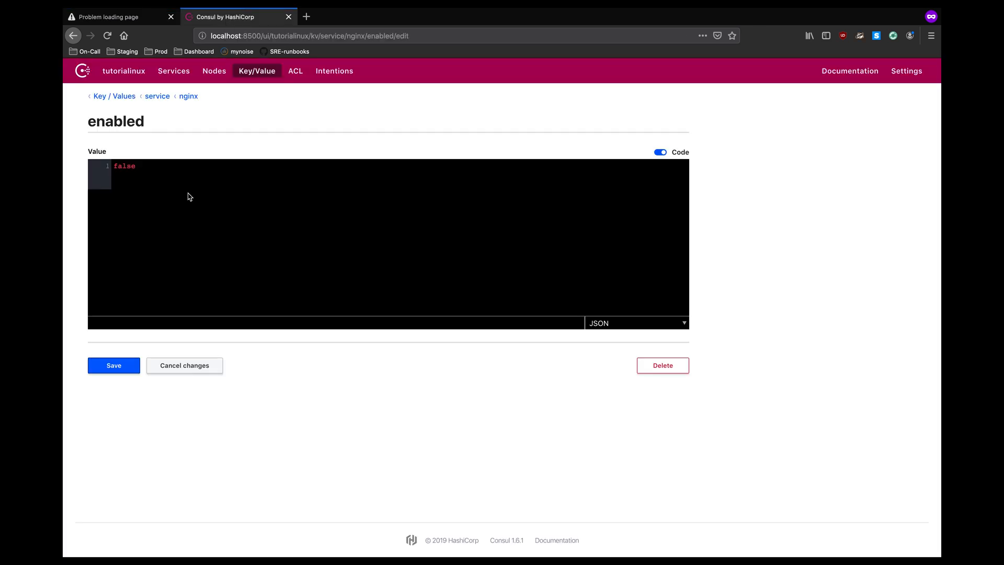
pyautogui.write('true')
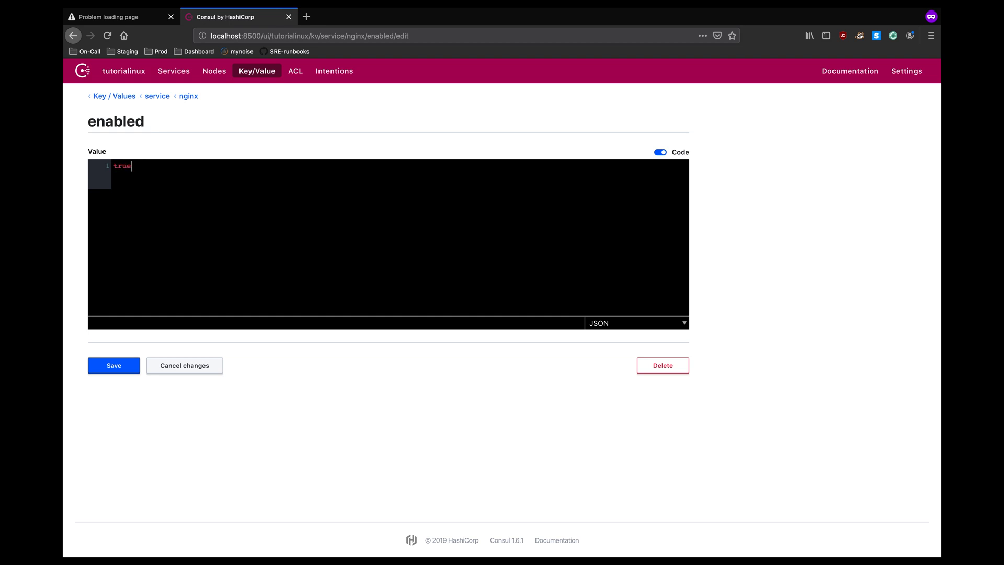
pyautogui.click(109, 16)
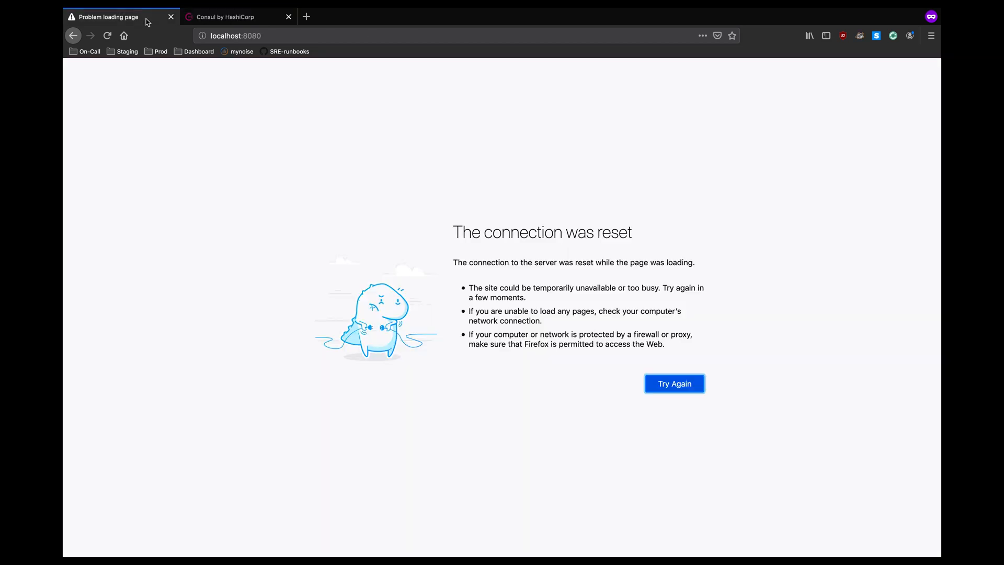
pyautogui.click(673, 383)
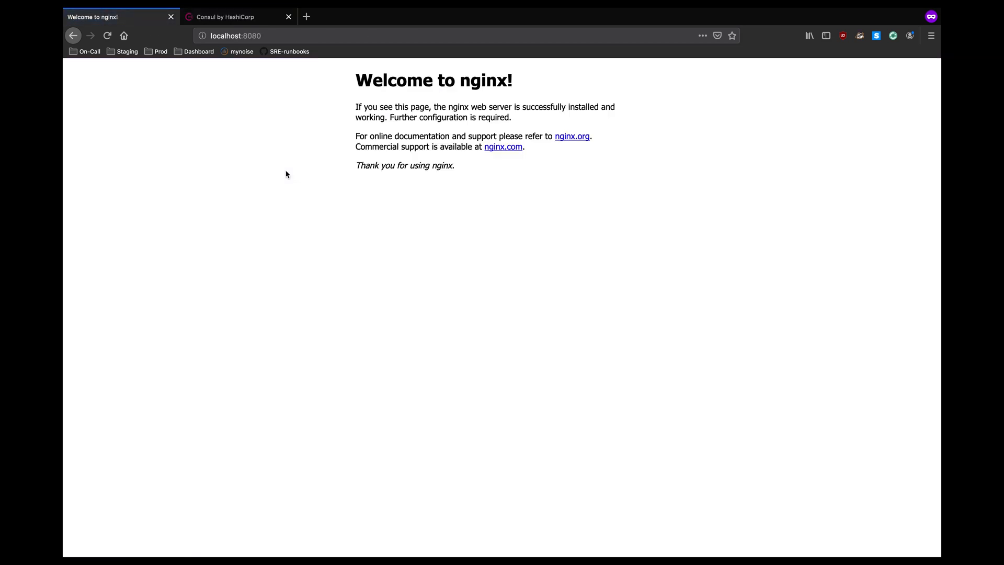
pyautogui.moveTo(323, 138)
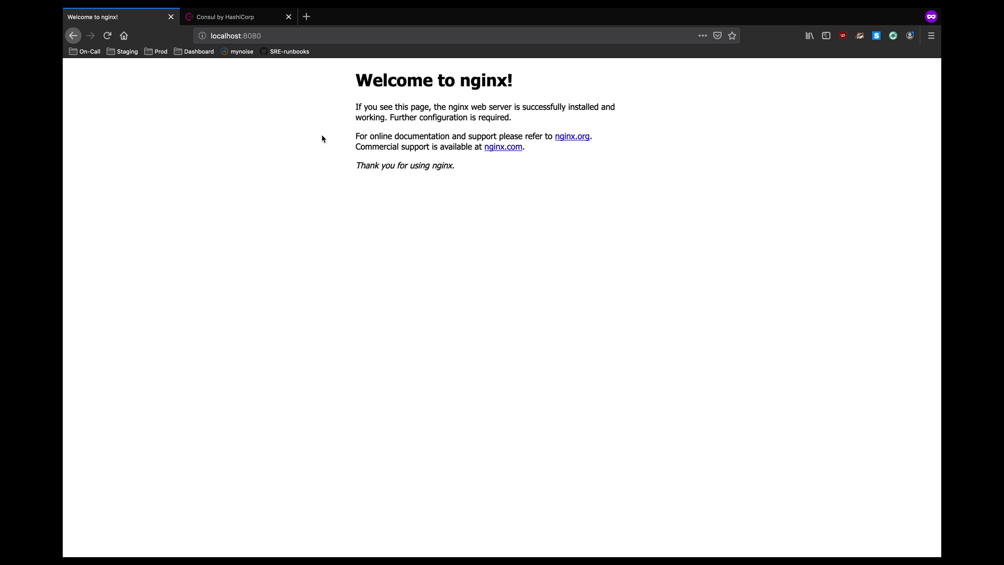
pyautogui.click(237, 17)
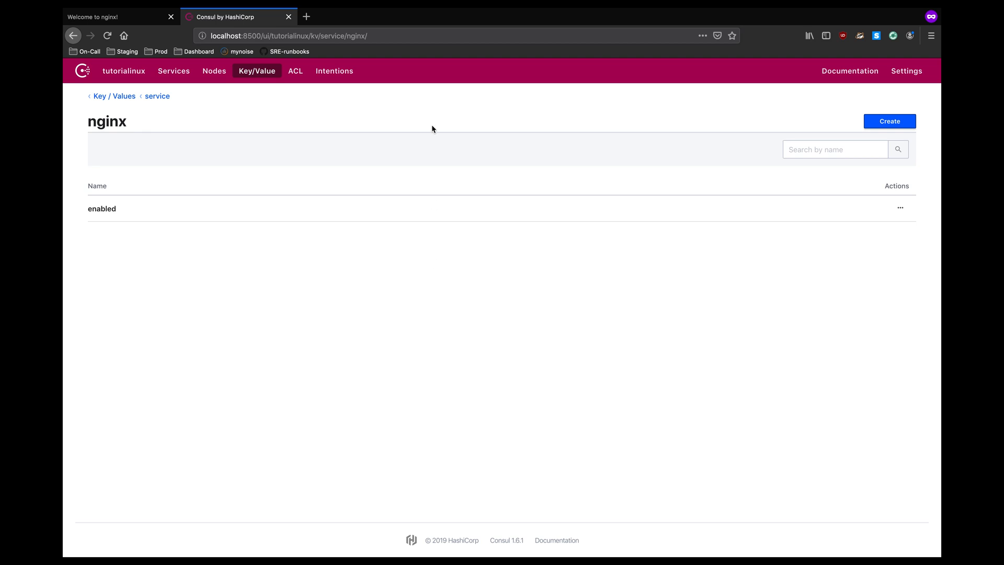
pyautogui.moveTo(430, 105)
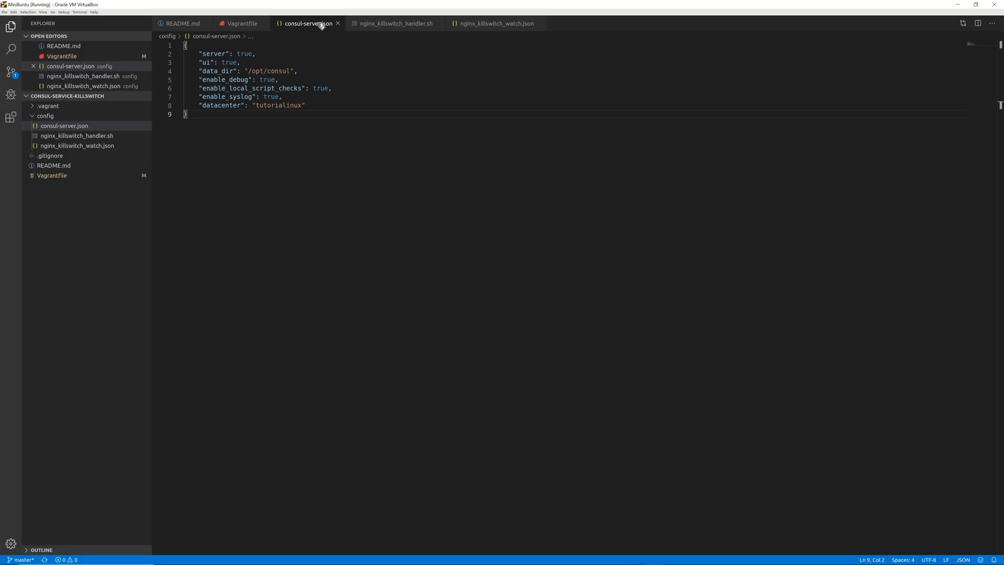
# - Review the watch JSON's script handler type and handler args path, then return to it
pyautogui.click(493, 24)
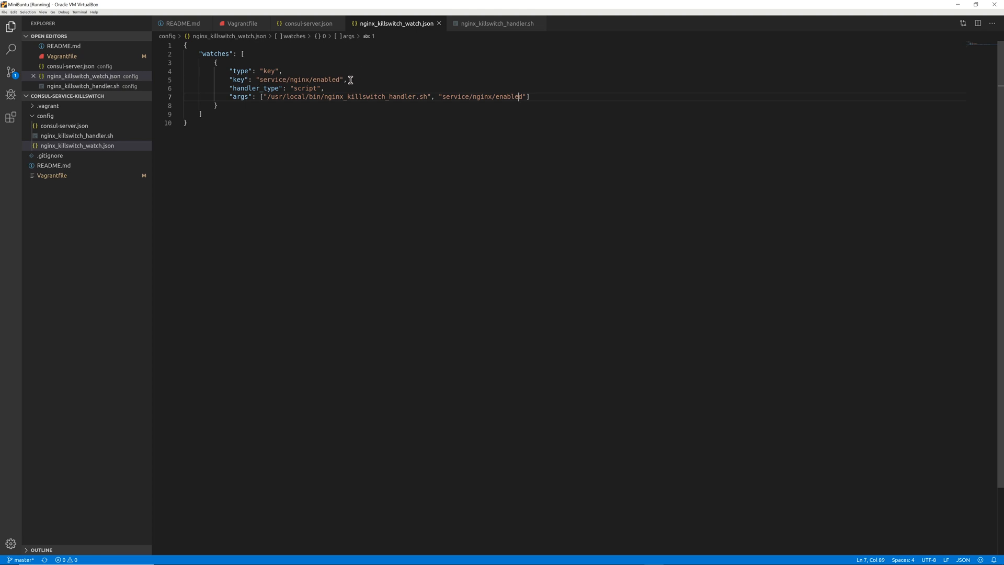
pyautogui.doubleClick(304, 87)
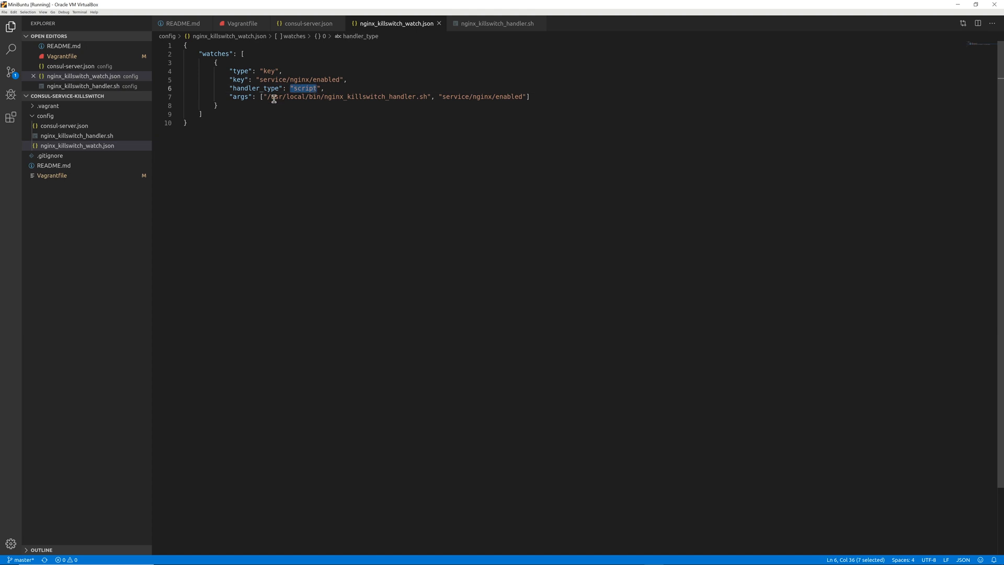
pyautogui.moveTo(267, 96); pyautogui.dragTo(529, 97)
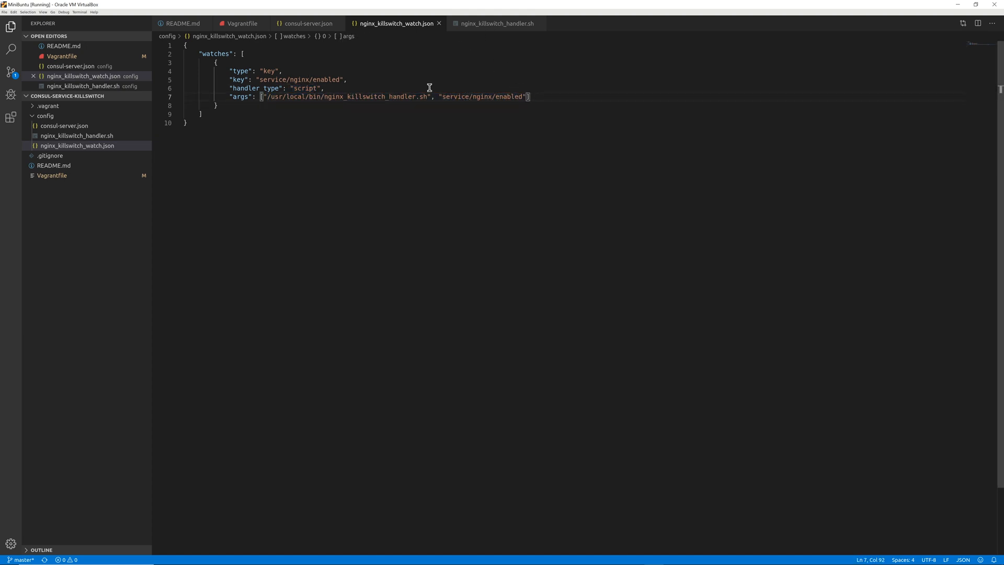
pyautogui.doubleClick(345, 97)
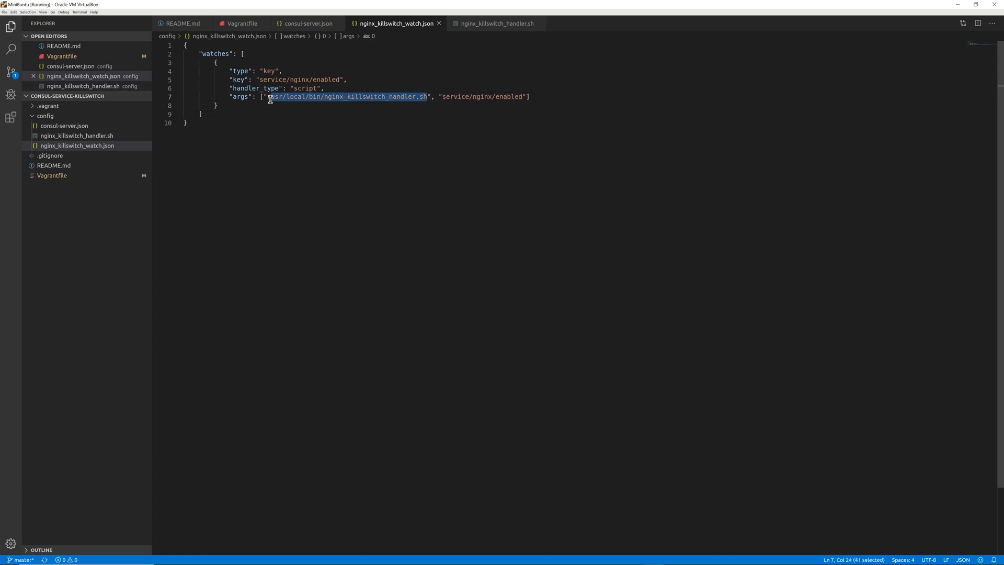
pyautogui.click(494, 23)
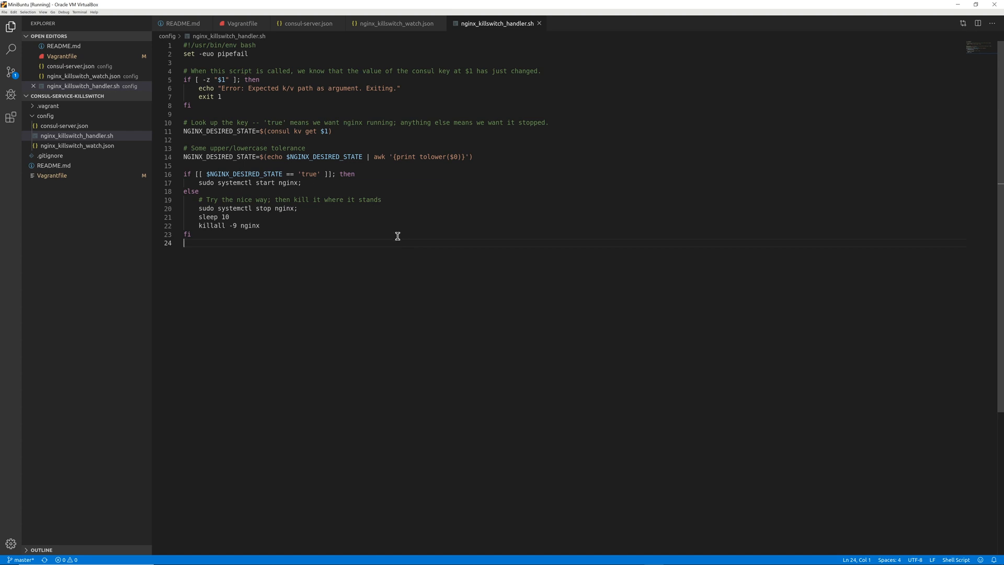
pyautogui.moveTo(381, 118)
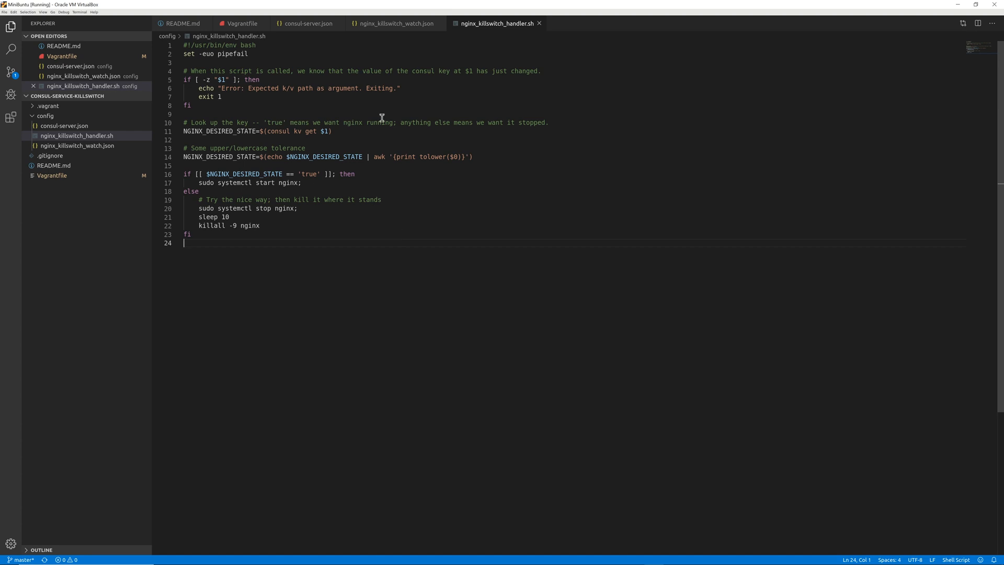
pyautogui.click(395, 23)
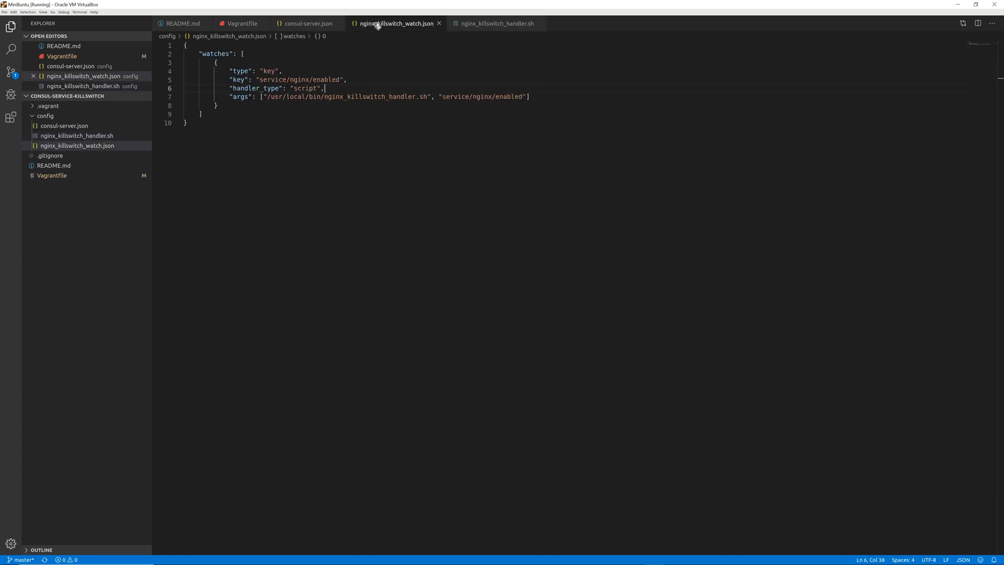
pyautogui.moveTo(392, 77)
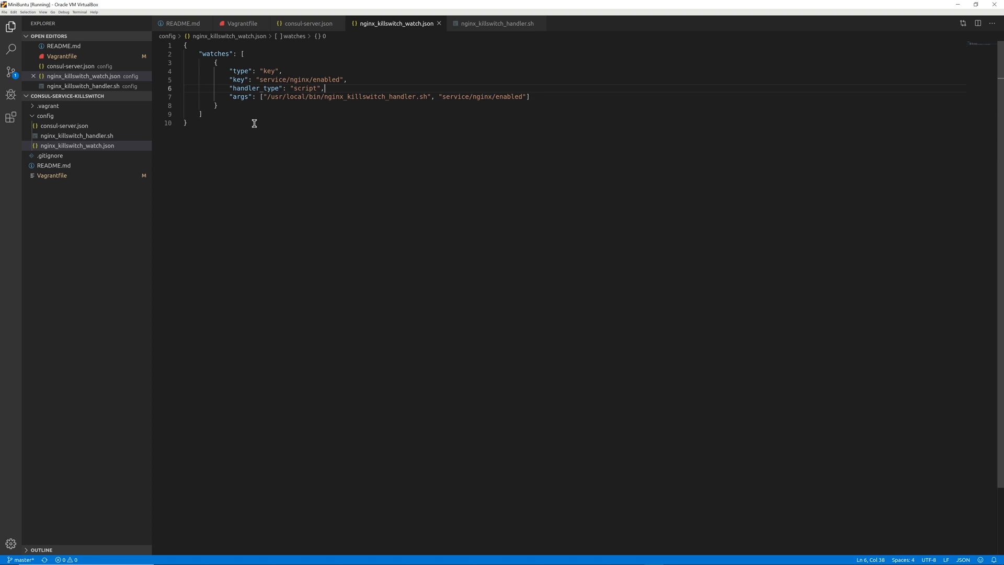
pyautogui.click(241, 23)
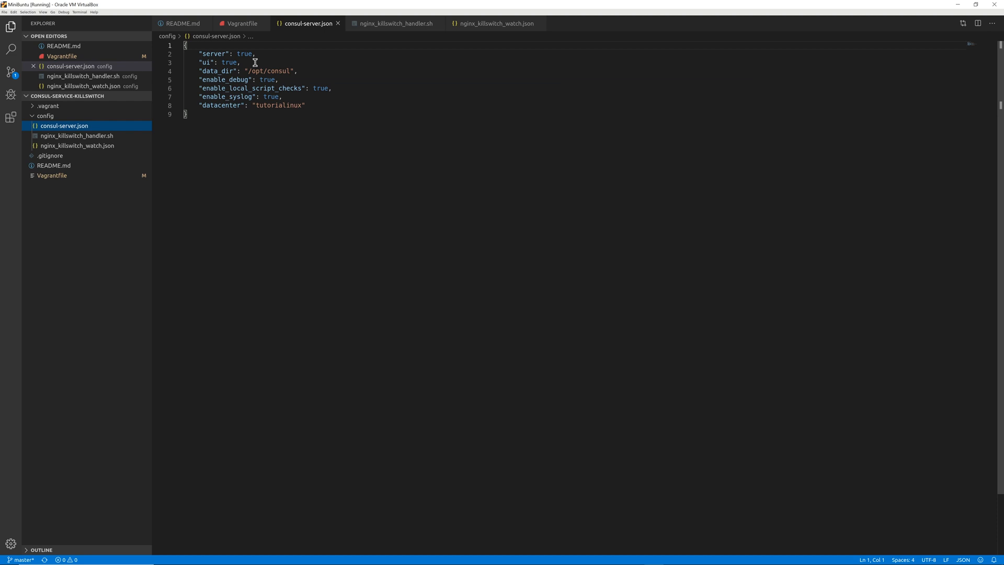
pyautogui.moveTo(215, 71)
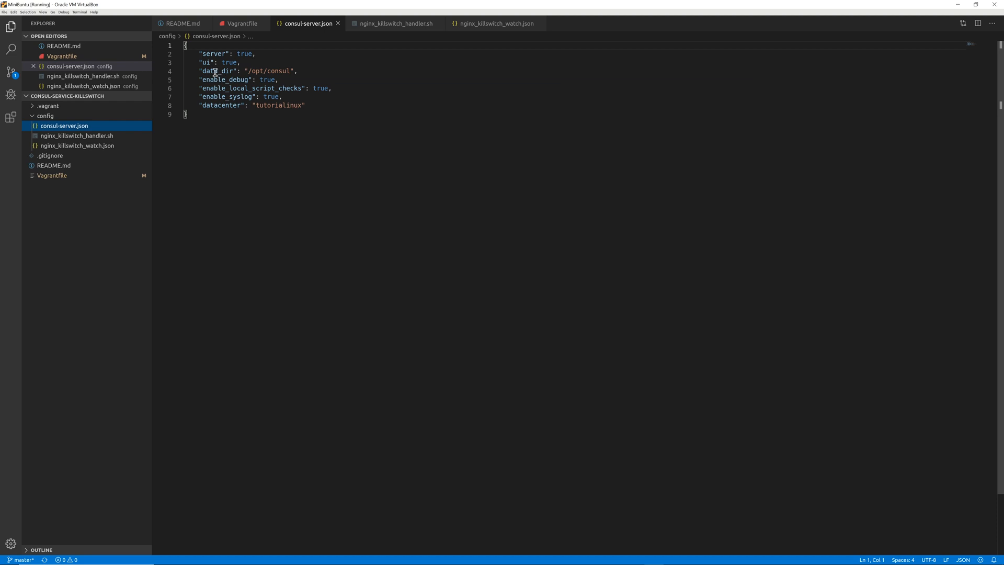
pyautogui.moveTo(309, 71)
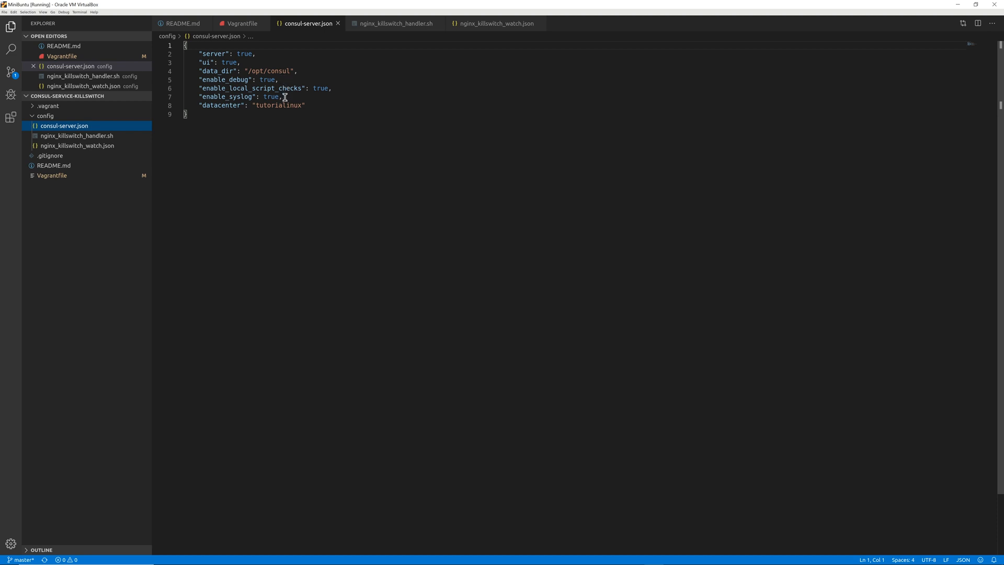
pyautogui.moveTo(333, 86)
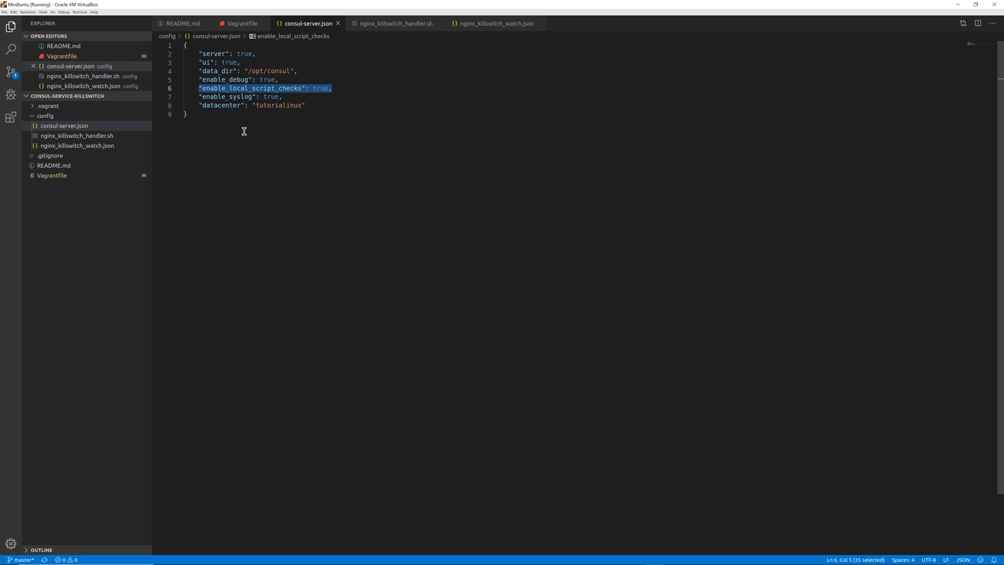
pyautogui.moveTo(245, 131)
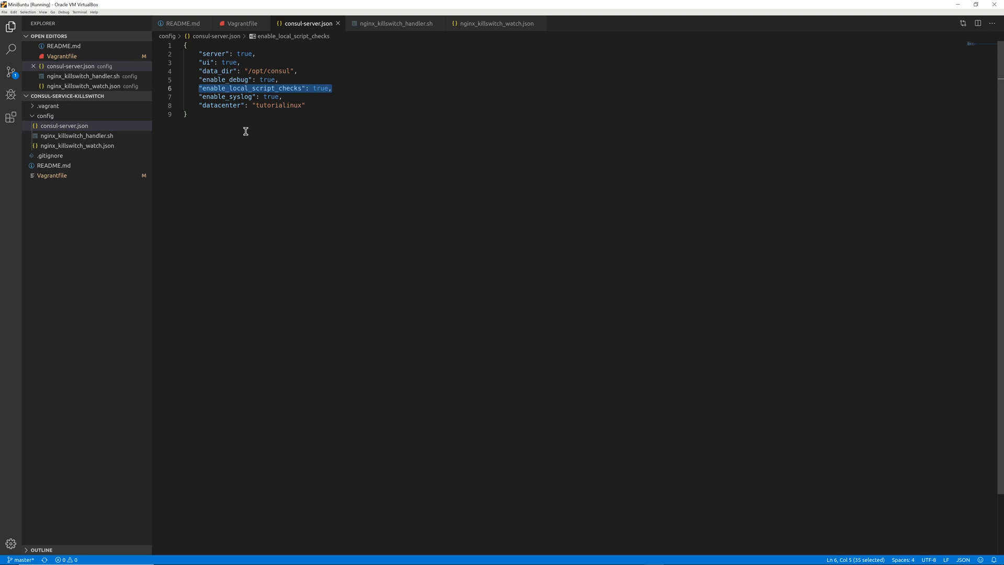
pyautogui.moveTo(244, 132)
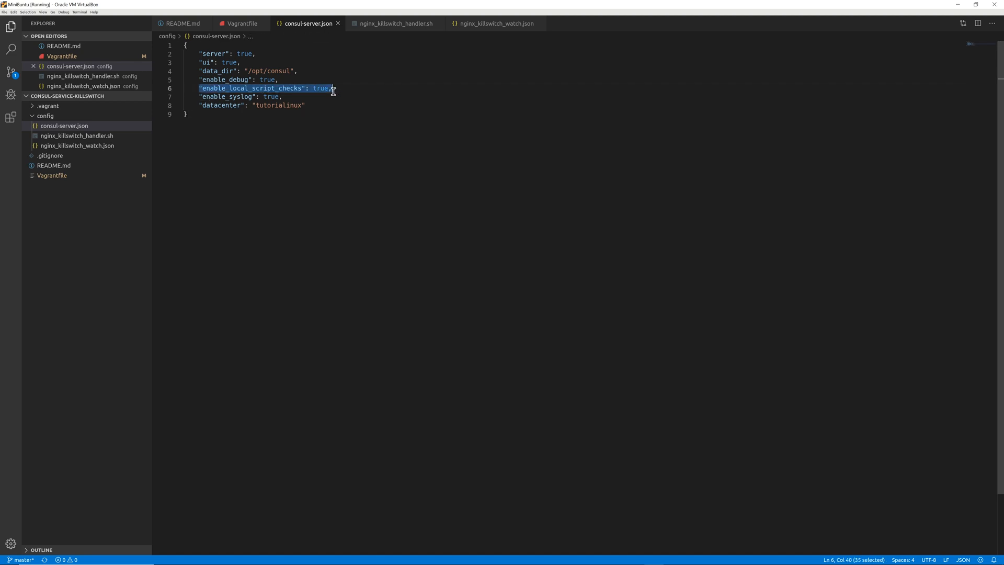
pyautogui.click(321, 125)
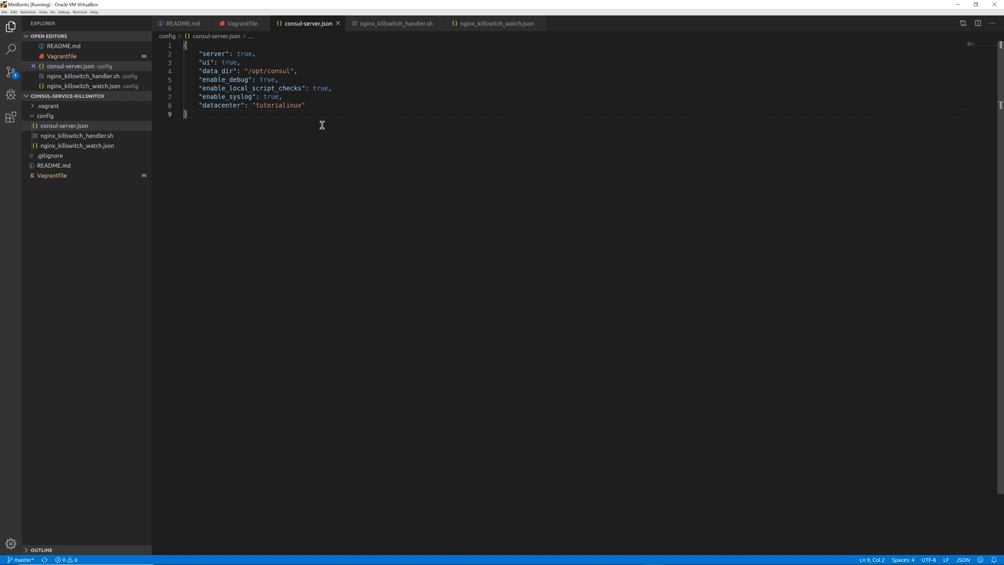
# - Walk through nginx_killswitch_watch.json's type, key and args lines, then view nginx_killswitch_handler.sh
pyautogui.doubleClick(251, 88)
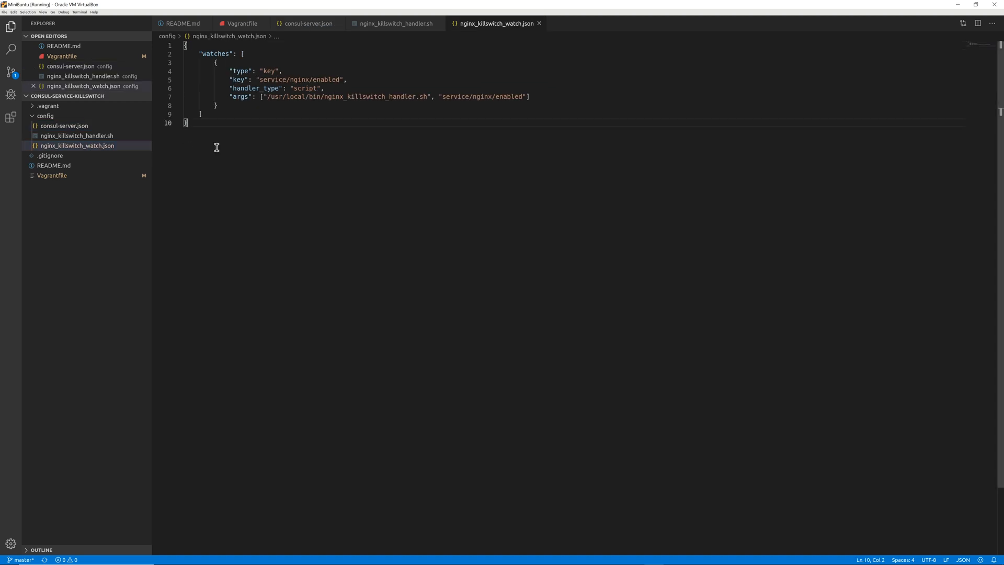
pyautogui.moveTo(221, 148)
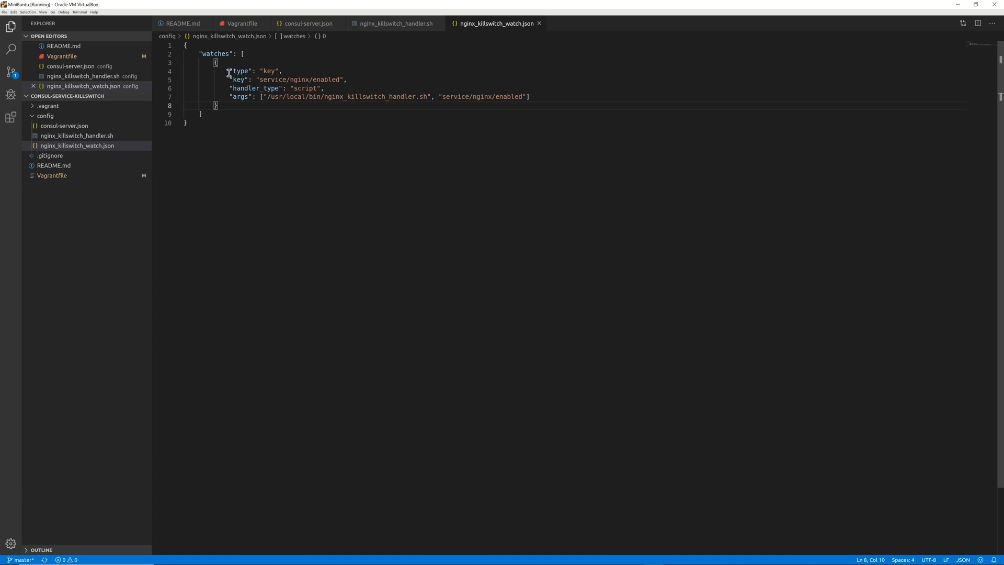
pyautogui.moveTo(229, 71); pyautogui.dragTo(284, 71)
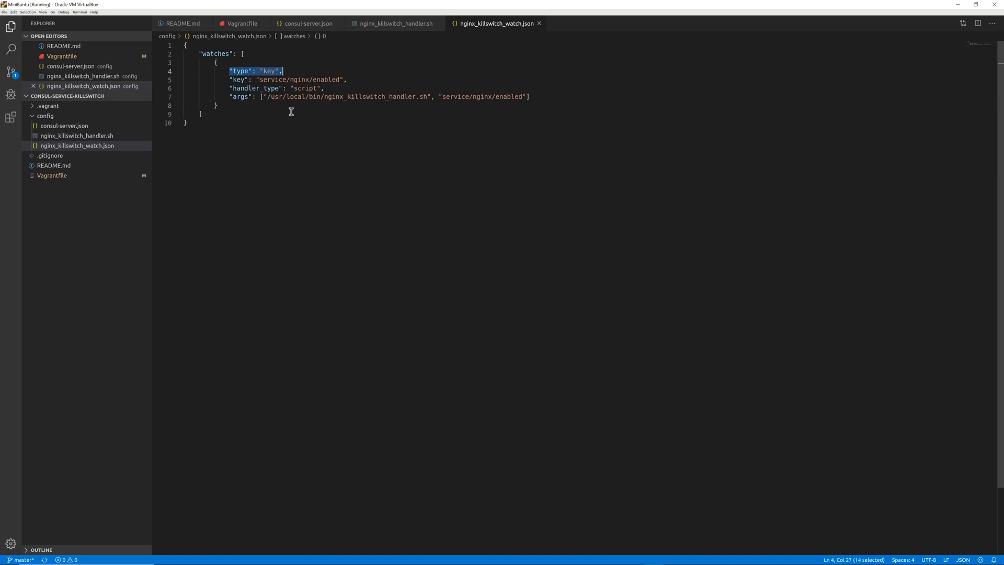
pyautogui.click(240, 79)
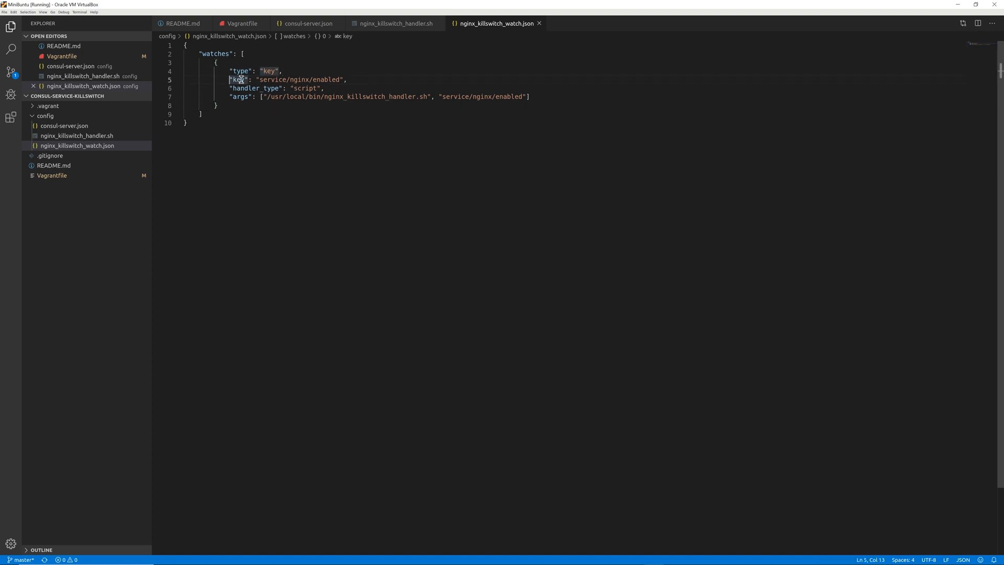
pyautogui.moveTo(230, 79); pyautogui.dragTo(346, 80)
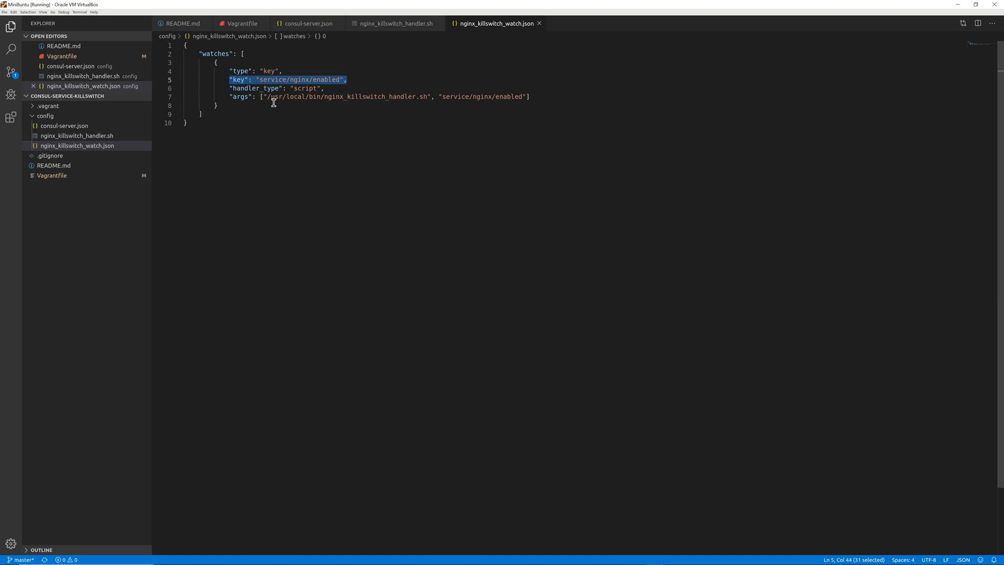
pyautogui.click(326, 88)
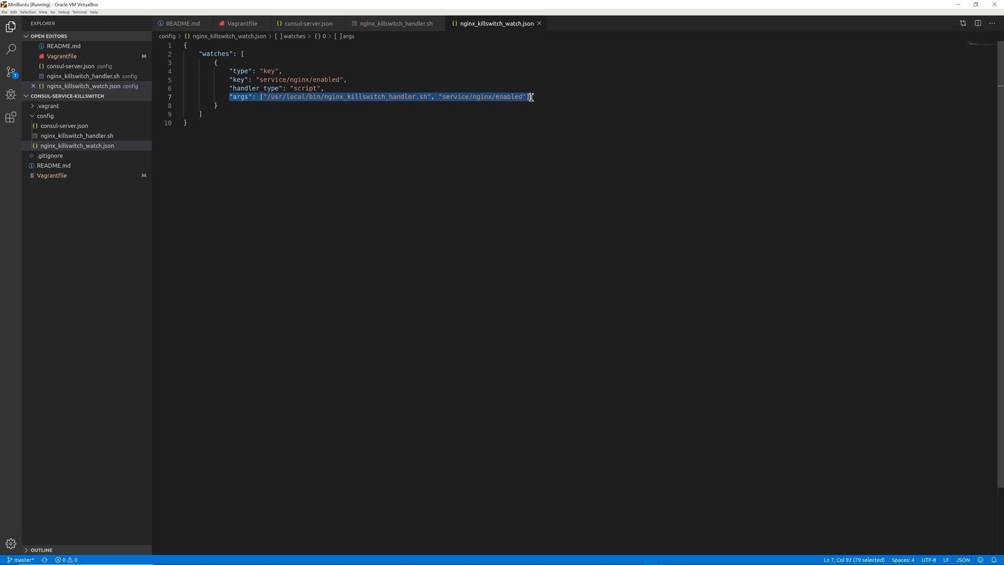
pyautogui.moveTo(458, 97)
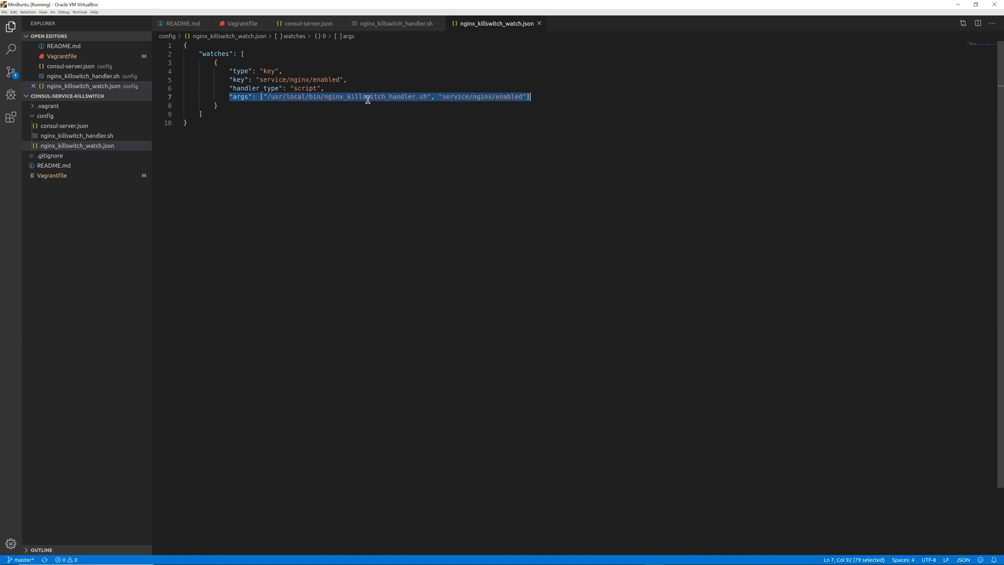
pyautogui.click(442, 96)
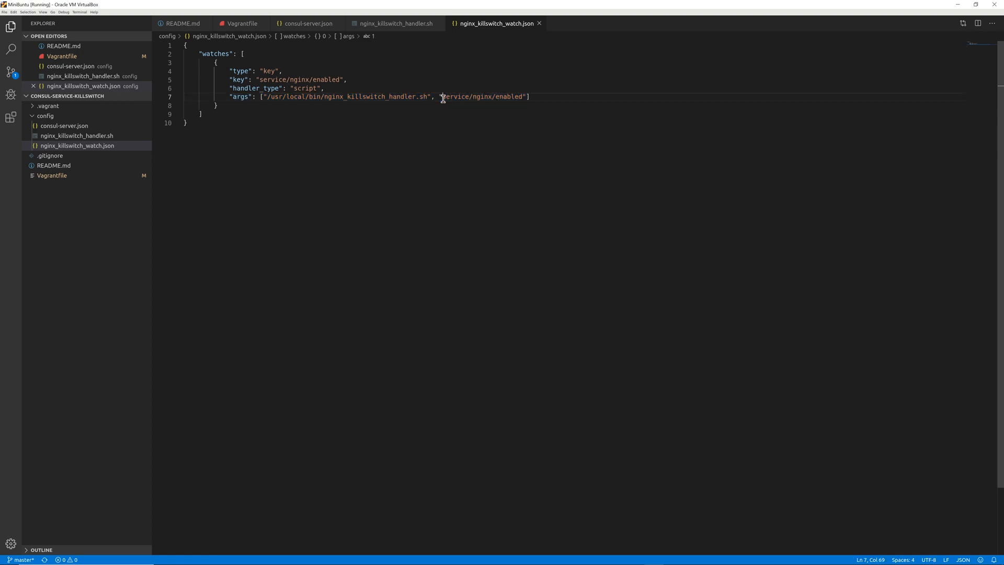
pyautogui.moveTo(77, 146)
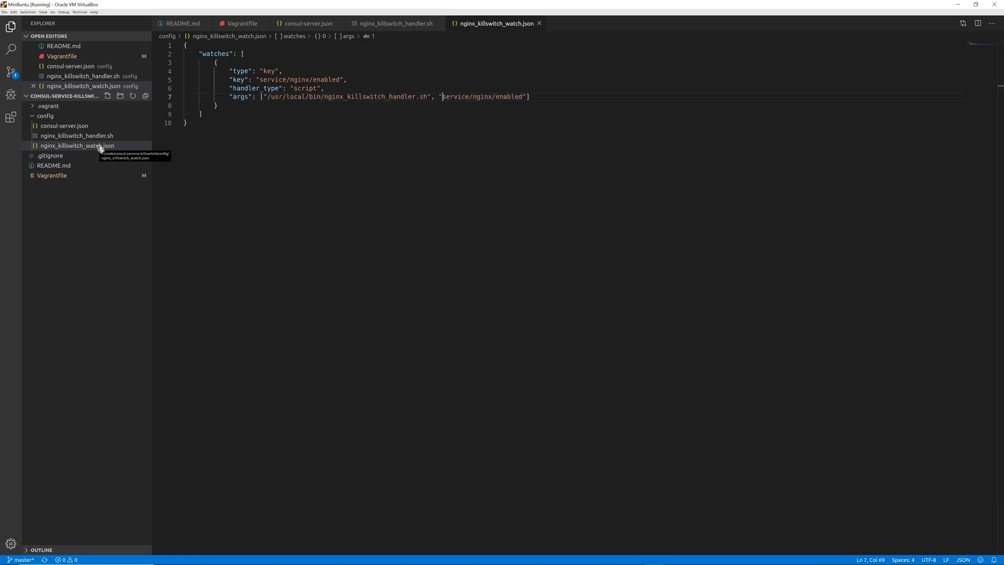
pyautogui.click(77, 135)
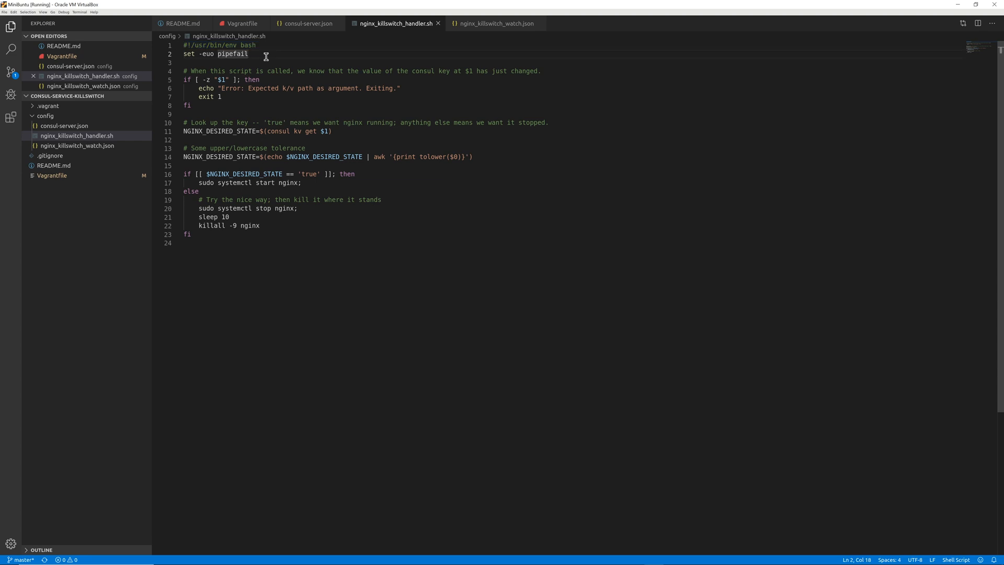
pyautogui.doubleClick(233, 54)
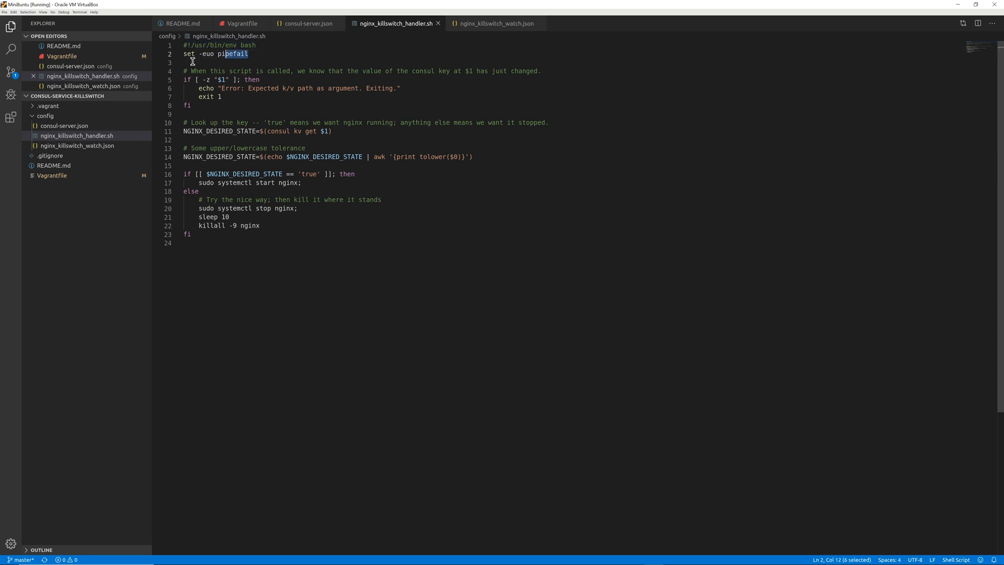
pyautogui.click(185, 62)
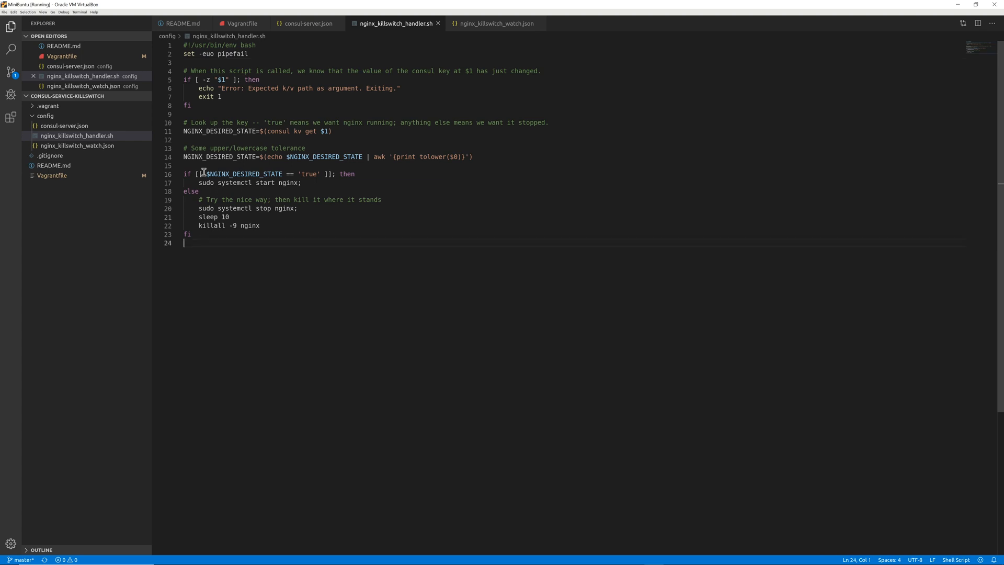
pyautogui.click(185, 114)
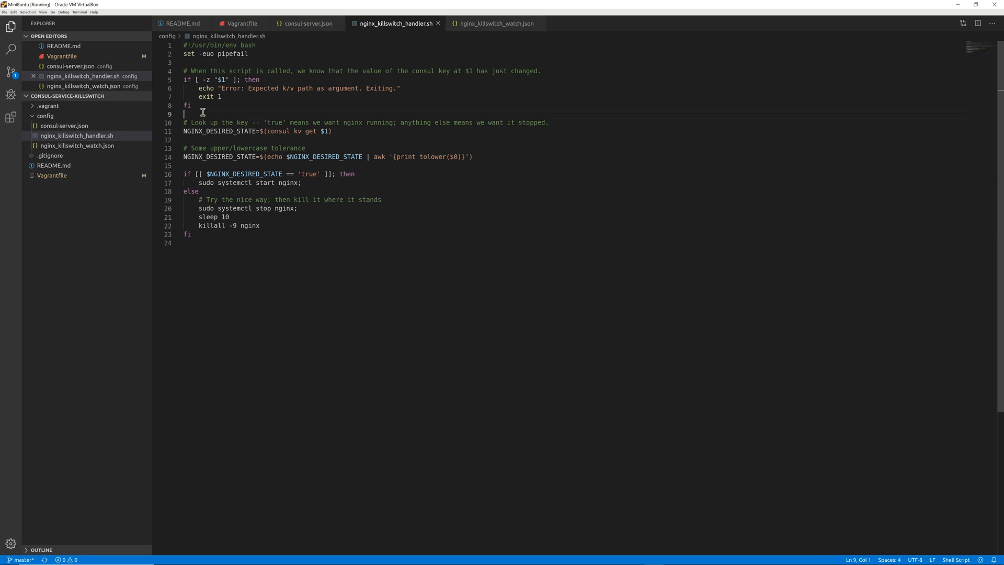
pyautogui.moveTo(216, 64)
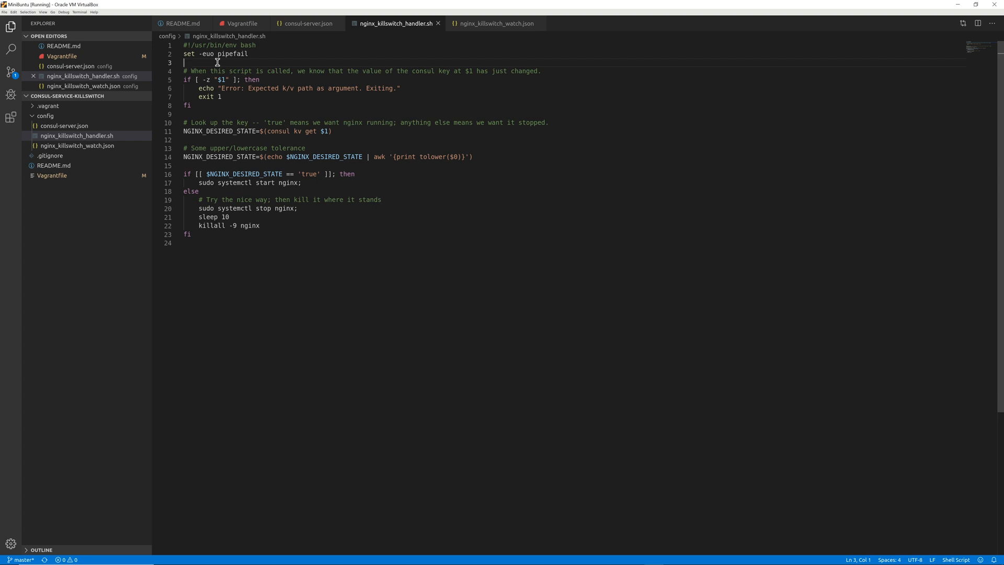
pyautogui.doubleClick(206, 54)
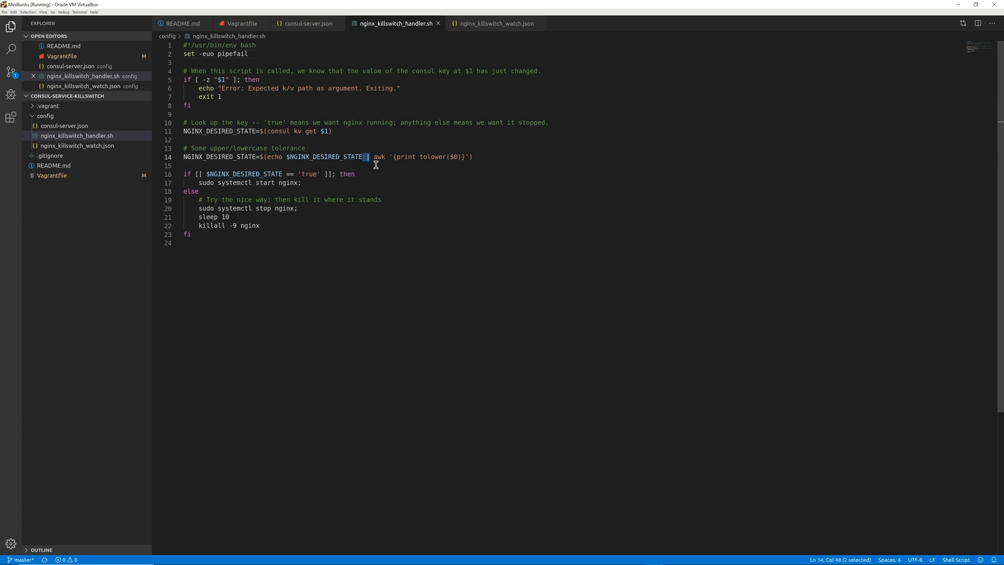
pyautogui.moveTo(356, 109)
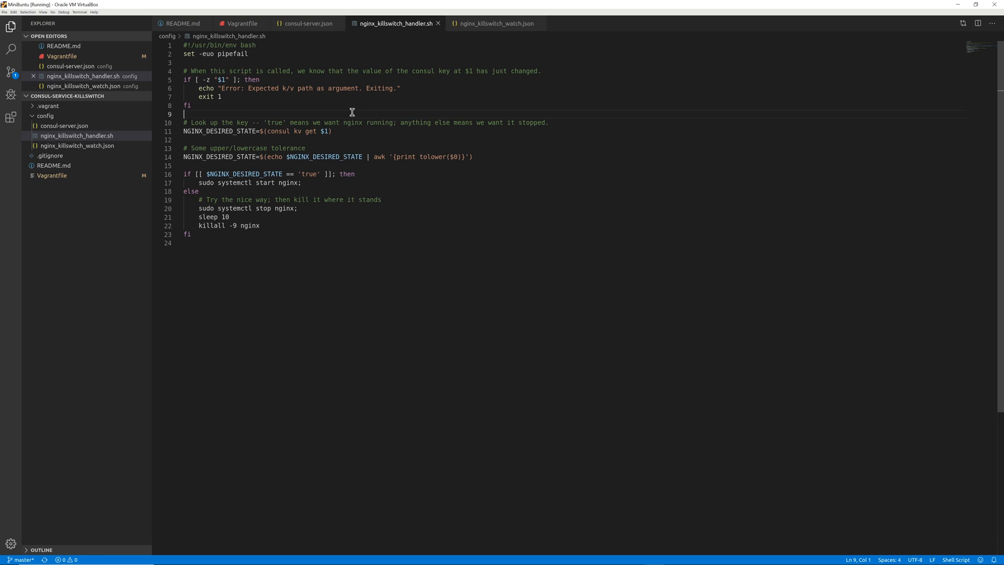
pyautogui.moveTo(333, 96)
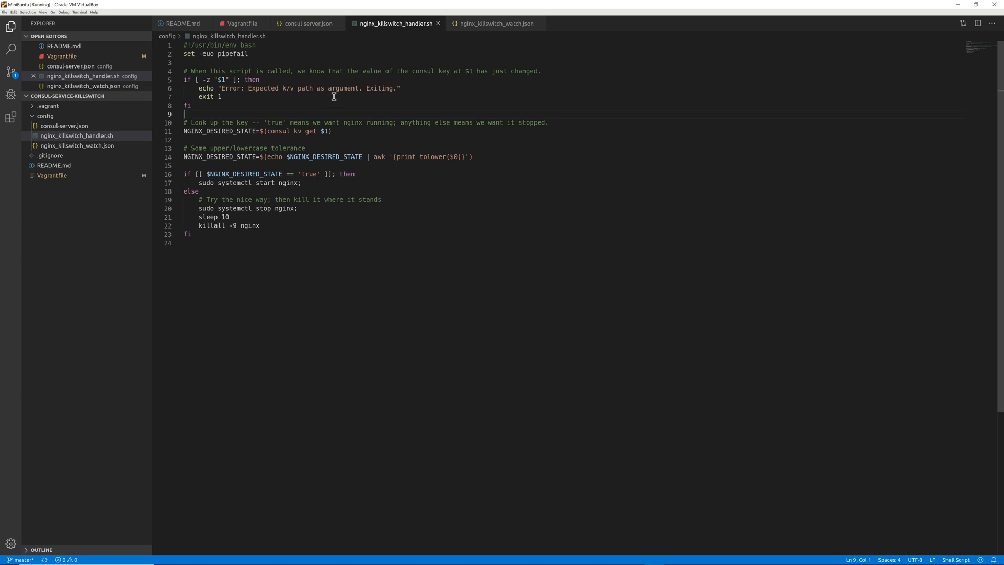
pyautogui.moveTo(216, 78)
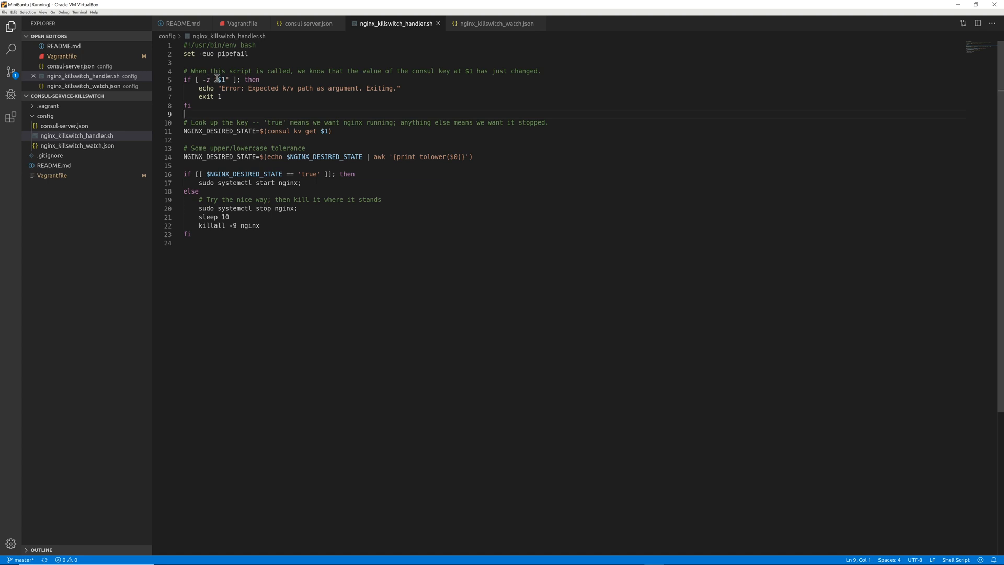
pyautogui.doubleClick(222, 80)
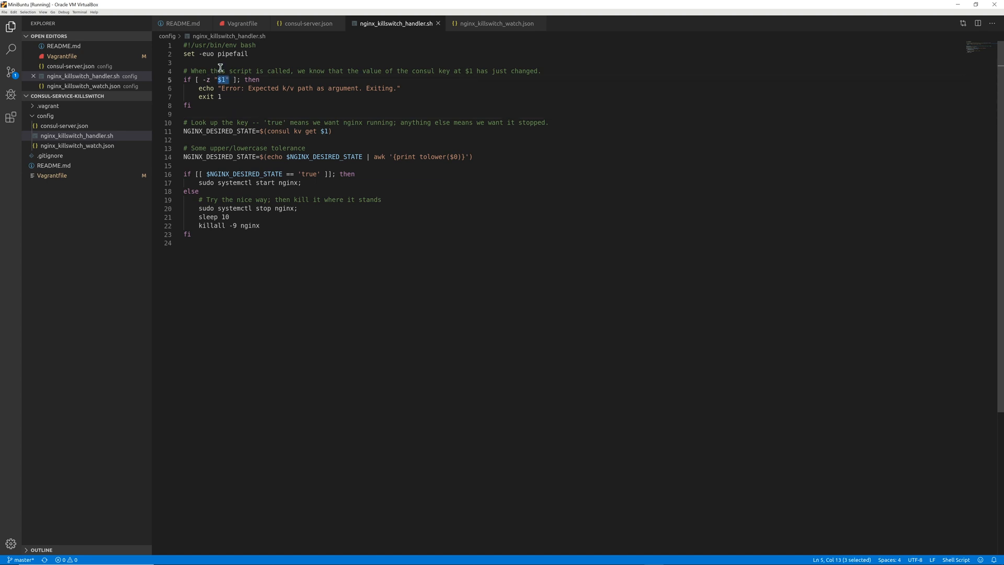
pyautogui.moveTo(352, 53)
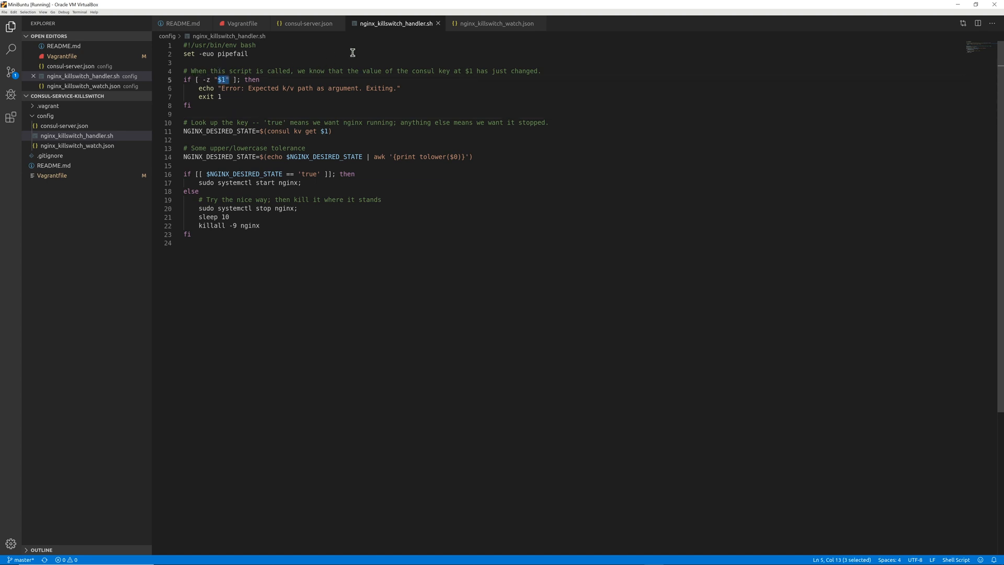
pyautogui.click(493, 23)
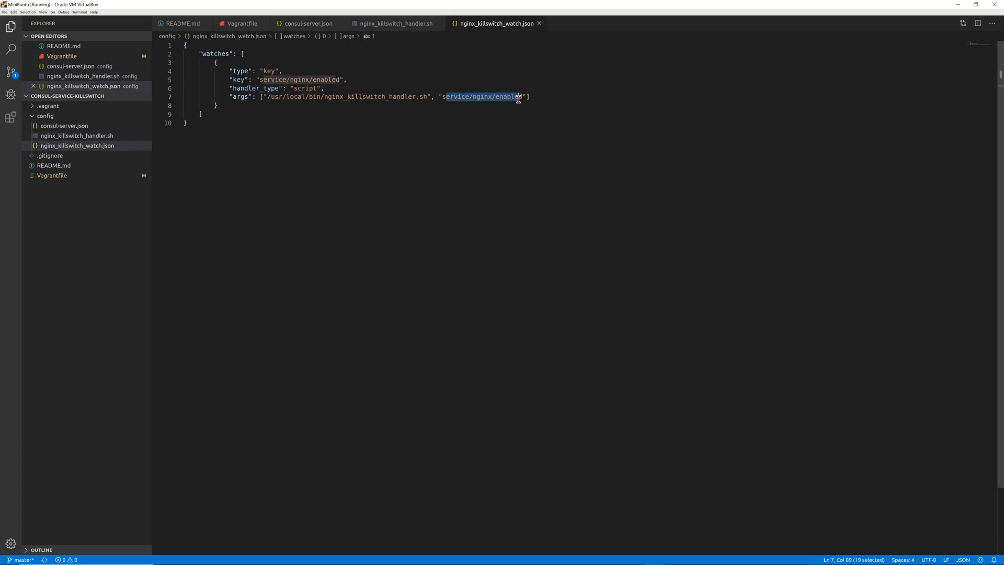
pyautogui.click(394, 23)
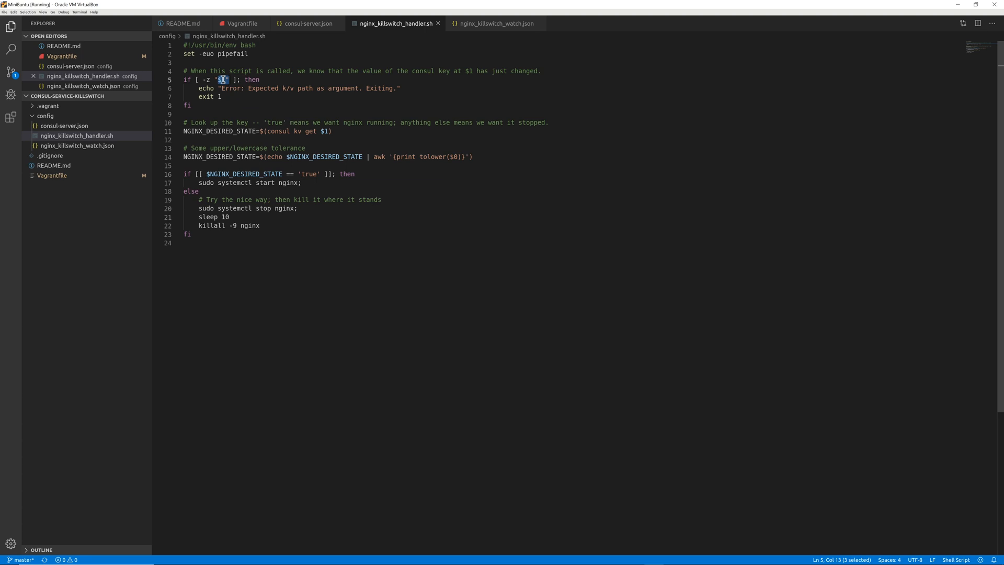
pyautogui.moveTo(252, 108)
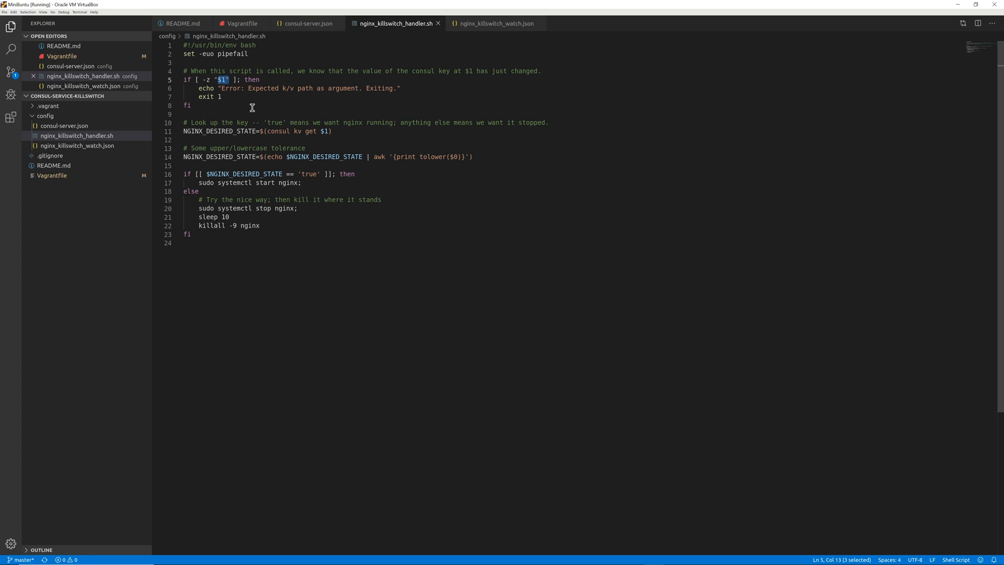
pyautogui.moveTo(266, 131); pyautogui.dragTo(331, 132)
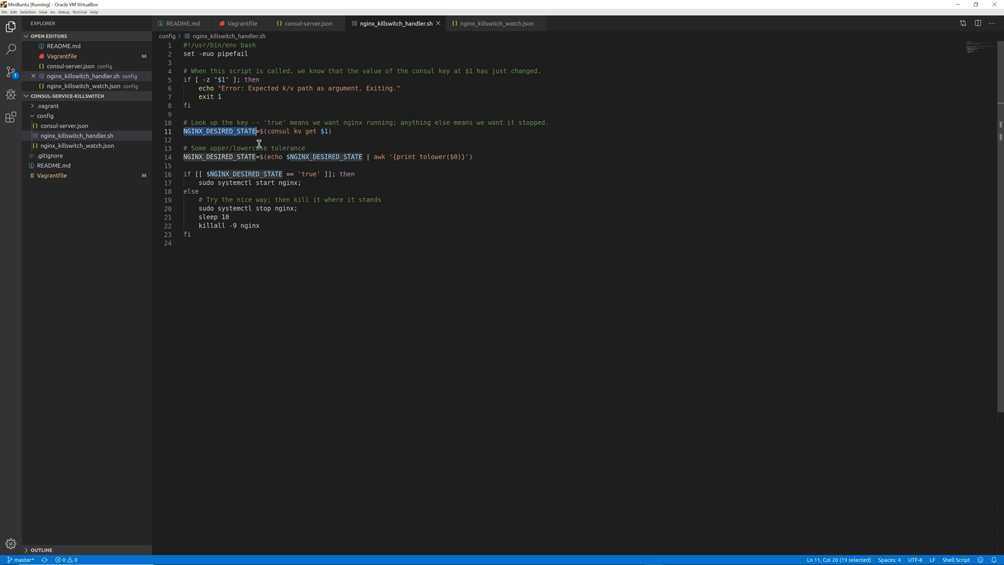
pyautogui.doubleClick(432, 157)
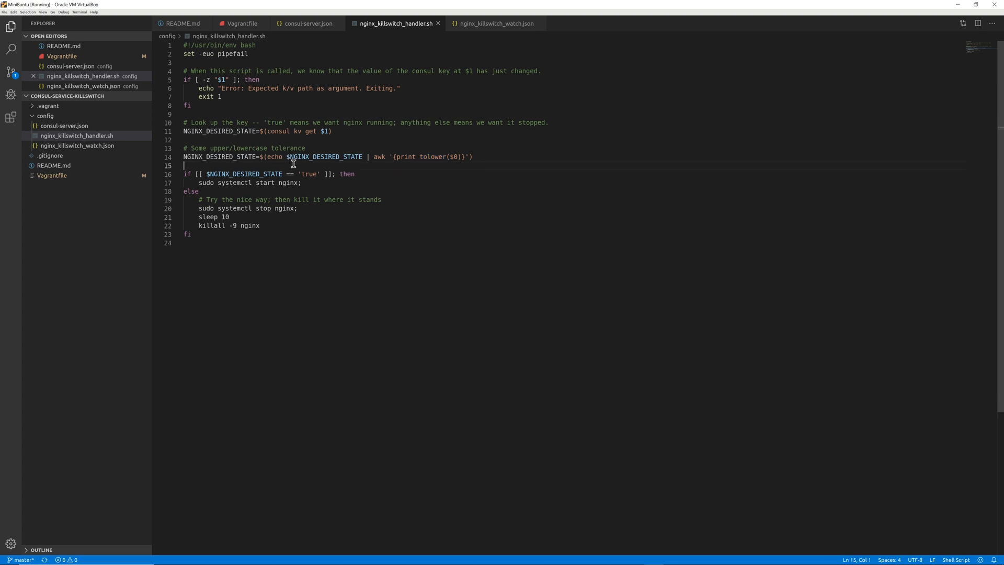
pyautogui.doubleClick(309, 173)
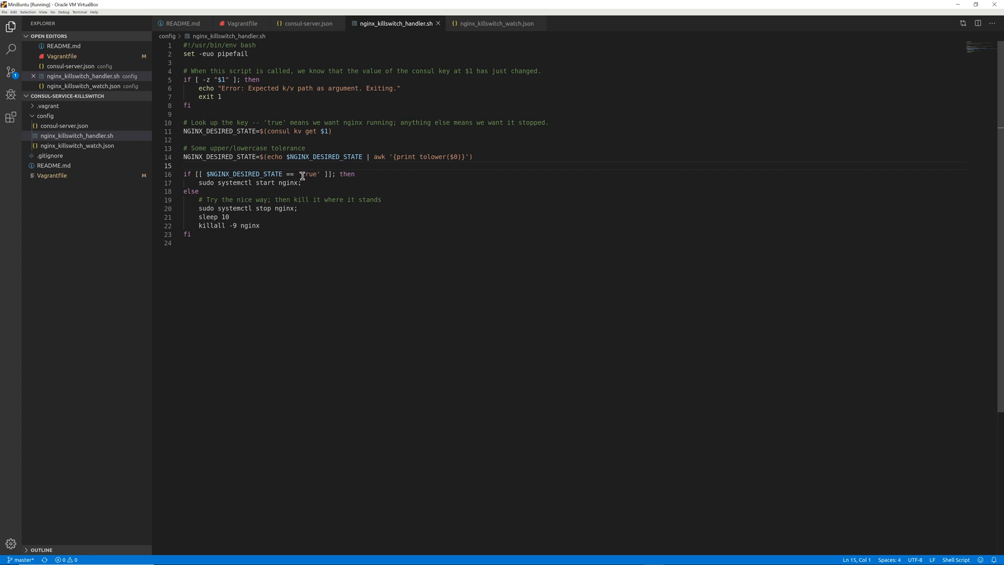
pyautogui.moveTo(306, 174)
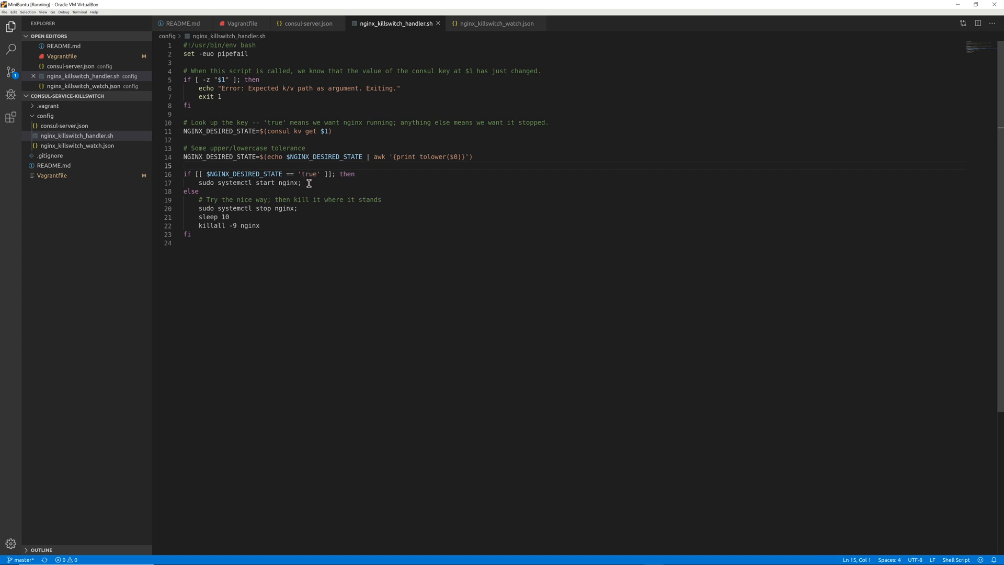
pyautogui.moveTo(311, 173)
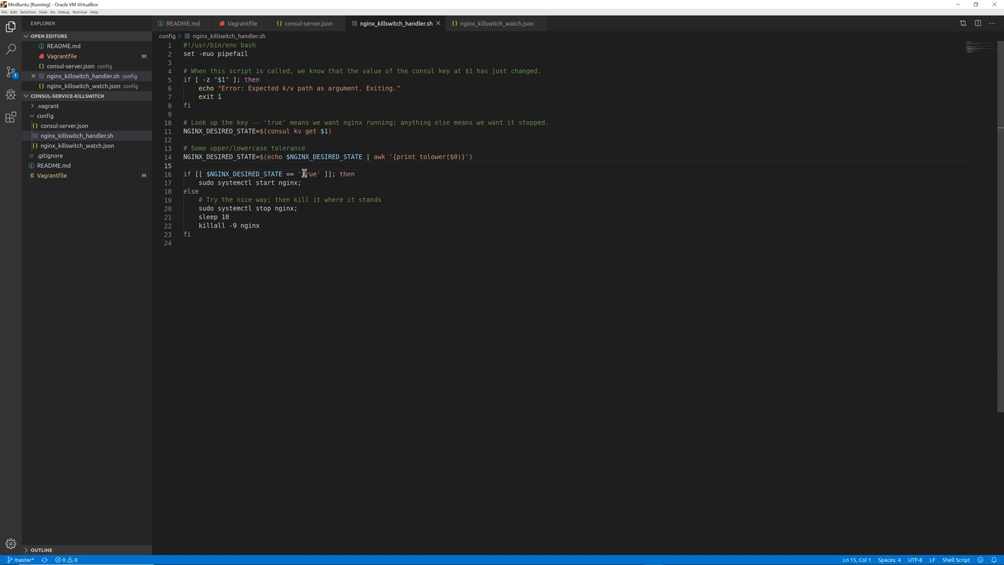
pyautogui.moveTo(306, 174)
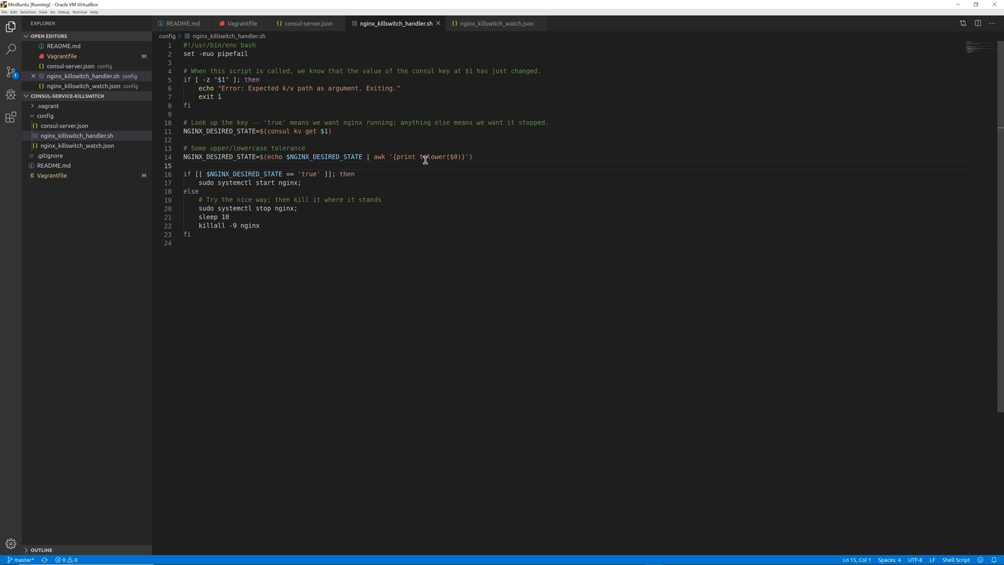
pyautogui.moveTo(296, 183)
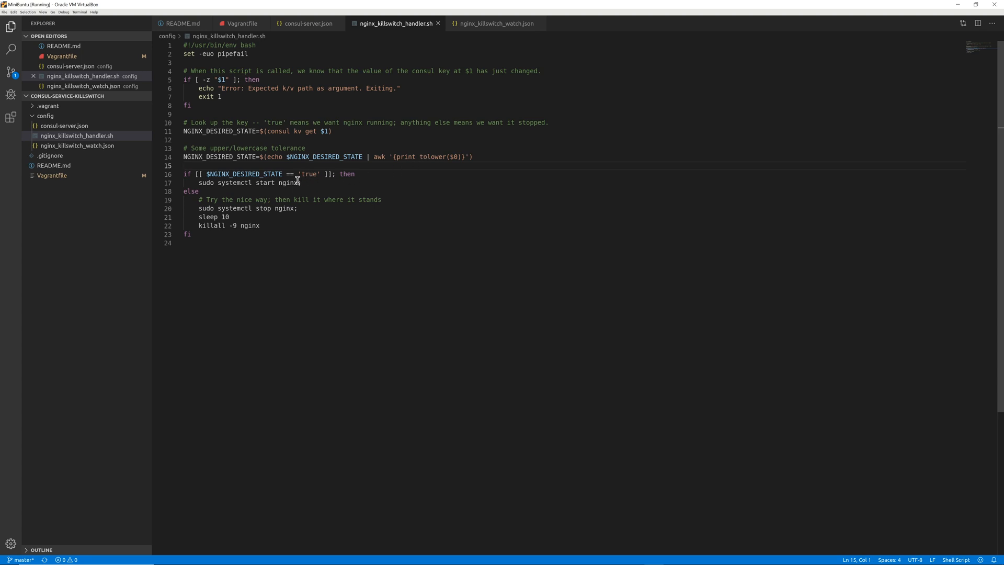
pyautogui.doubleClick(308, 174)
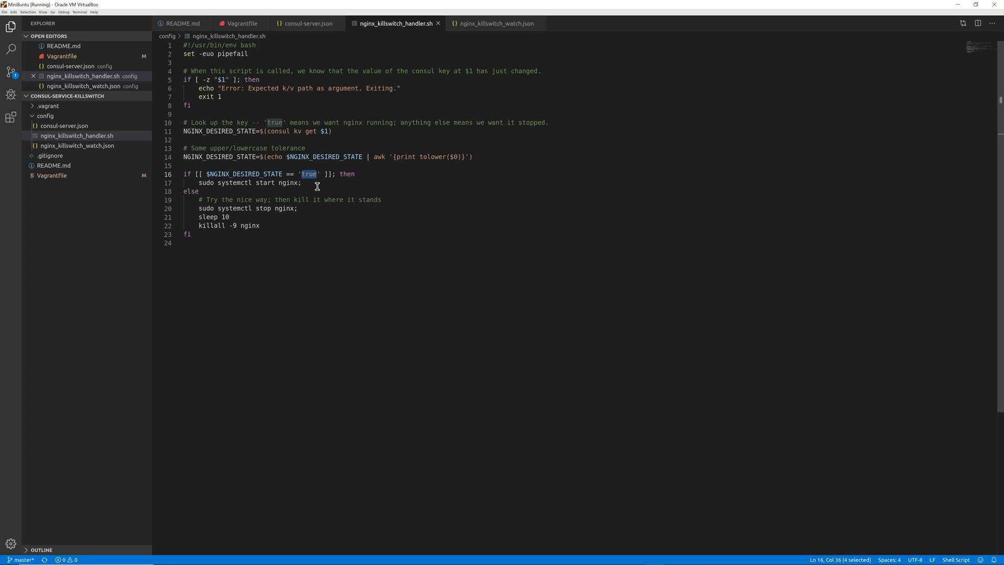
pyautogui.click(302, 183)
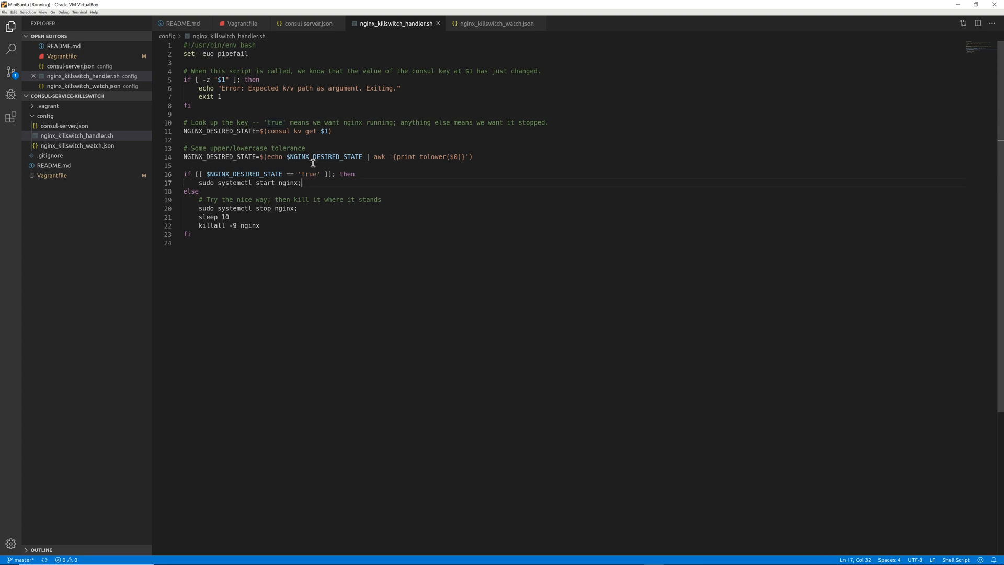
pyautogui.moveTo(302, 179)
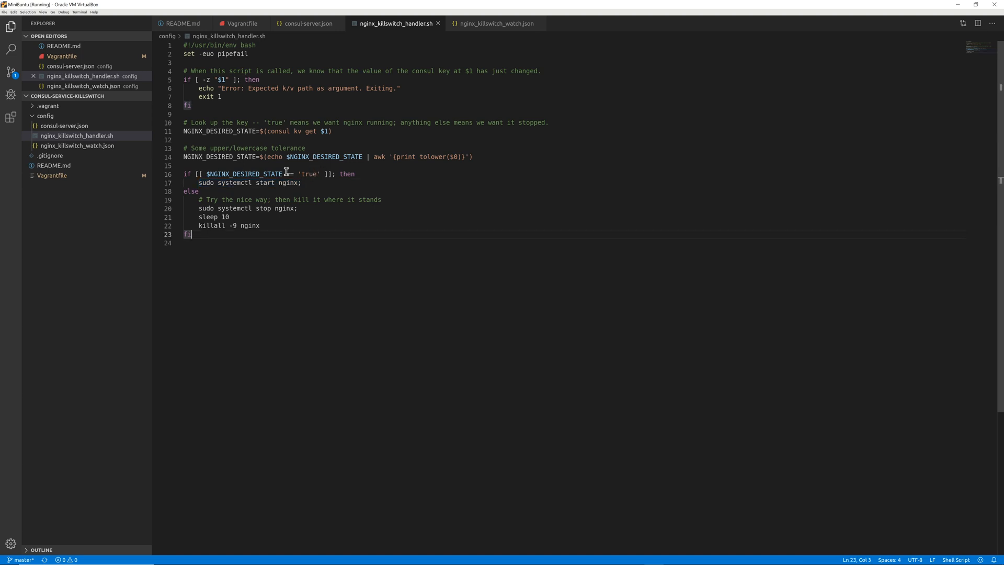
pyautogui.moveTo(310, 174)
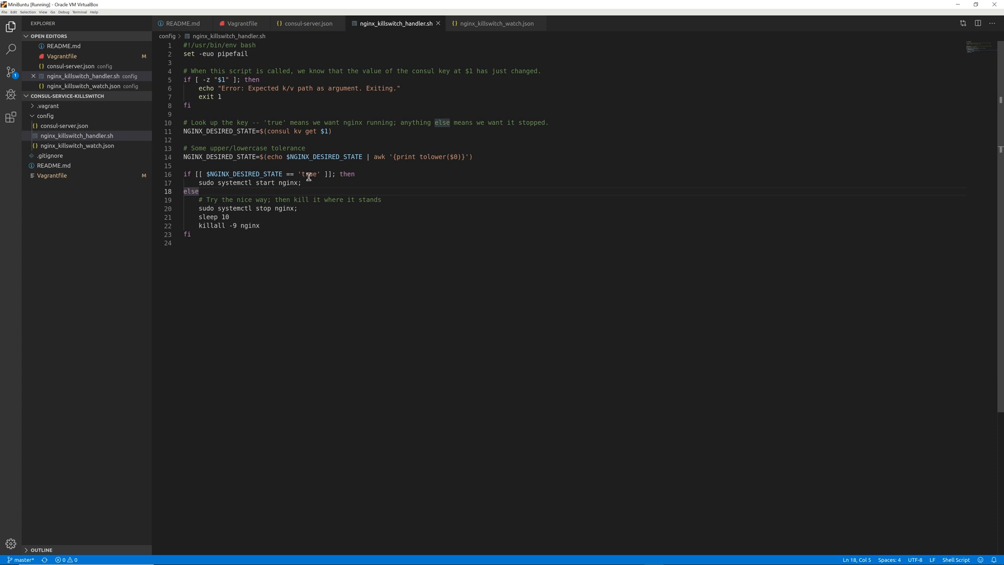
pyautogui.moveTo(206, 201)
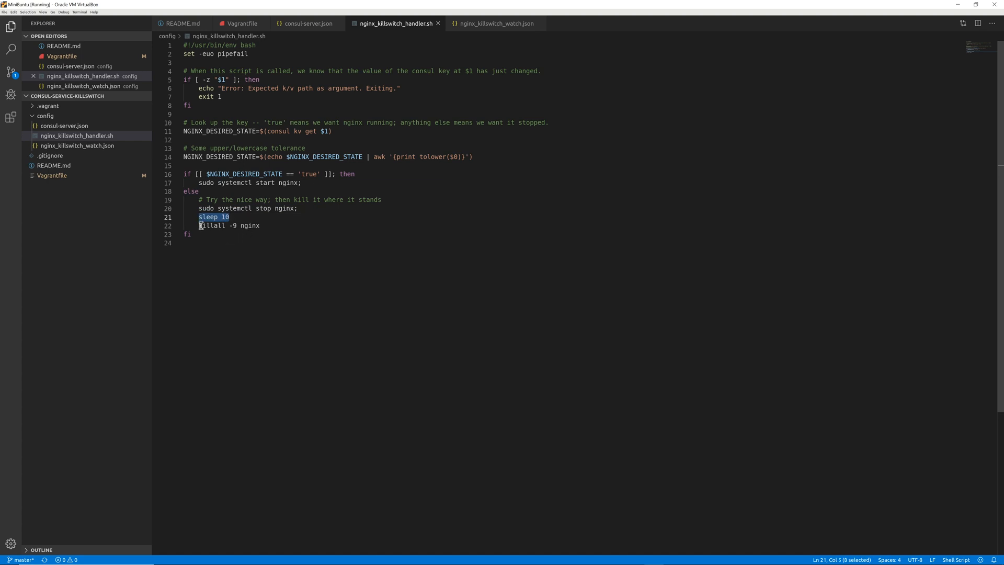
pyautogui.moveTo(198, 217); pyautogui.dragTo(262, 225)
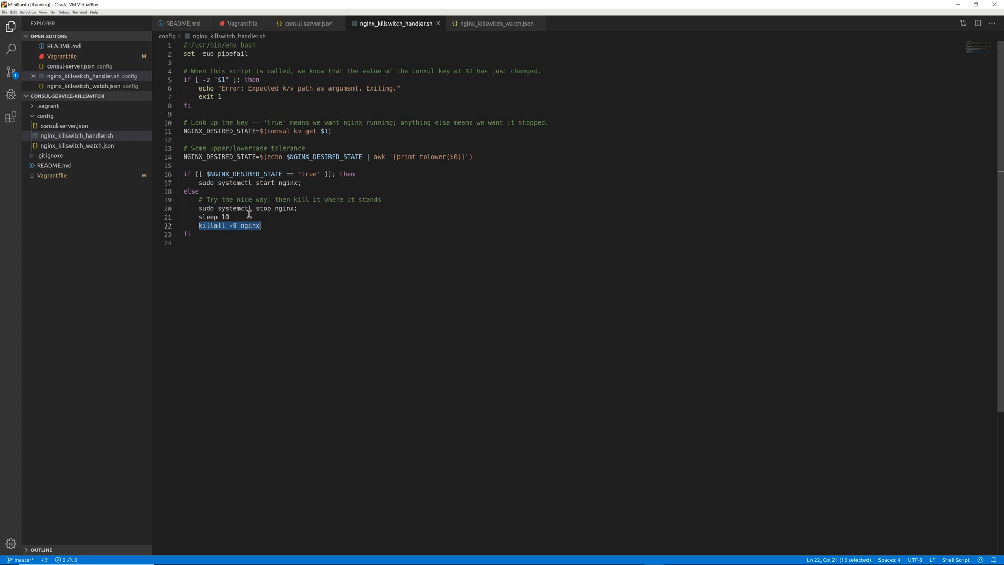
pyautogui.moveTo(246, 220)
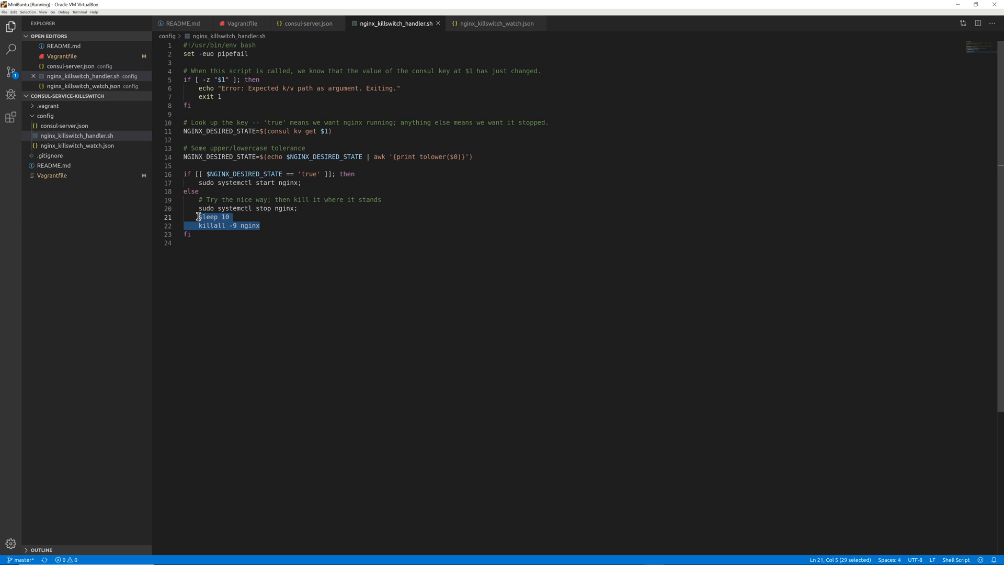
pyautogui.moveTo(240, 216)
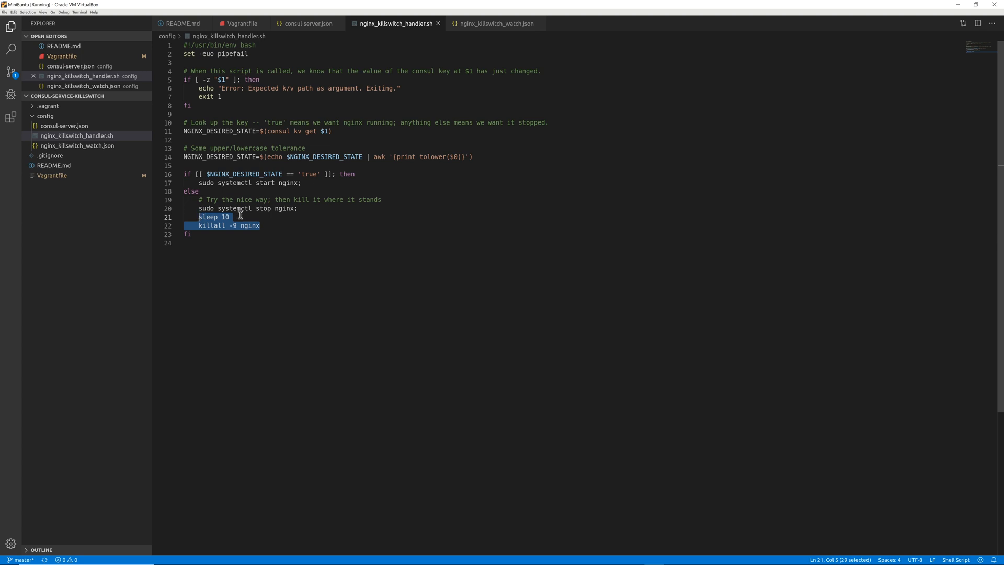
pyautogui.click(240, 217)
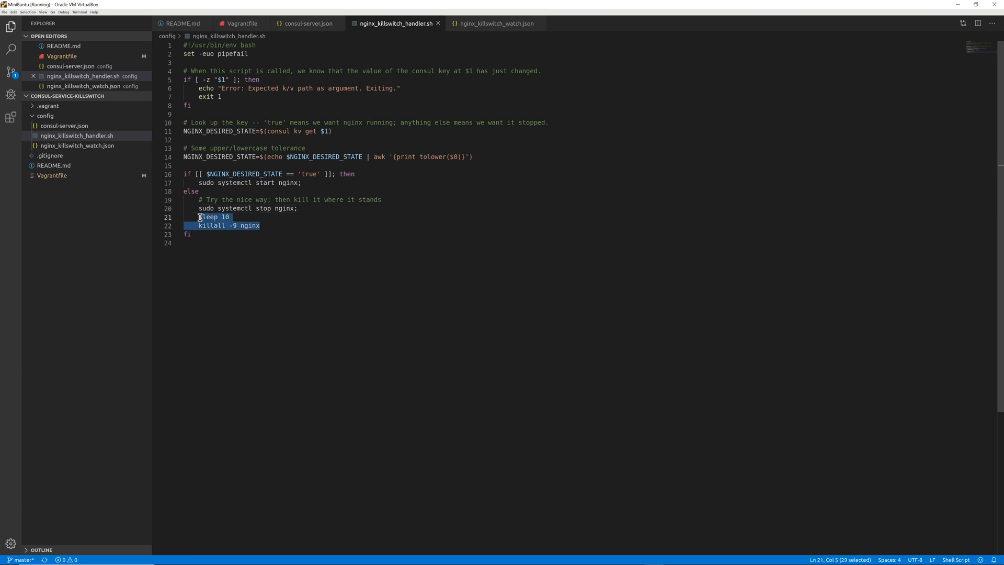
pyautogui.moveTo(308, 211)
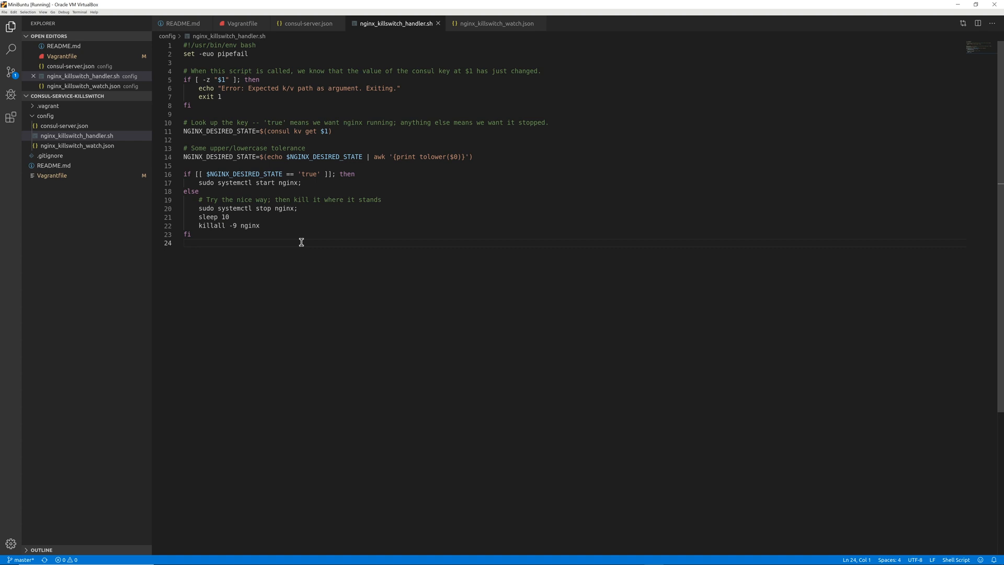
pyautogui.moveTo(286, 249)
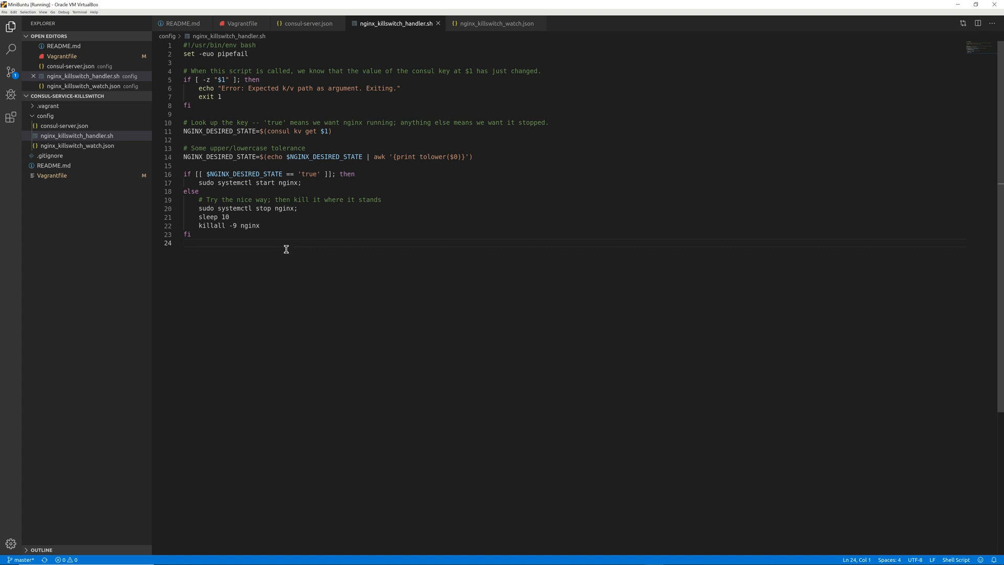
pyautogui.moveTo(287, 249)
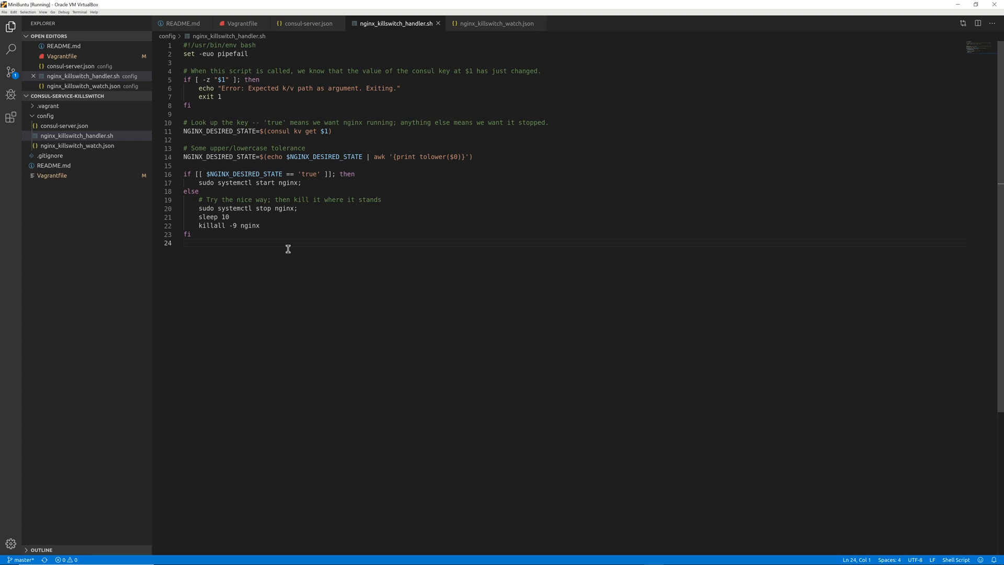
pyautogui.moveTo(294, 242)
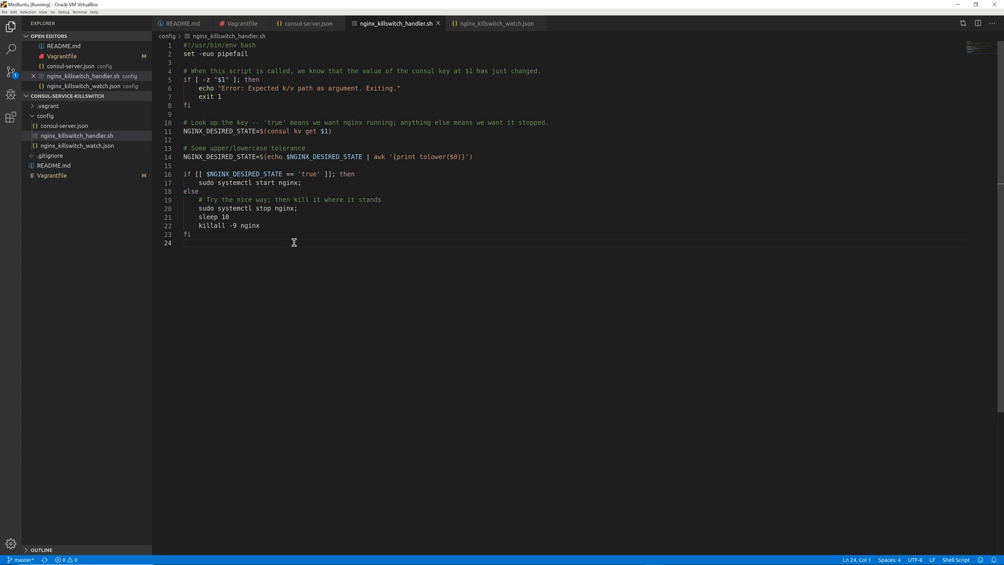
# - Switch the editor to consul-server.json with its server, UI, data_dir and datacenter settings
pyautogui.click(308, 23)
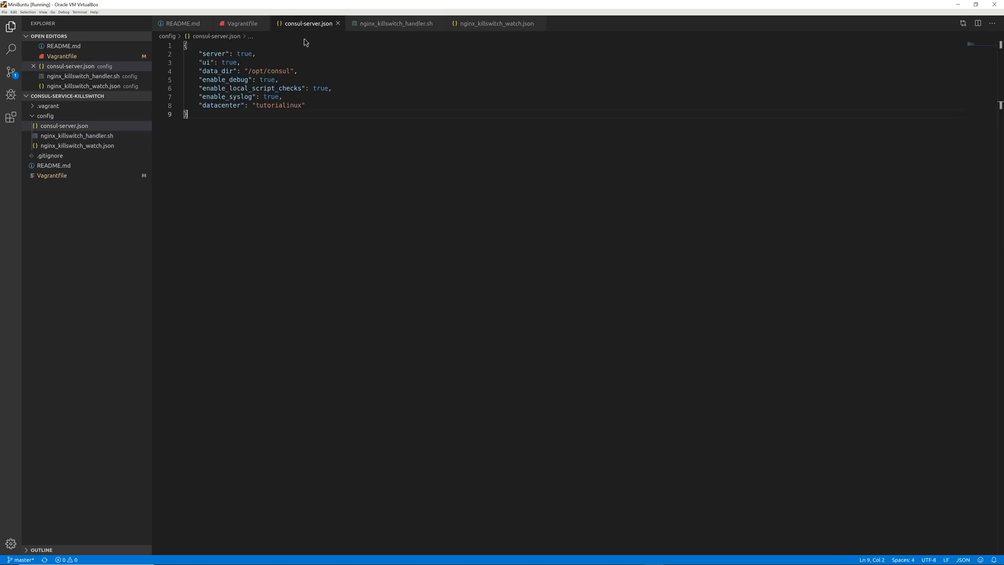
pyautogui.moveTo(306, 40)
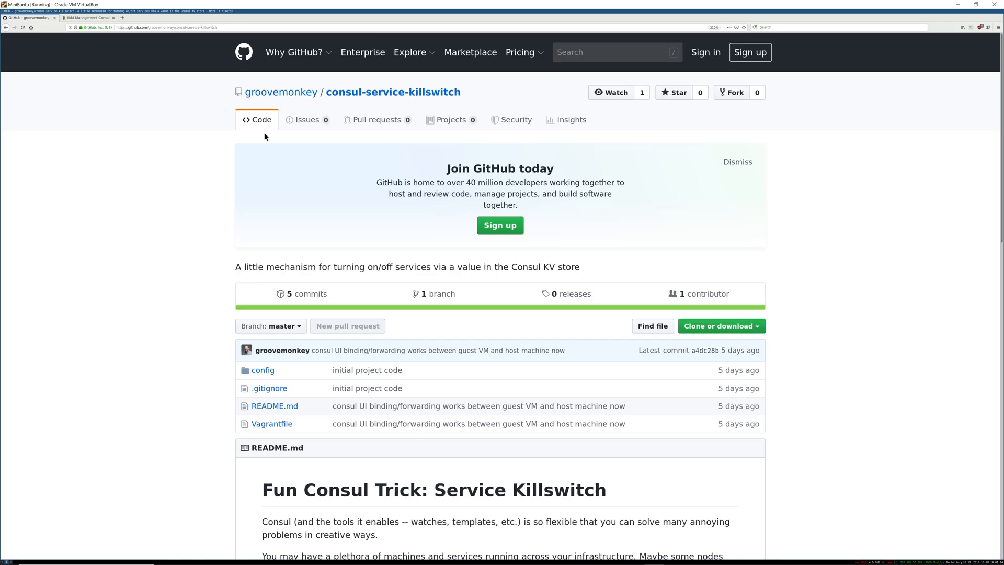
pyautogui.moveTo(151, 221)
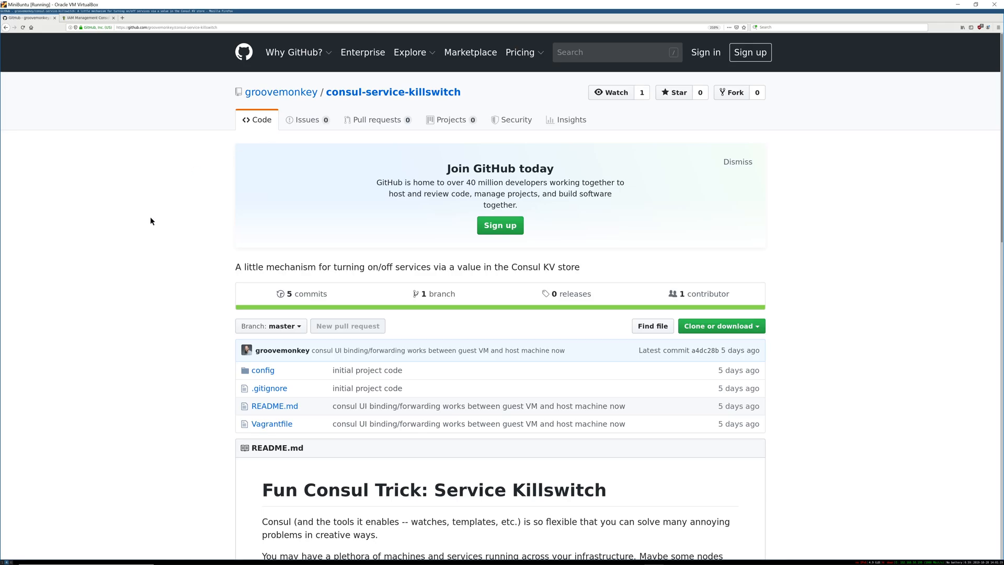
pyautogui.moveTo(805, 248)
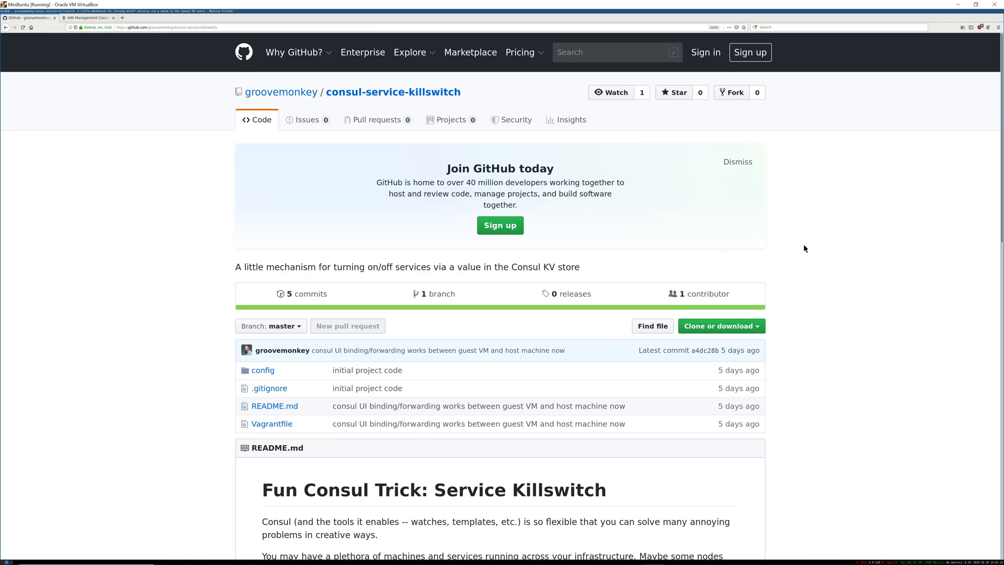
pyautogui.moveTo(816, 242)
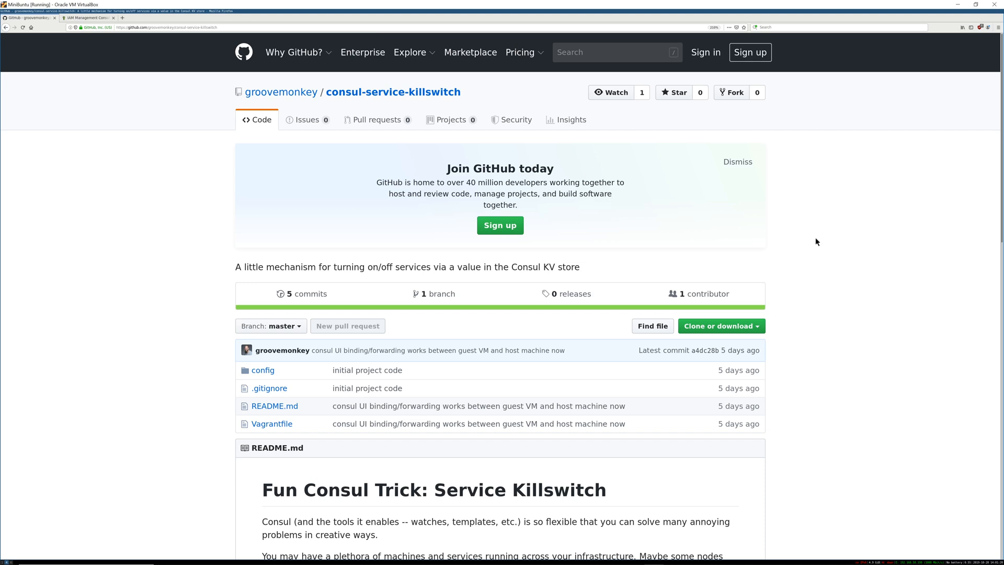
# - Scroll the GitHub README down to the Demo commands for vagrant, curl and consul kv
pyautogui.scroll(-3)
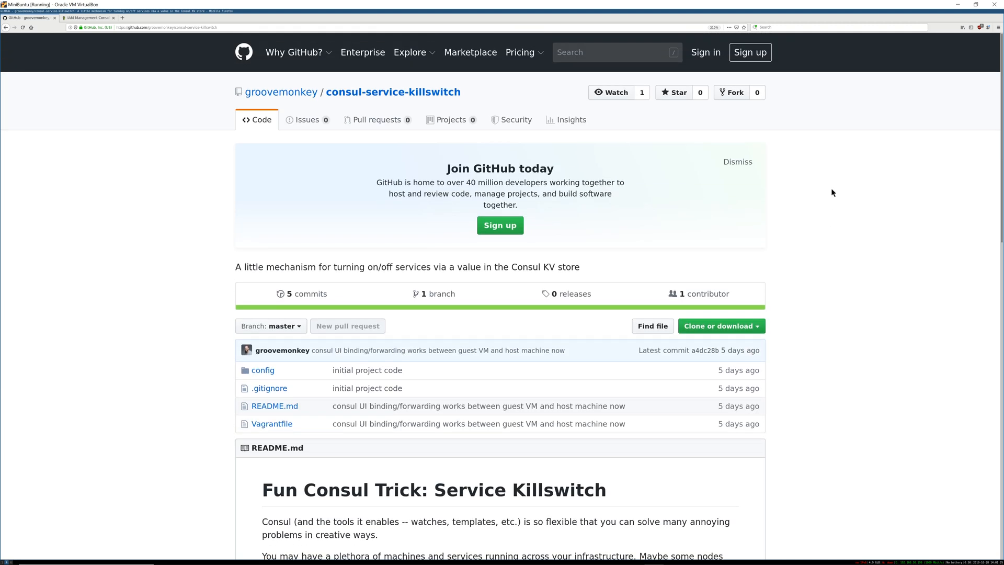
pyautogui.scroll(-3)
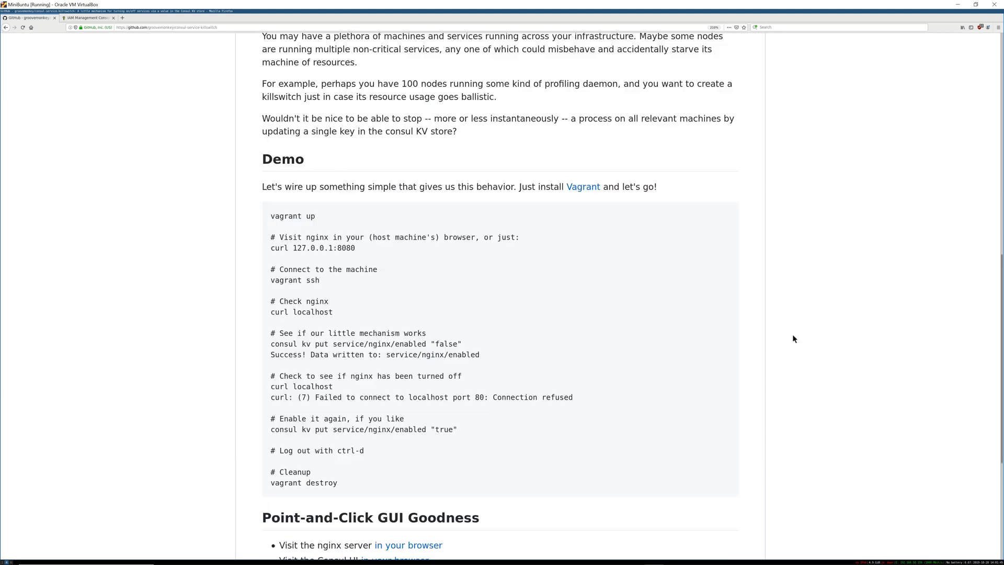
pyautogui.scroll(-3)
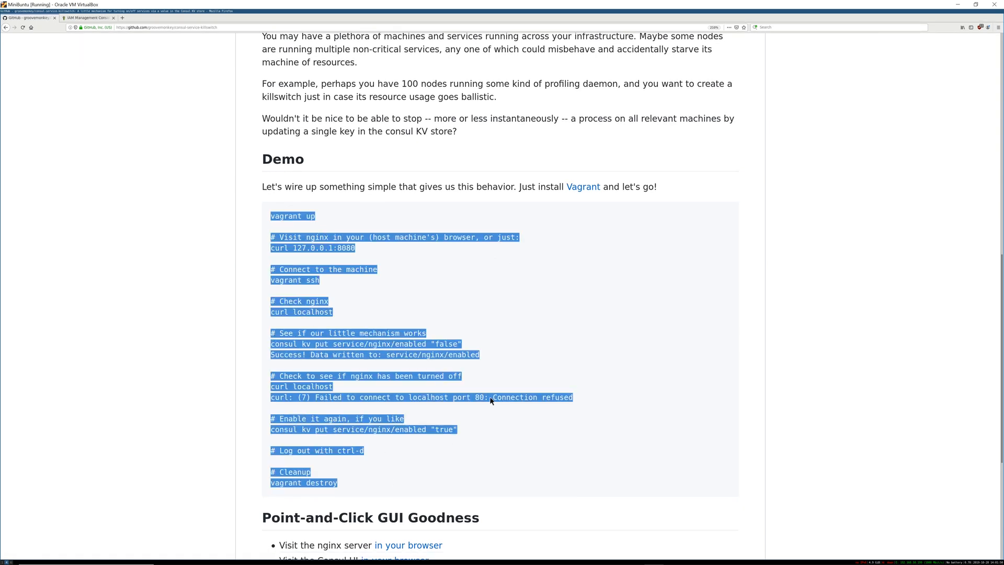
pyautogui.click(824, 286)
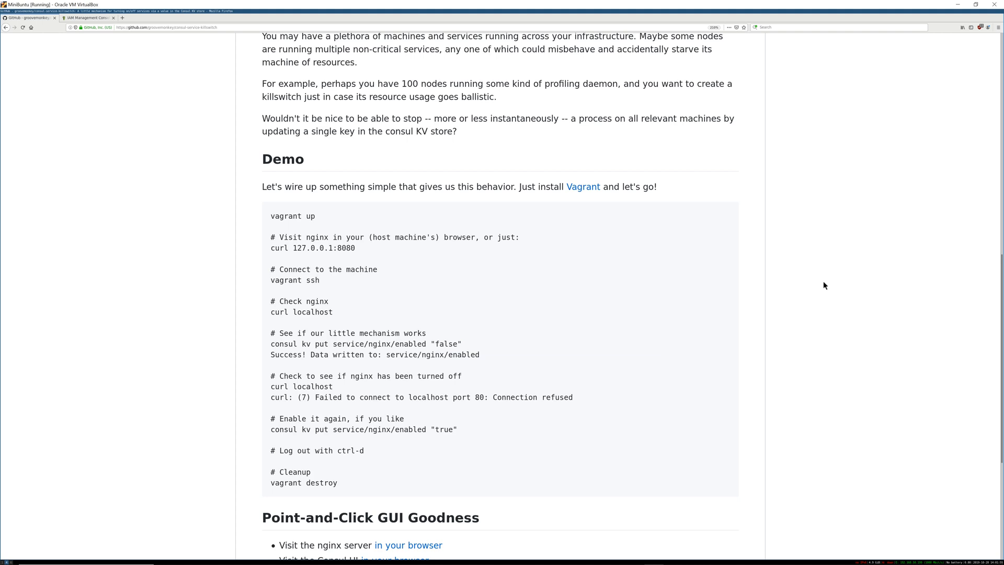
pyautogui.moveTo(833, 280)
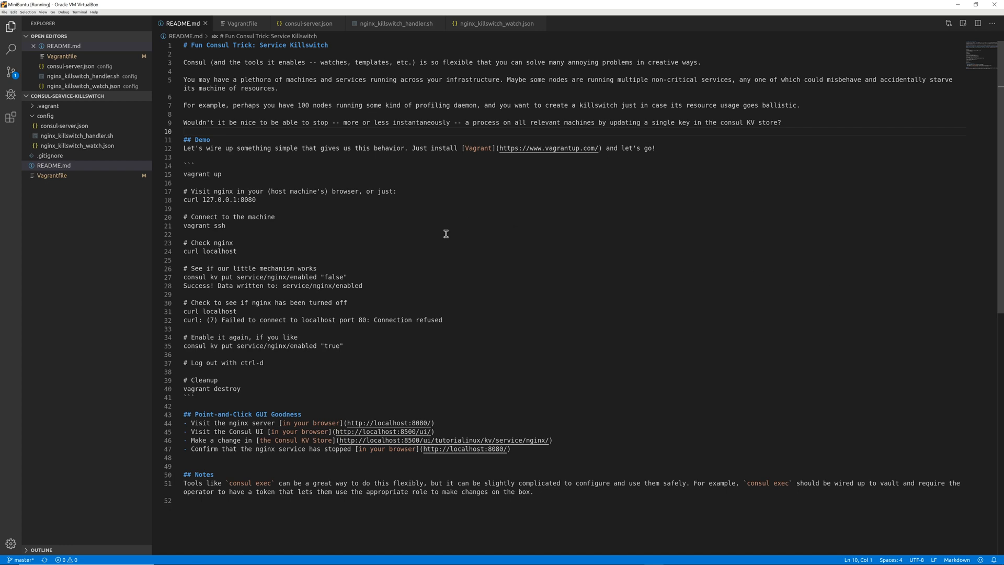
pyautogui.moveTo(428, 239)
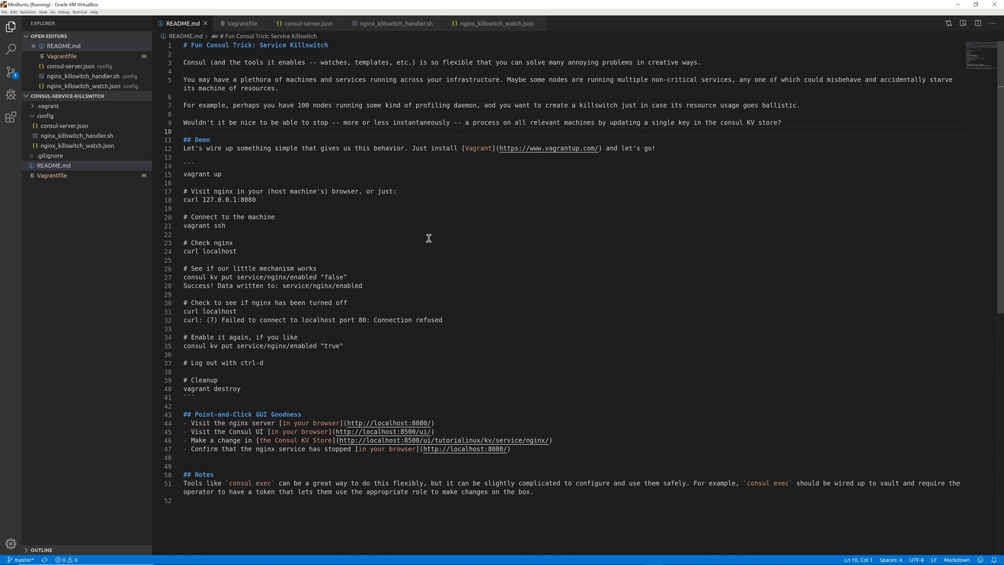
# - Show the Vagrantfile and its forwarded ports for nginx and the Consul UI
pyautogui.click(242, 23)
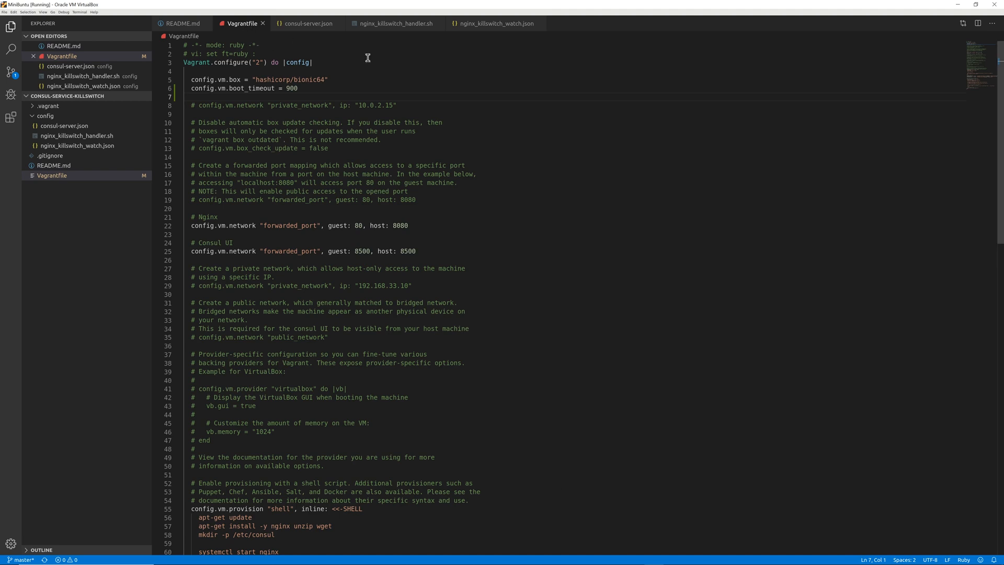
pyautogui.moveTo(528, 127)
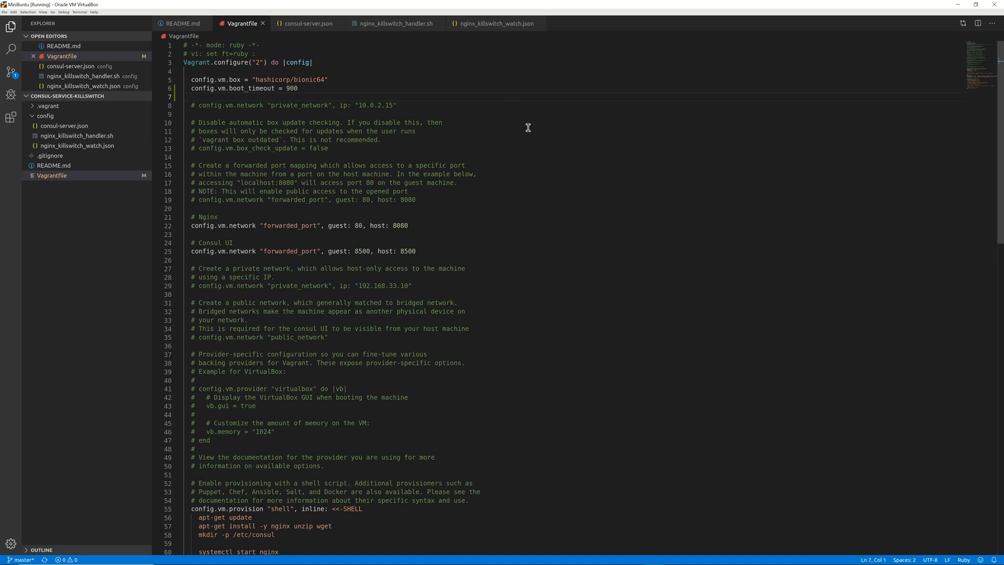
pyautogui.moveTo(530, 168)
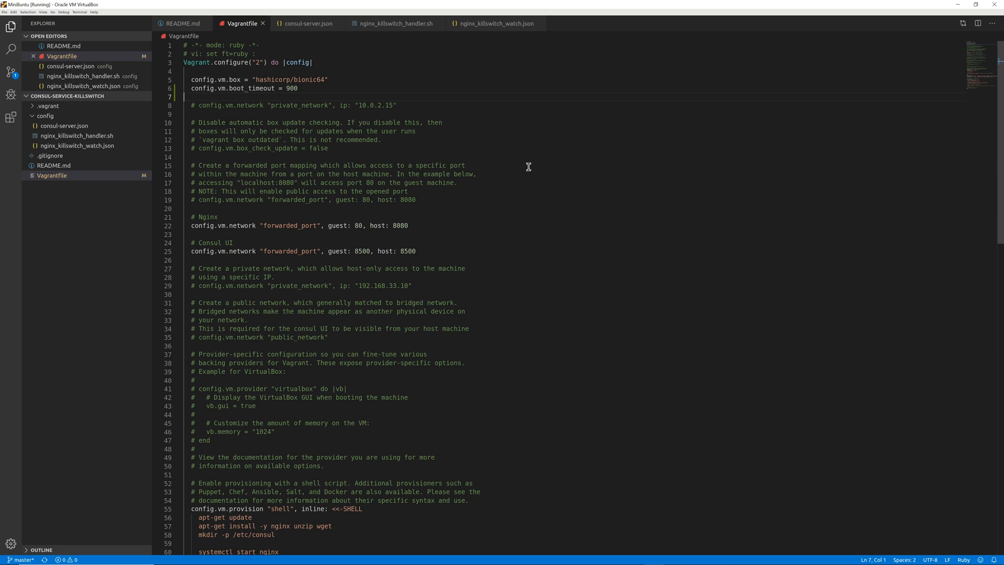
pyautogui.doubleClick(272, 79)
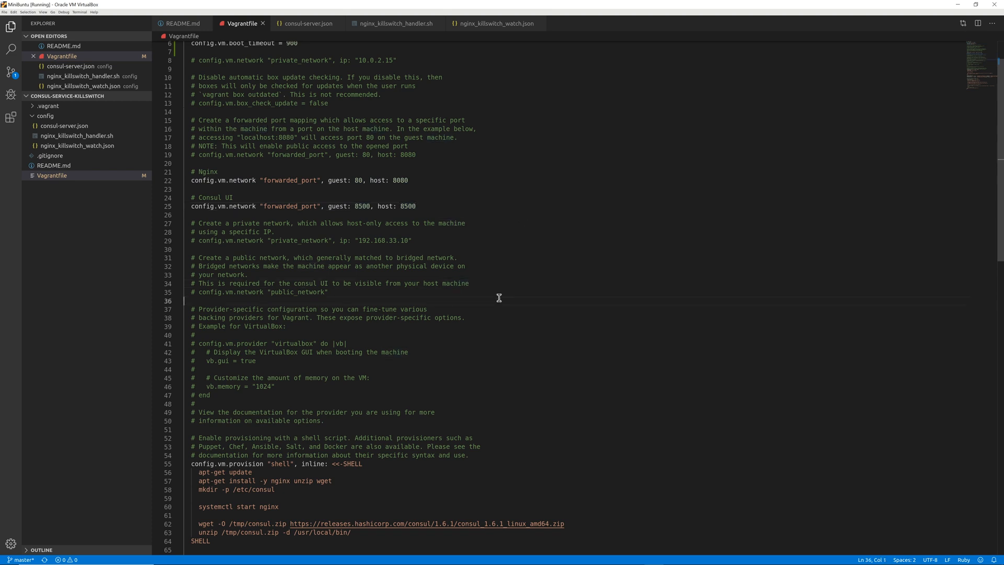
pyautogui.click(329, 291)
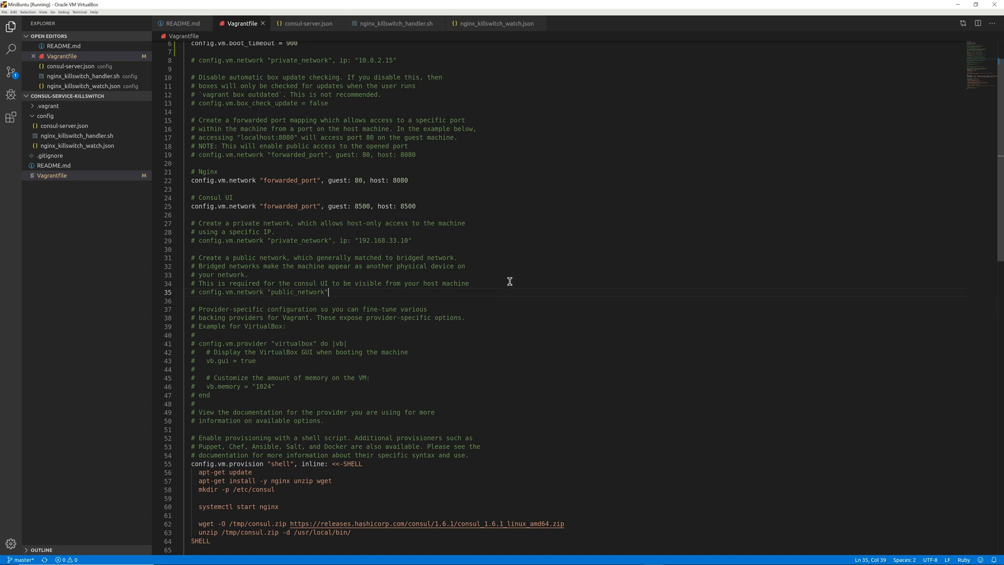
# - Scroll the Vagrantfile to its config file provisioners and the Consul-starting shell block
pyautogui.scroll(-3)
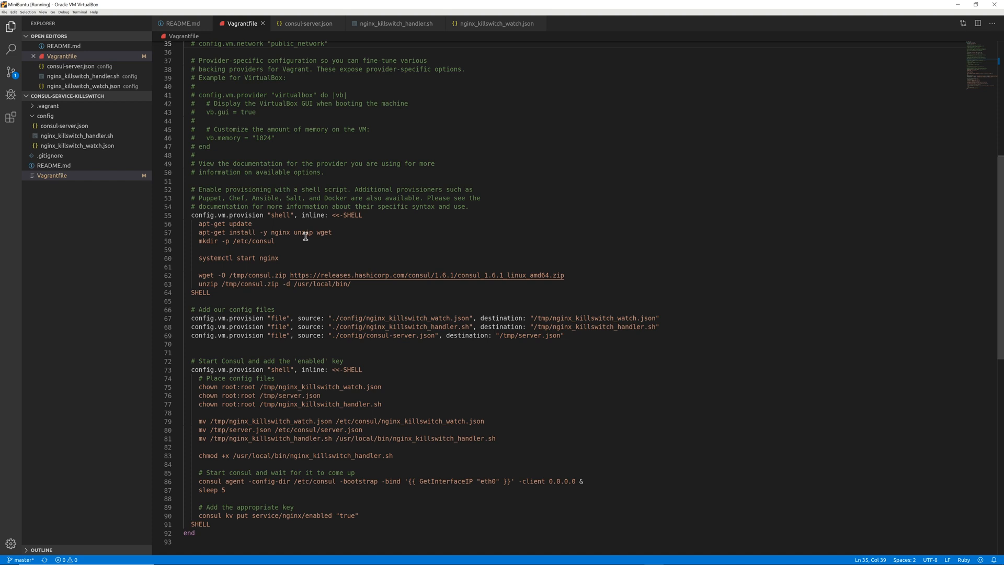
pyautogui.moveTo(330, 242)
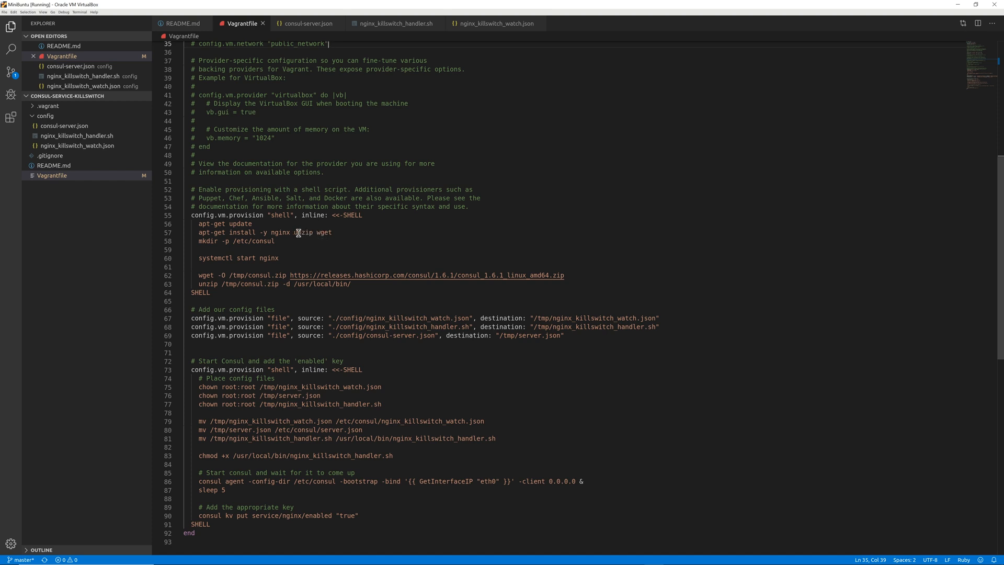
pyautogui.moveTo(268, 239)
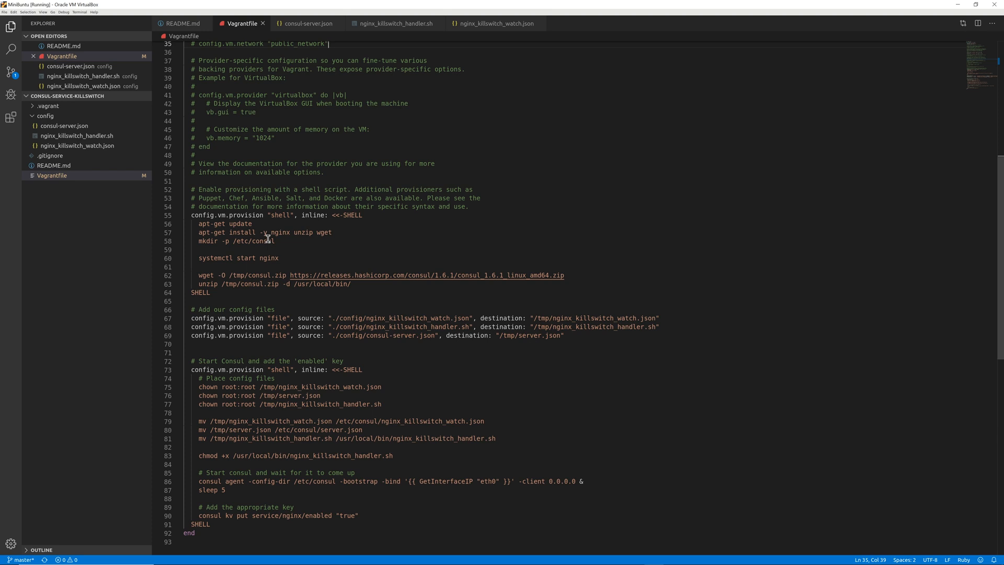
pyautogui.moveTo(280, 242)
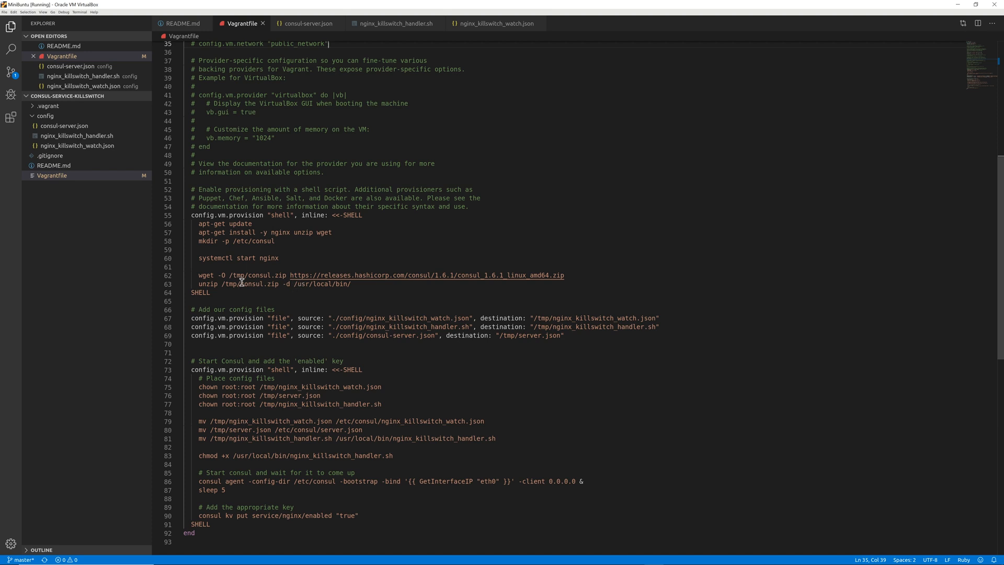
pyautogui.moveTo(265, 277)
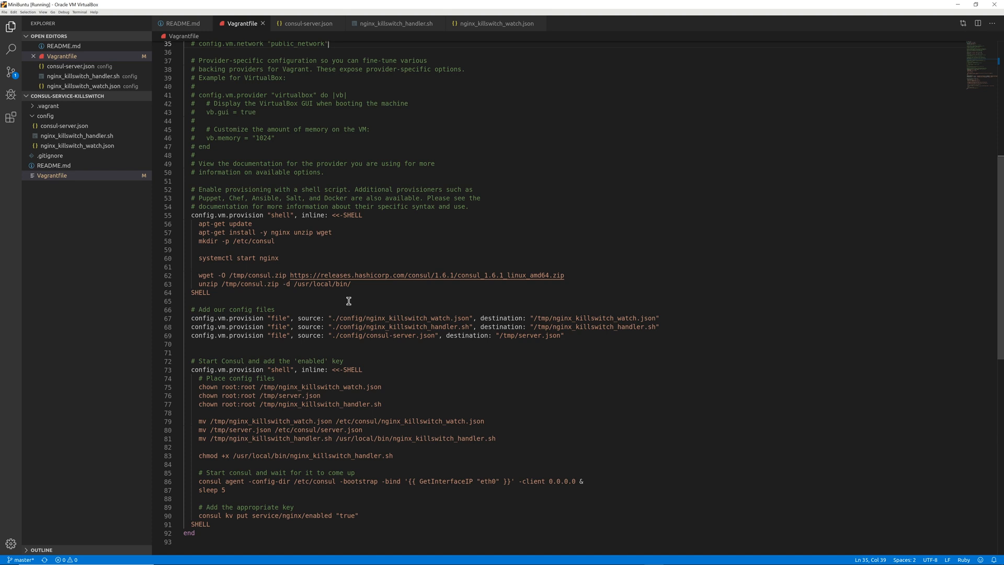
pyautogui.moveTo(380, 307)
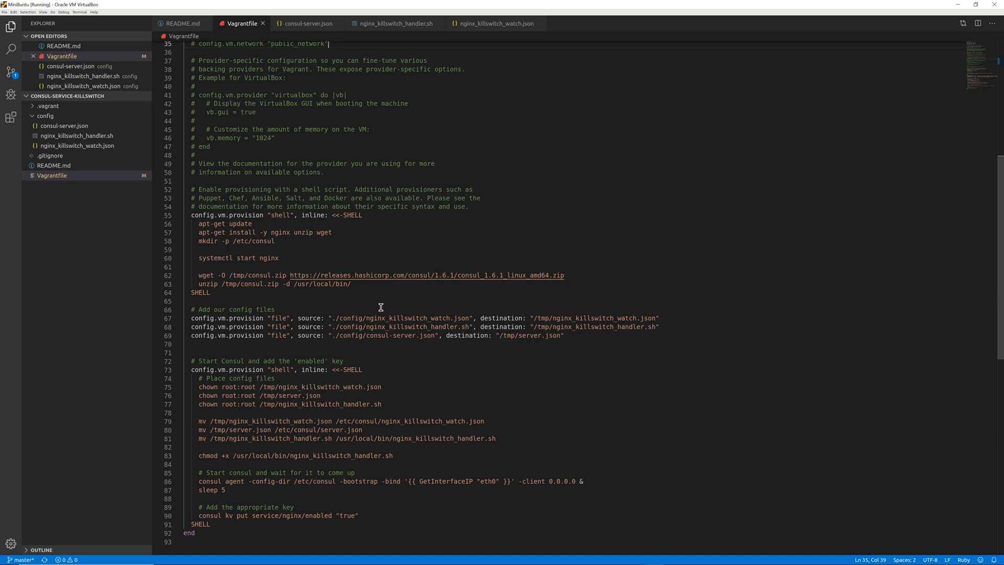
pyautogui.moveTo(390, 304)
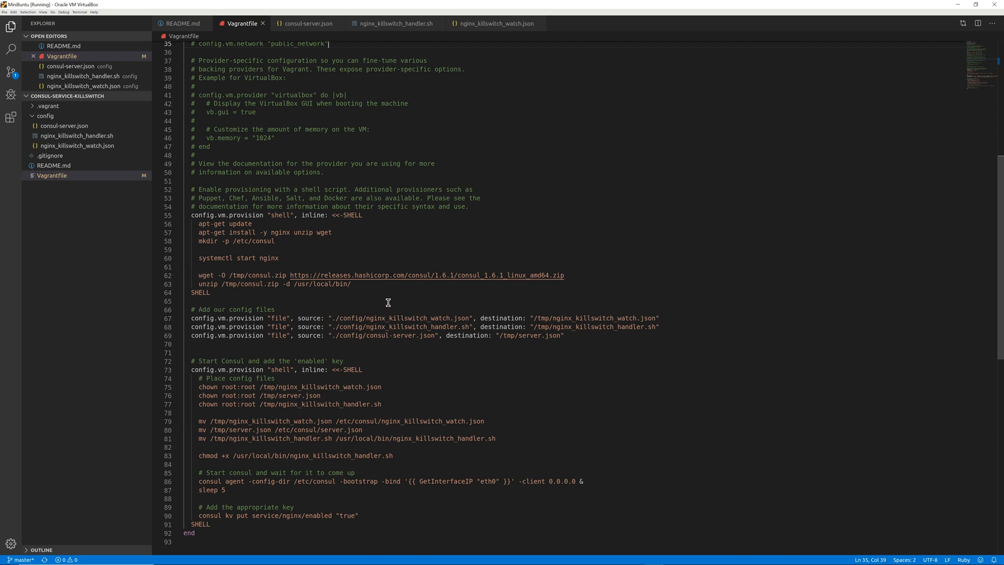
pyautogui.scroll(-3)
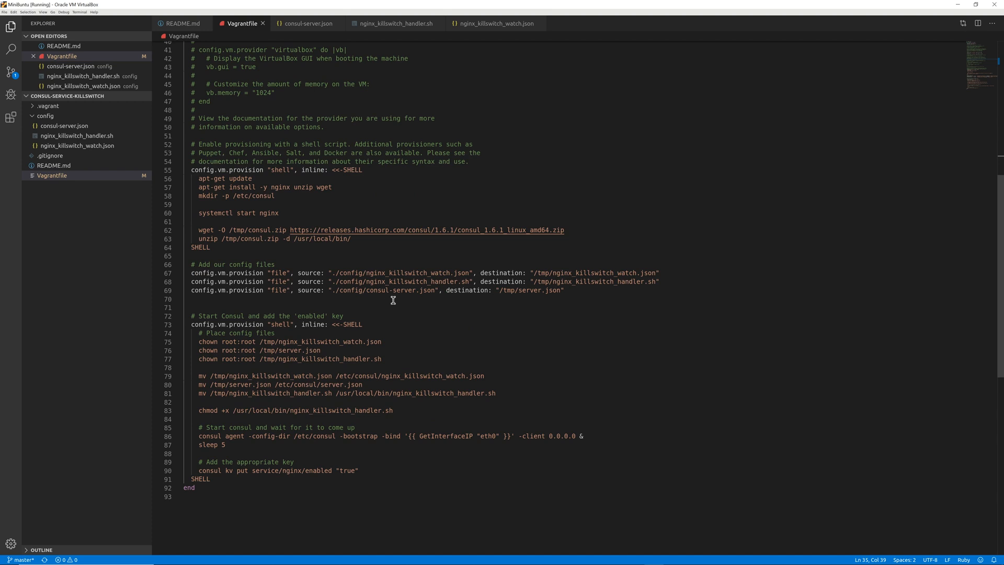
pyautogui.moveTo(400, 276)
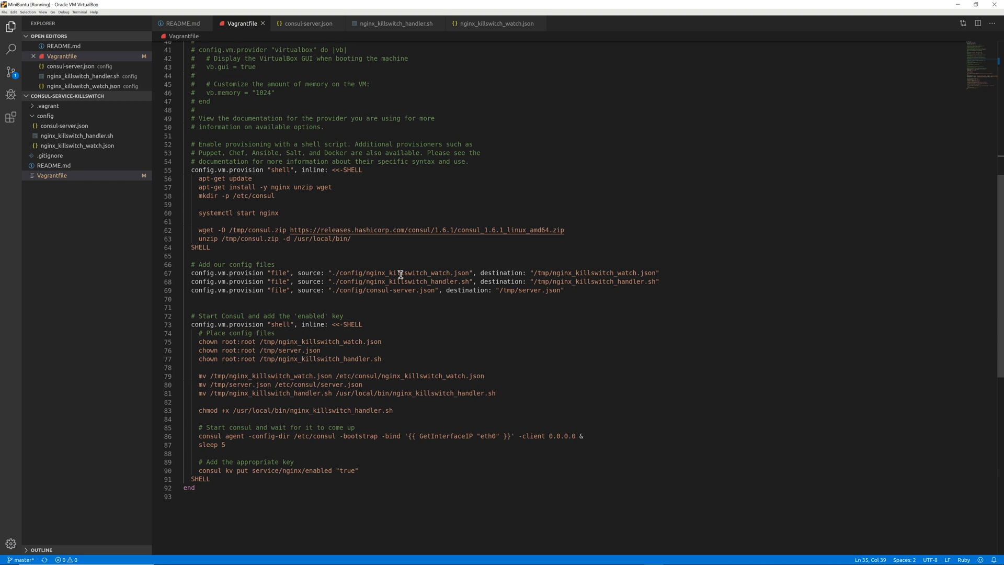
pyautogui.moveTo(393, 314)
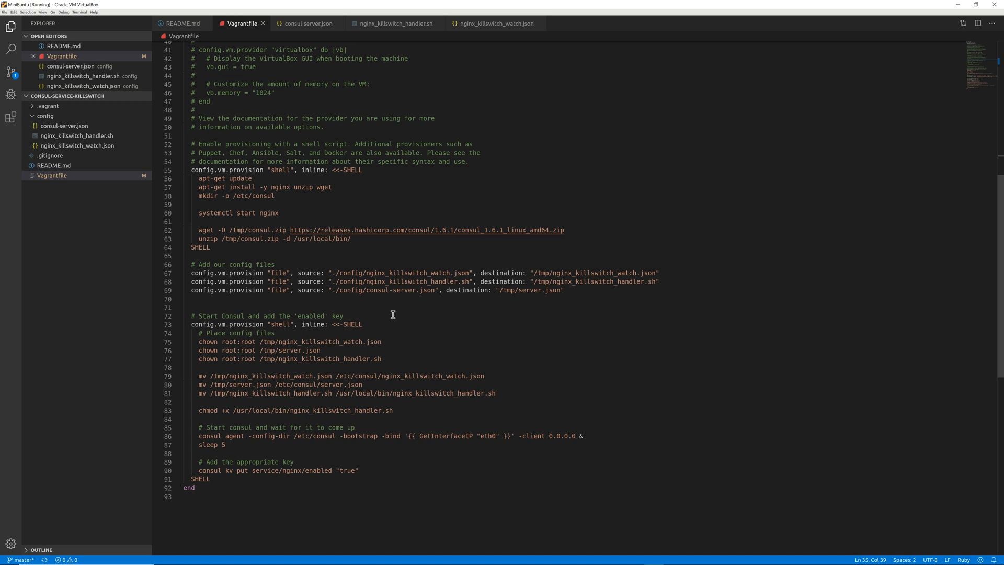
pyautogui.moveTo(397, 255)
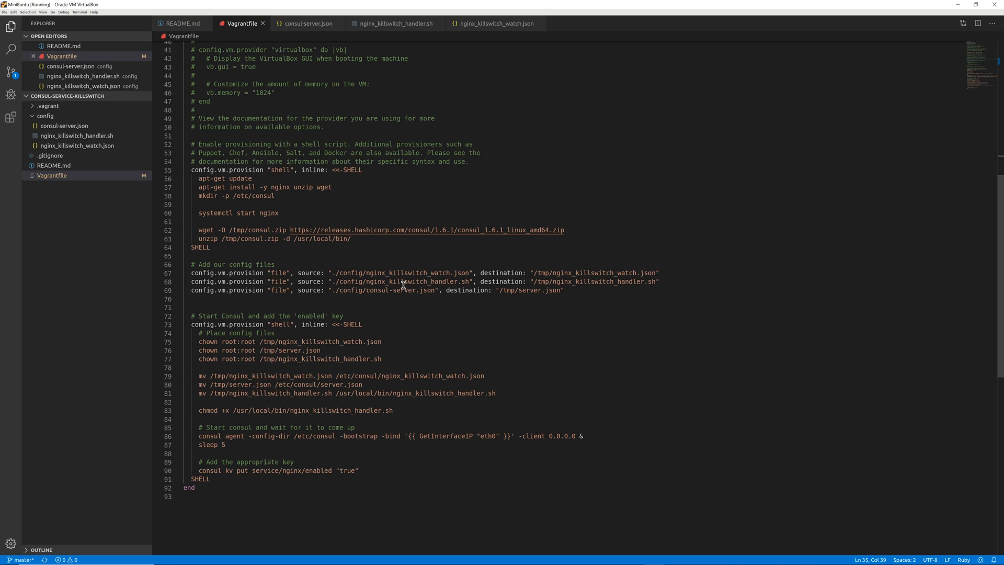
pyautogui.doubleClick(408, 272)
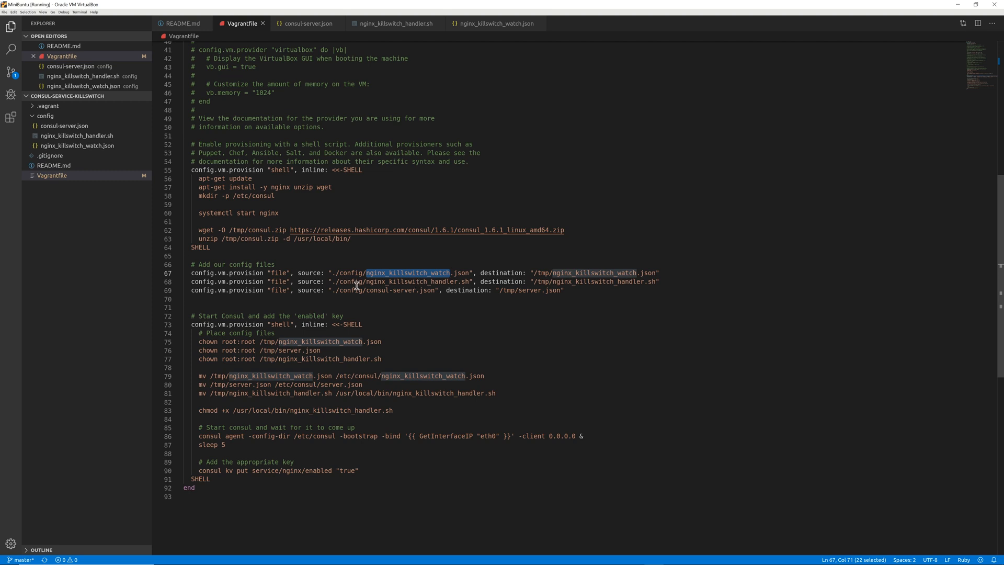
pyautogui.doubleClick(397, 290)
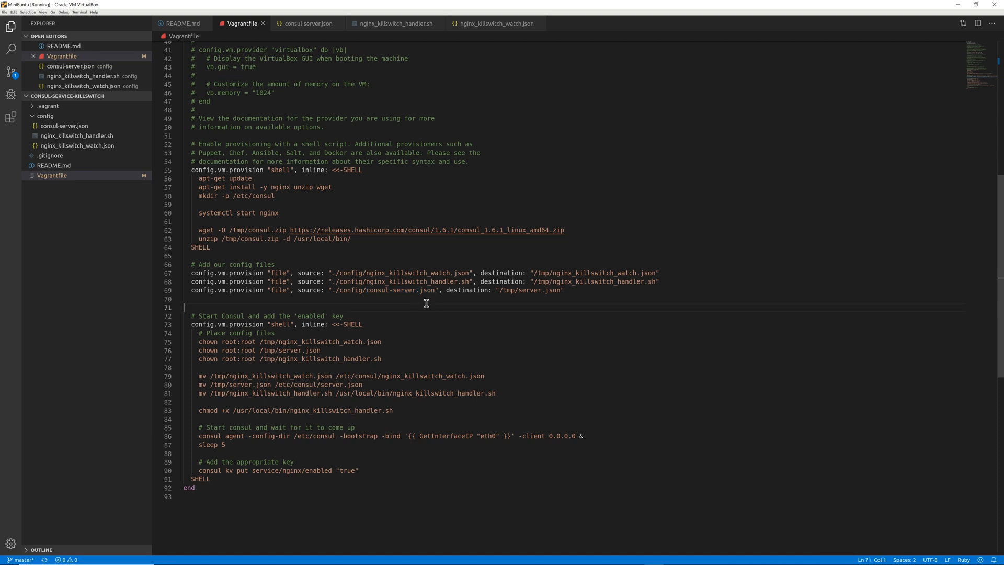
pyautogui.moveTo(312, 294)
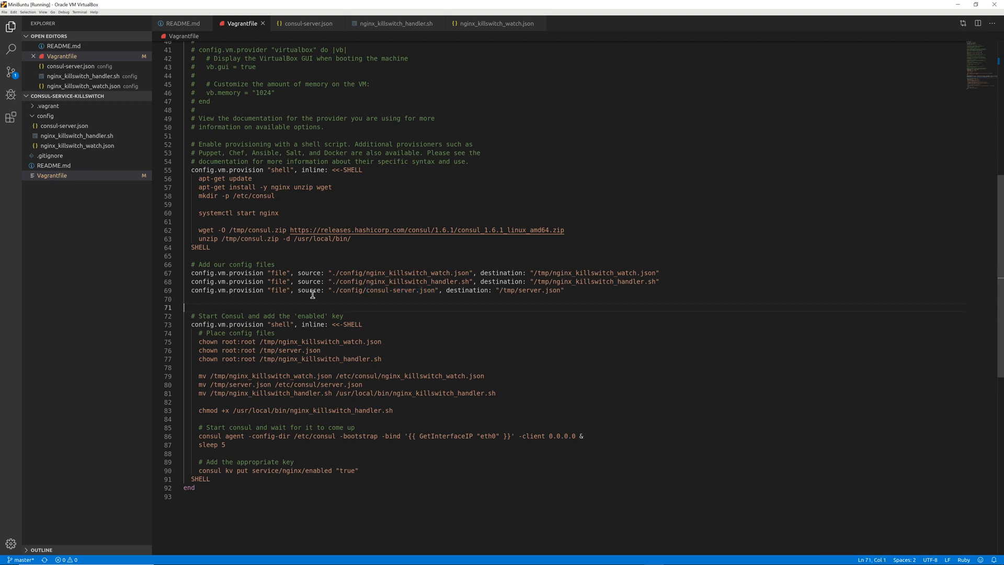
pyautogui.moveTo(301, 301)
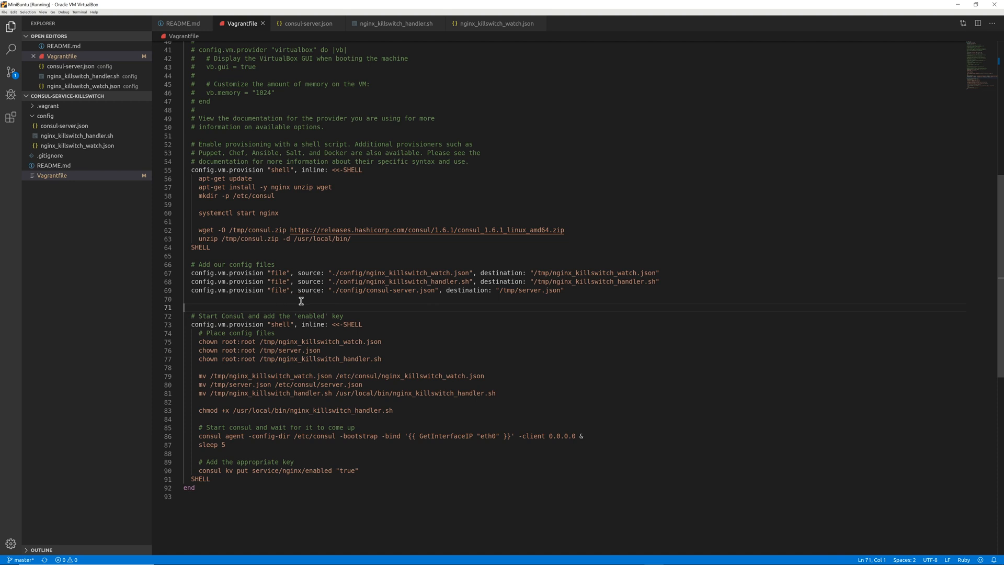
pyautogui.moveTo(369, 302)
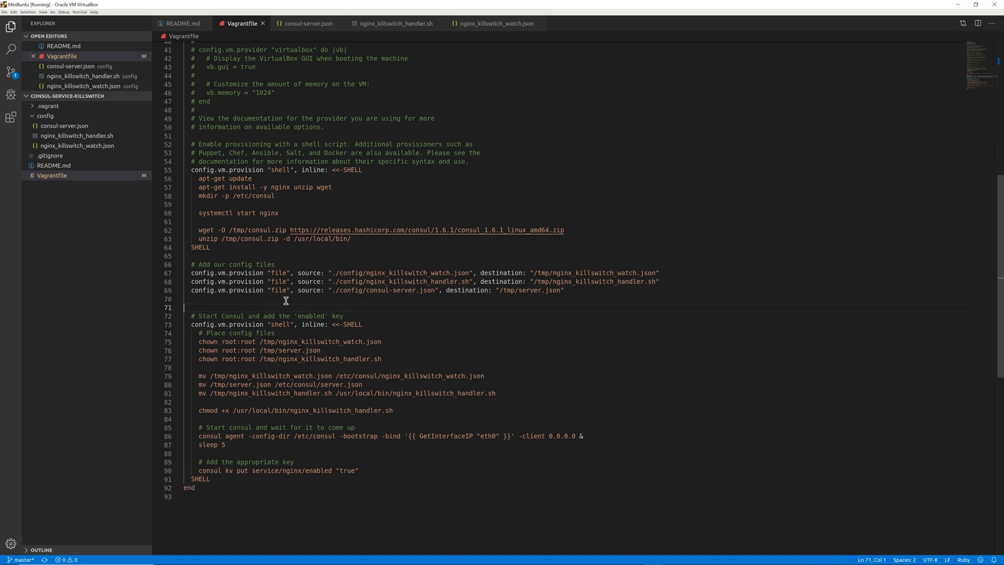
pyautogui.moveTo(366, 304)
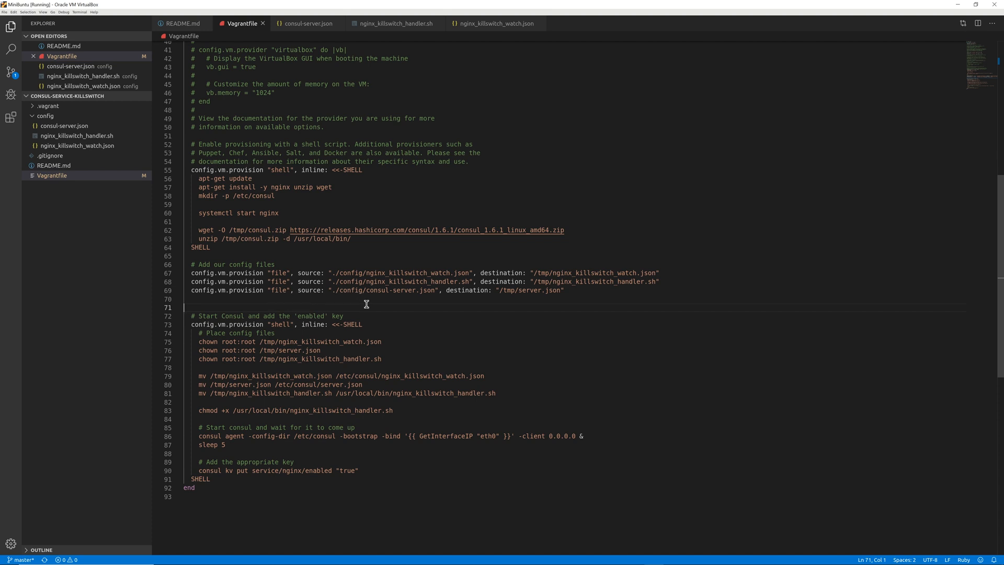
pyautogui.moveTo(527, 402)
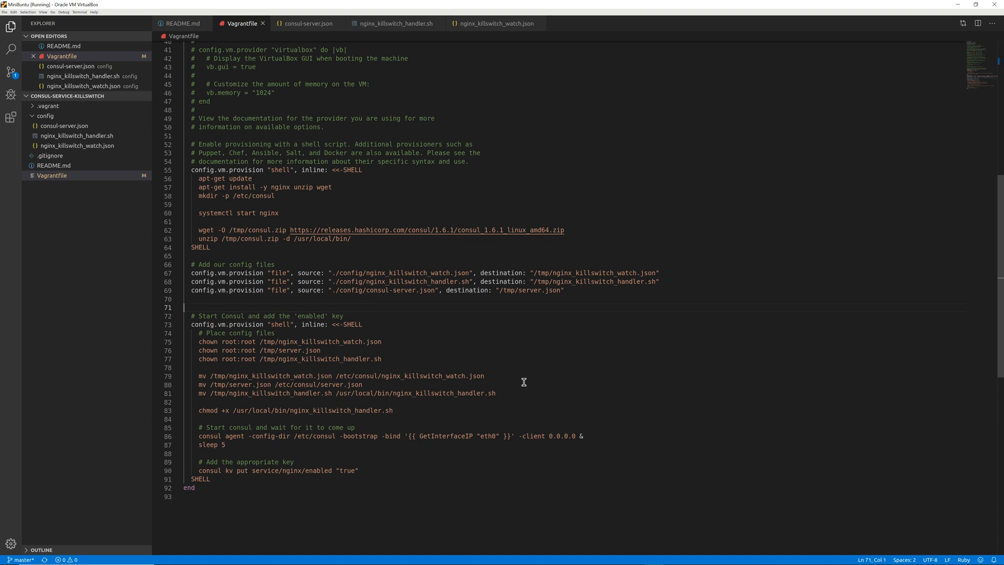
pyautogui.moveTo(336, 319)
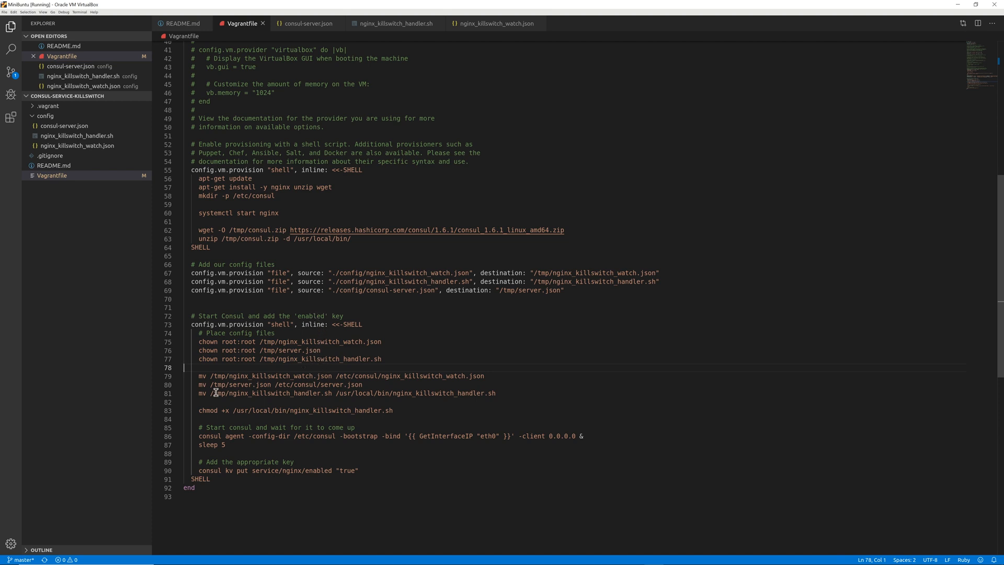
pyautogui.moveTo(338, 376); pyautogui.dragTo(484, 376)
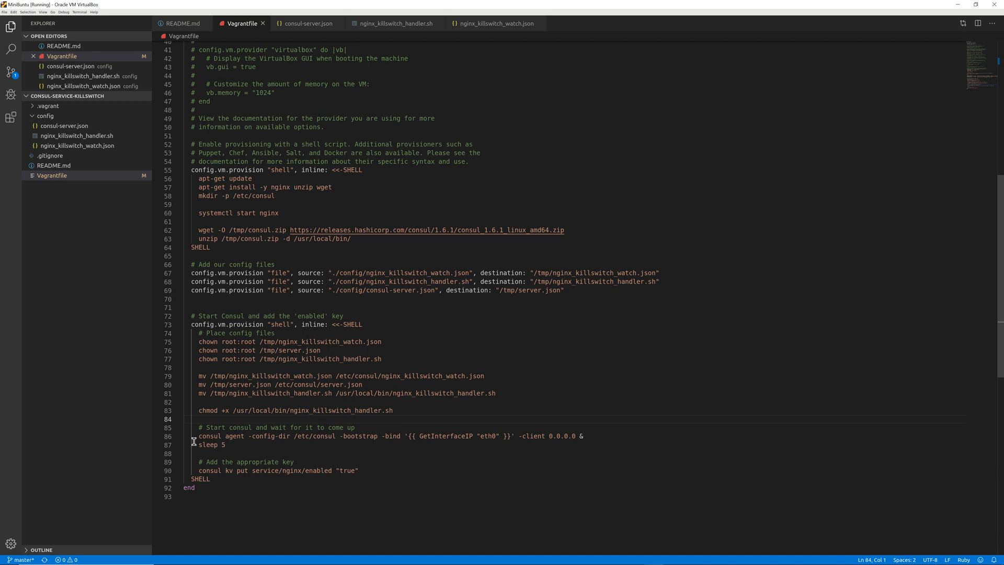
pyautogui.click(250, 453)
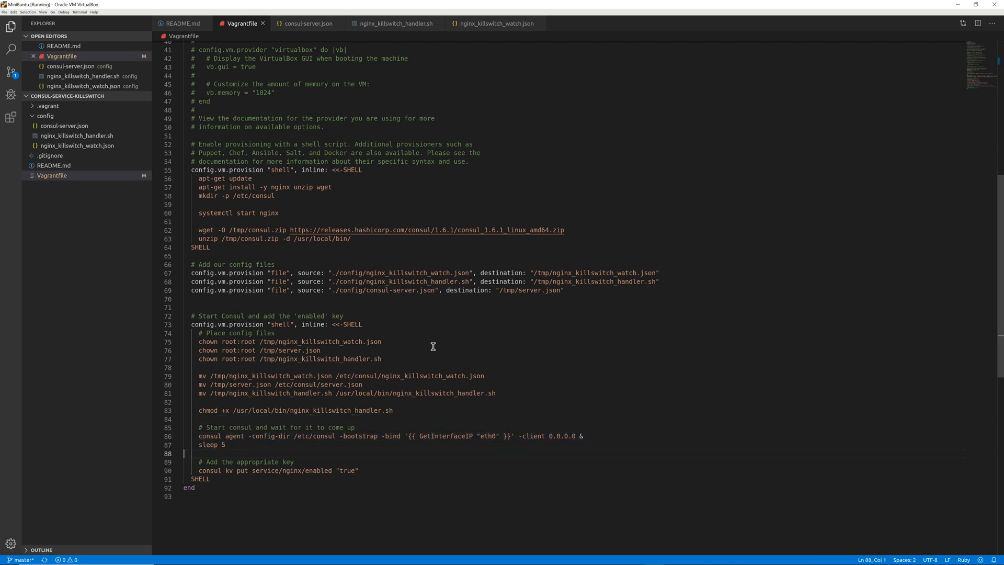
pyautogui.moveTo(327, 386)
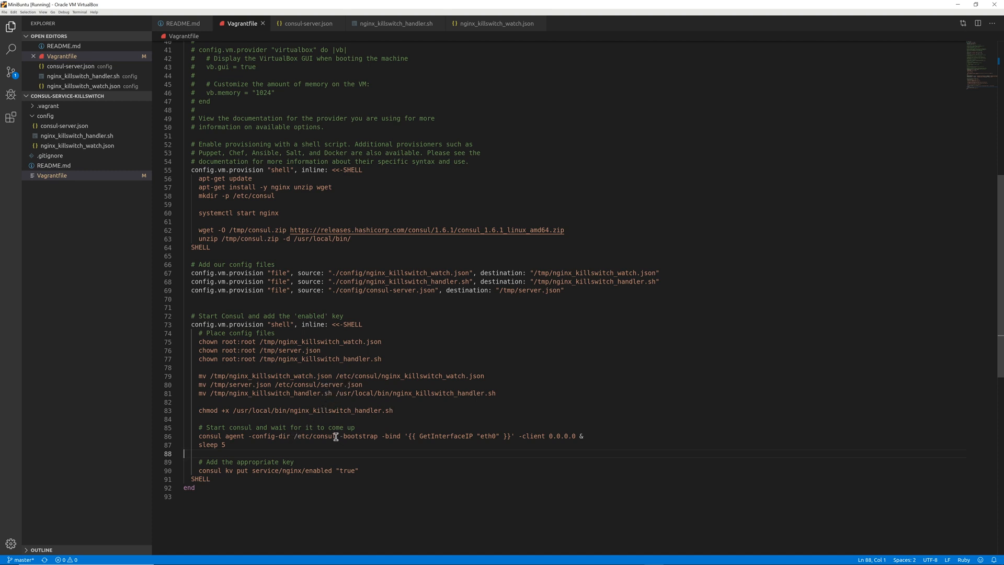
pyautogui.moveTo(403, 463)
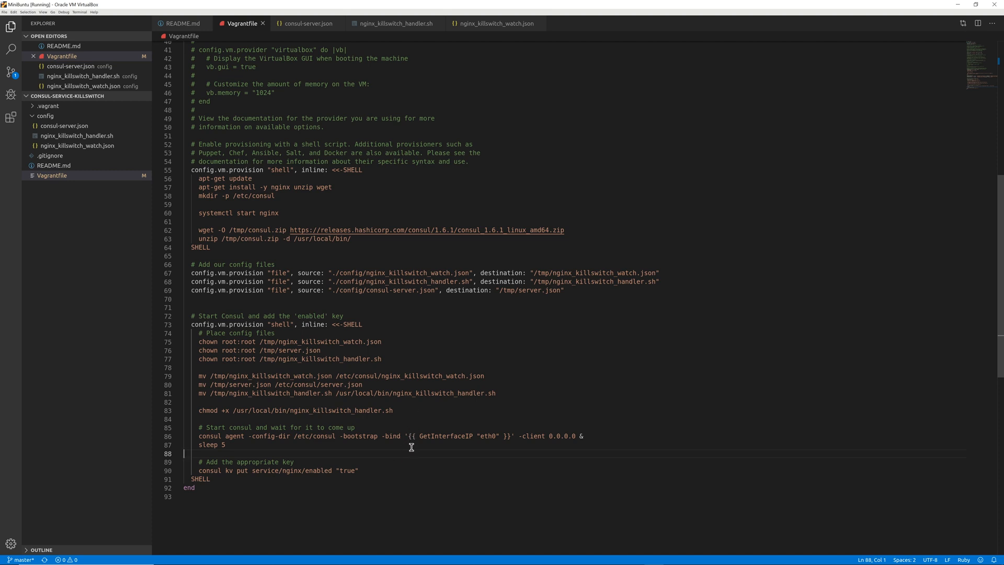
pyautogui.moveTo(404, 440)
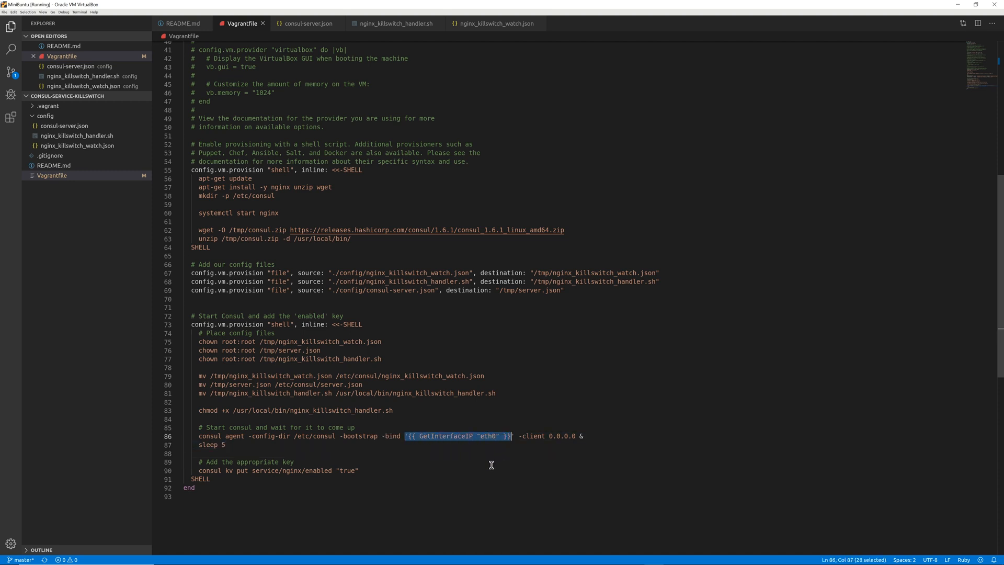
pyautogui.click(493, 454)
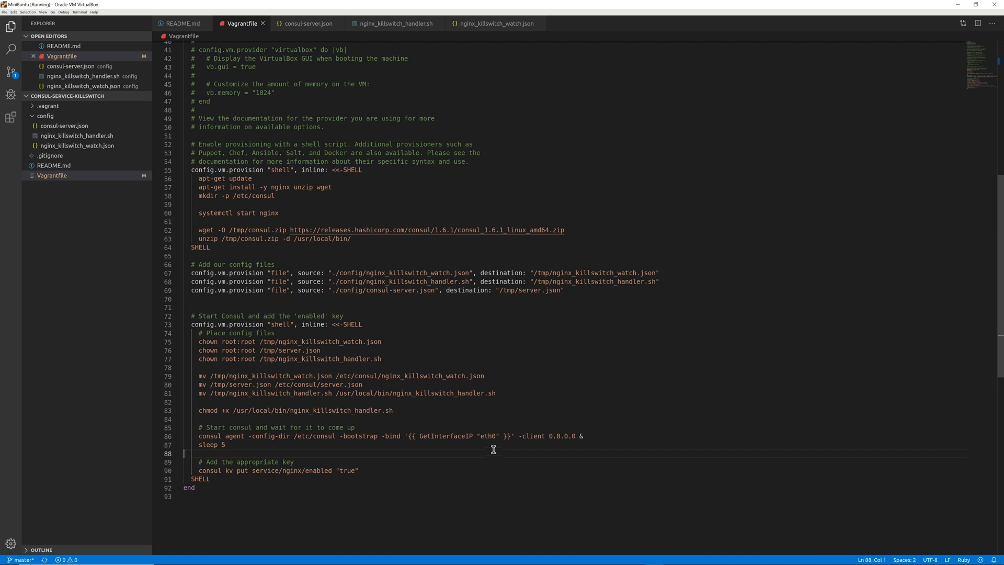
pyautogui.moveTo(563, 441)
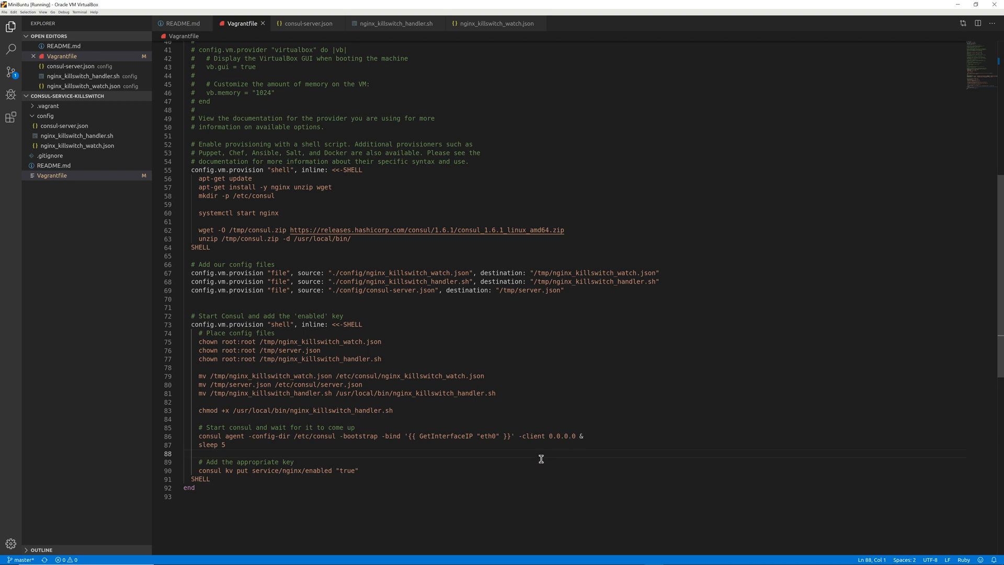
pyautogui.click(225, 445)
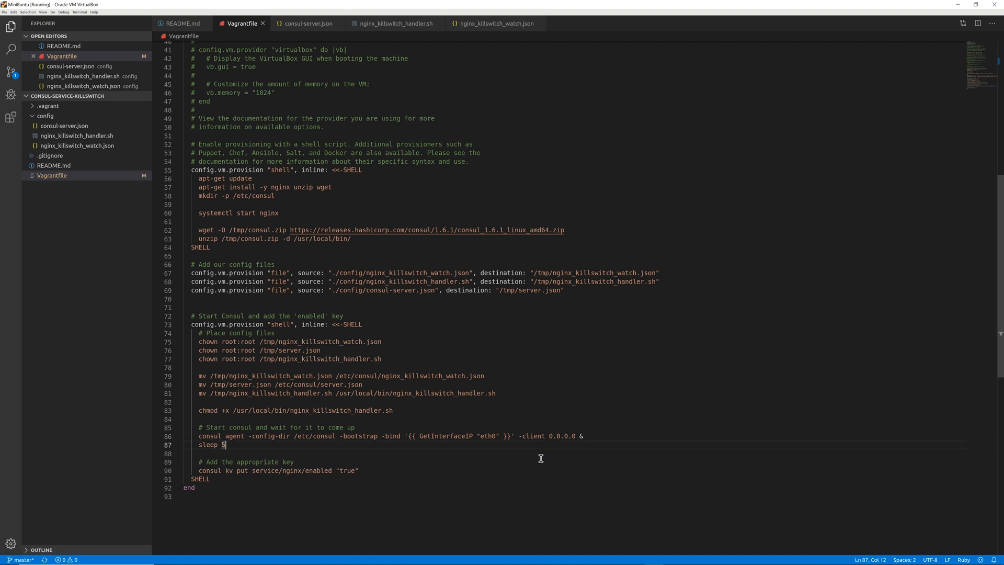
pyautogui.moveTo(532, 417)
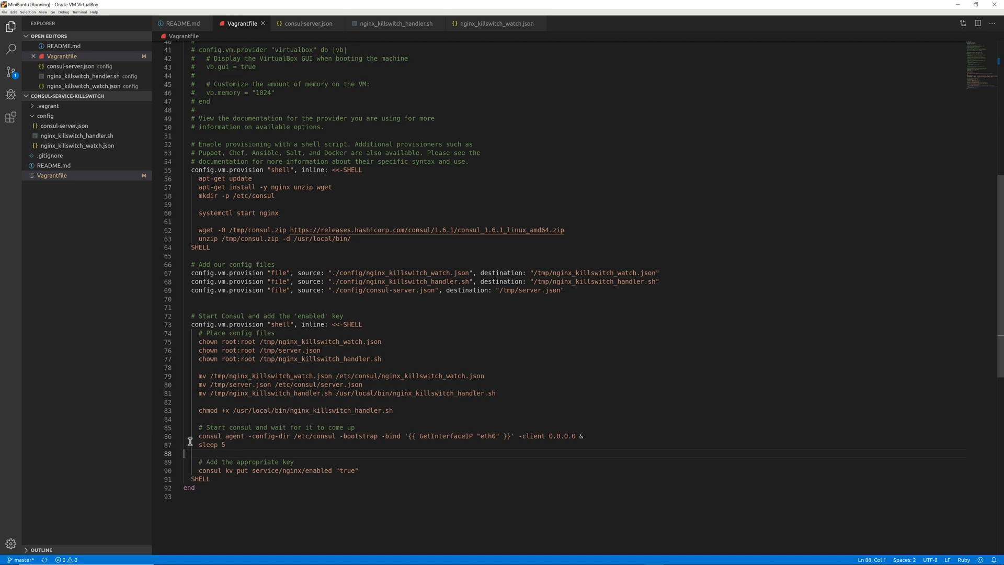
pyautogui.moveTo(199, 437); pyautogui.dragTo(225, 445)
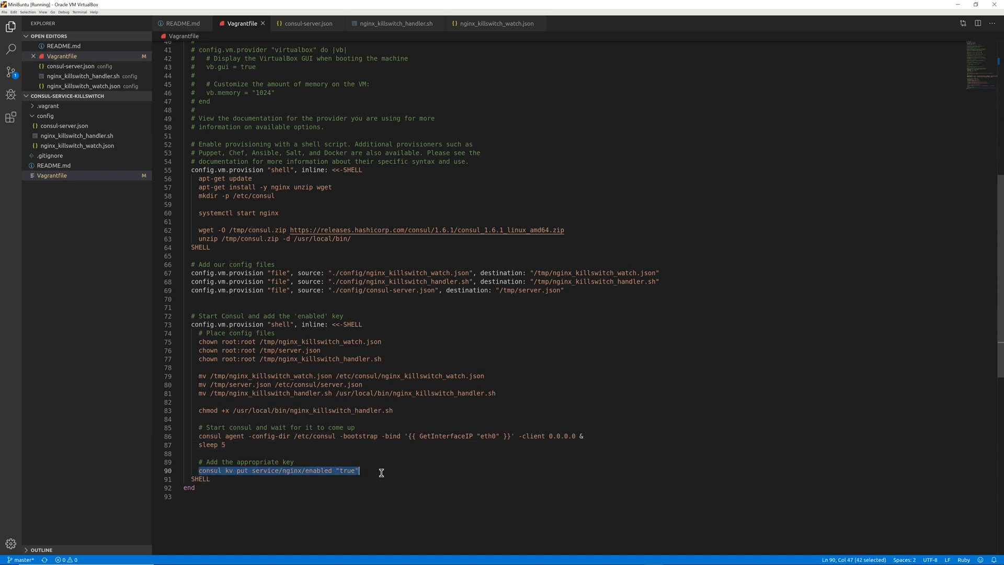
pyautogui.click(377, 470)
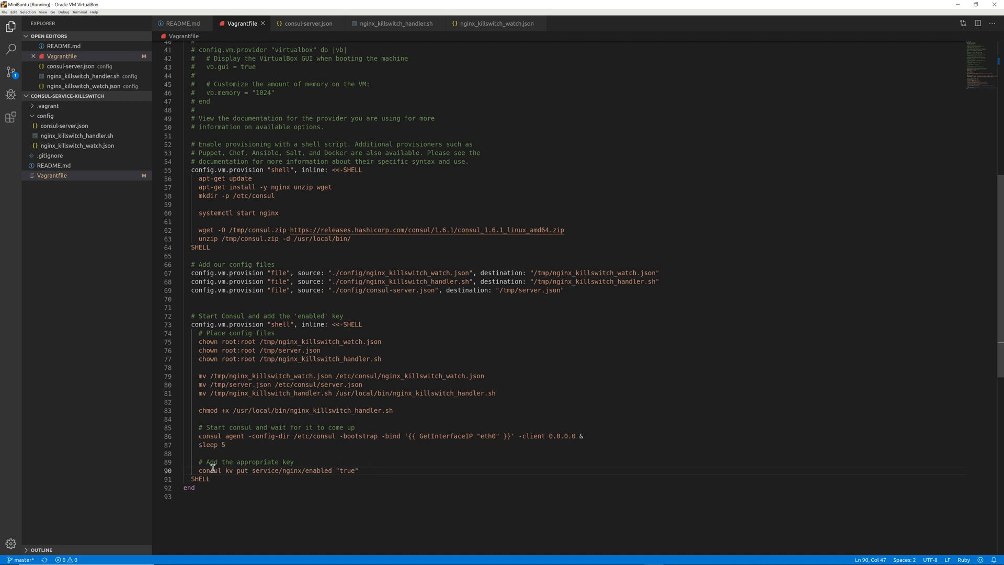
pyautogui.moveTo(326, 470)
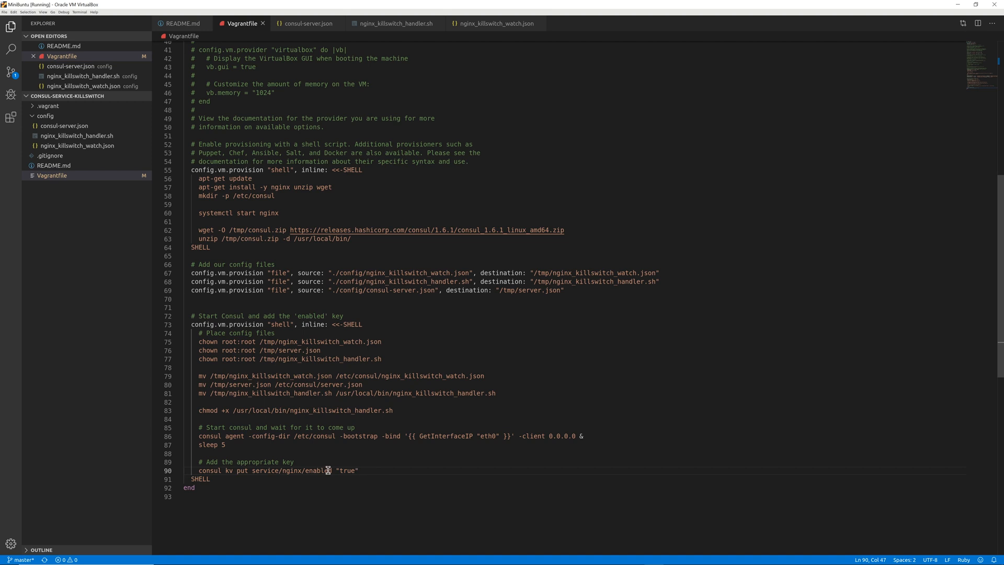
pyautogui.doubleClick(288, 470)
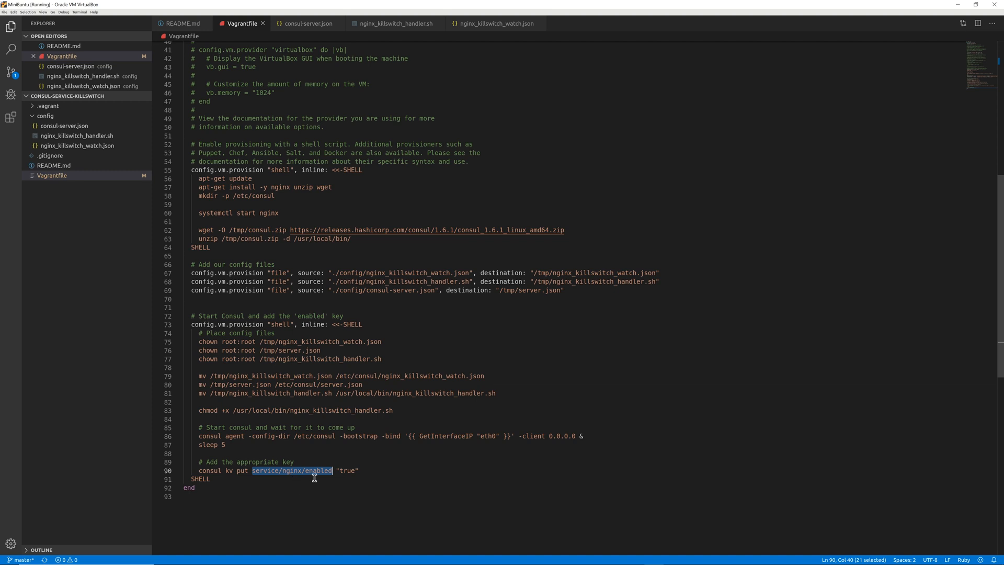
pyautogui.click(345, 471)
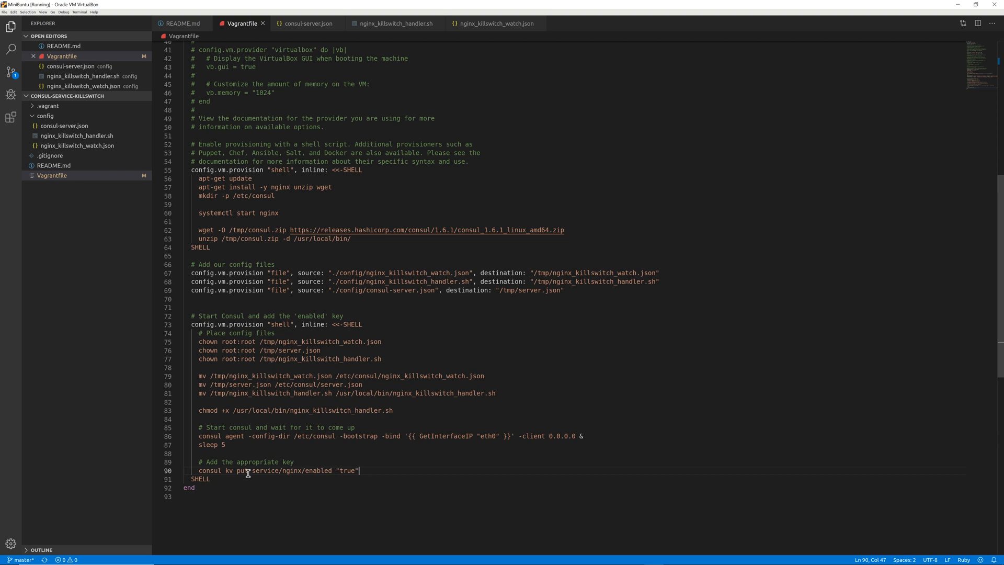
pyautogui.moveTo(259, 472)
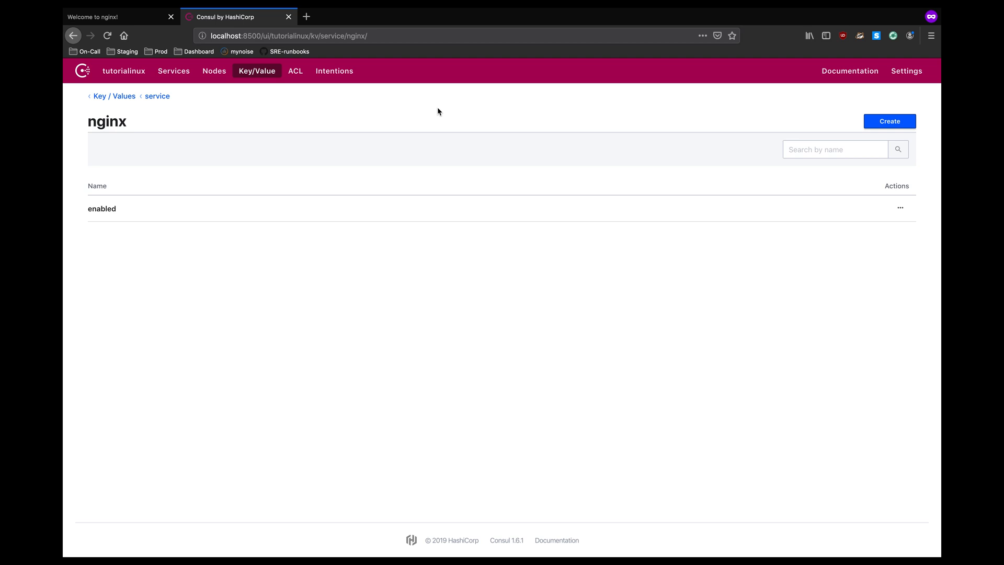
pyautogui.moveTo(428, 108)
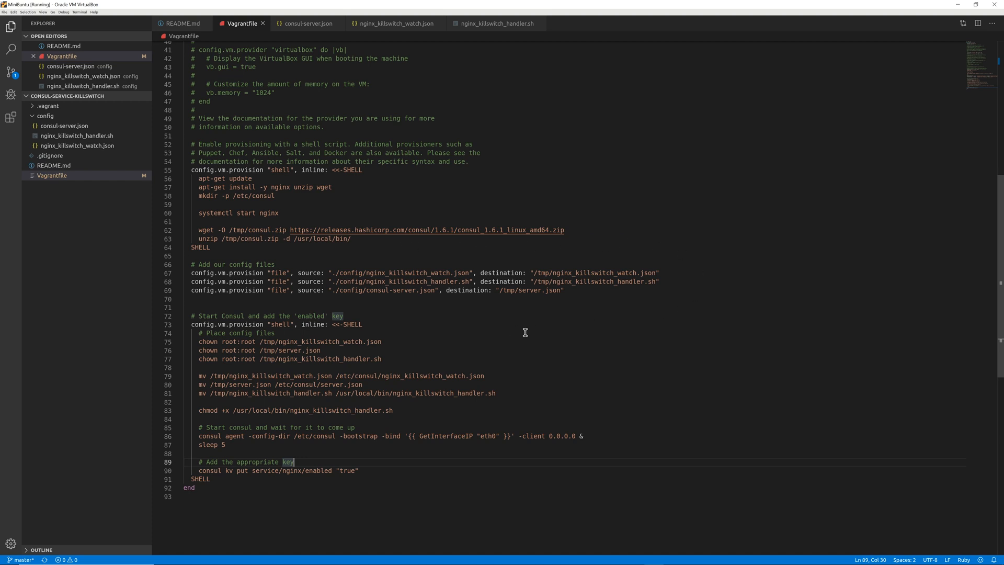
pyautogui.moveTo(465, 335)
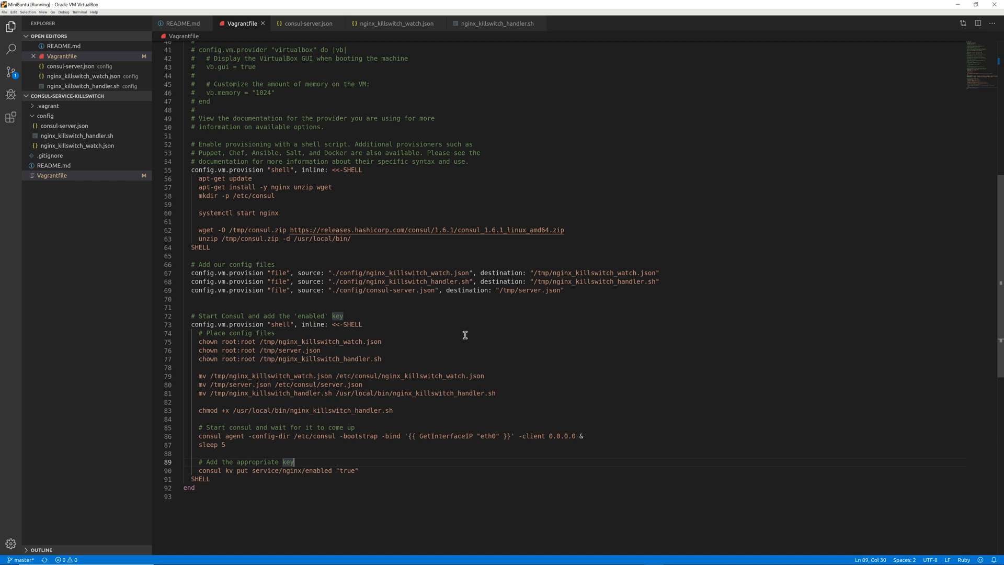
pyautogui.moveTo(576, 329)
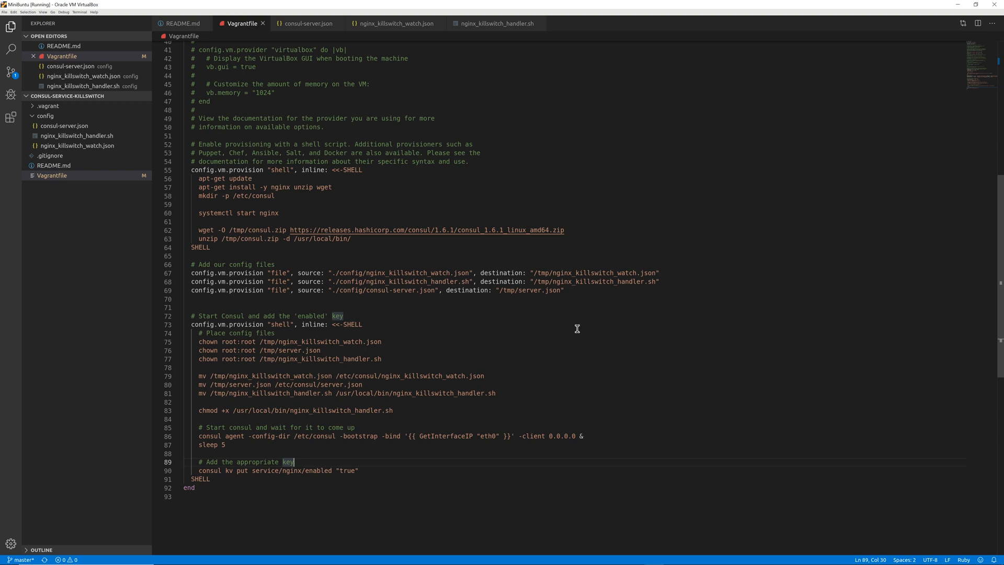
pyautogui.moveTo(501, 337)
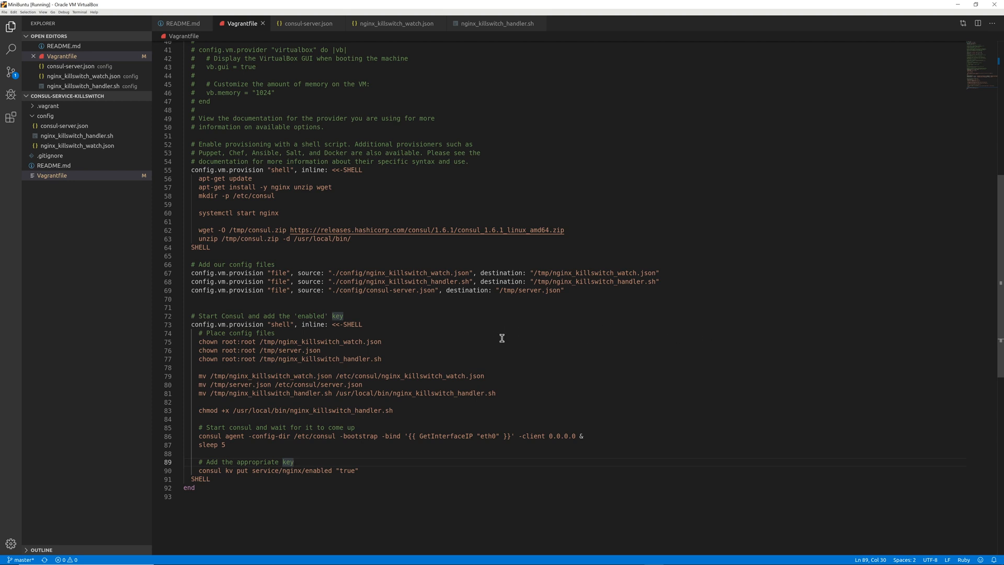
pyautogui.moveTo(466, 338)
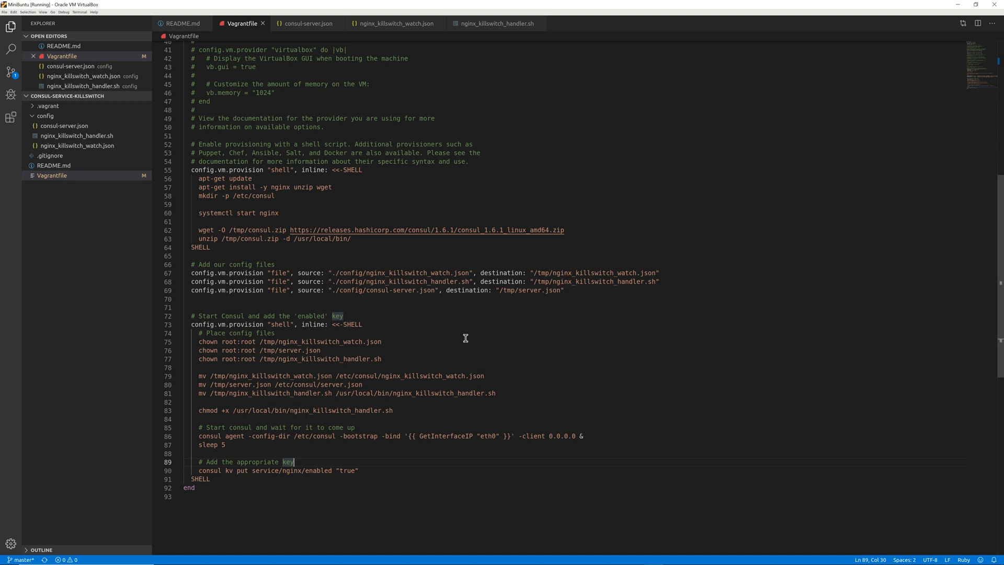
pyautogui.moveTo(682, 334)
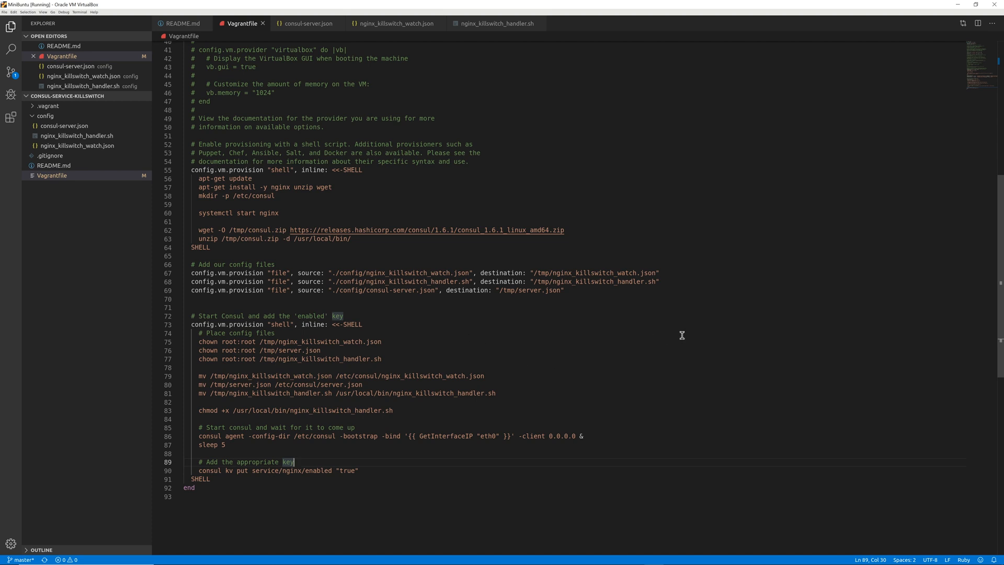
pyautogui.scroll(3)
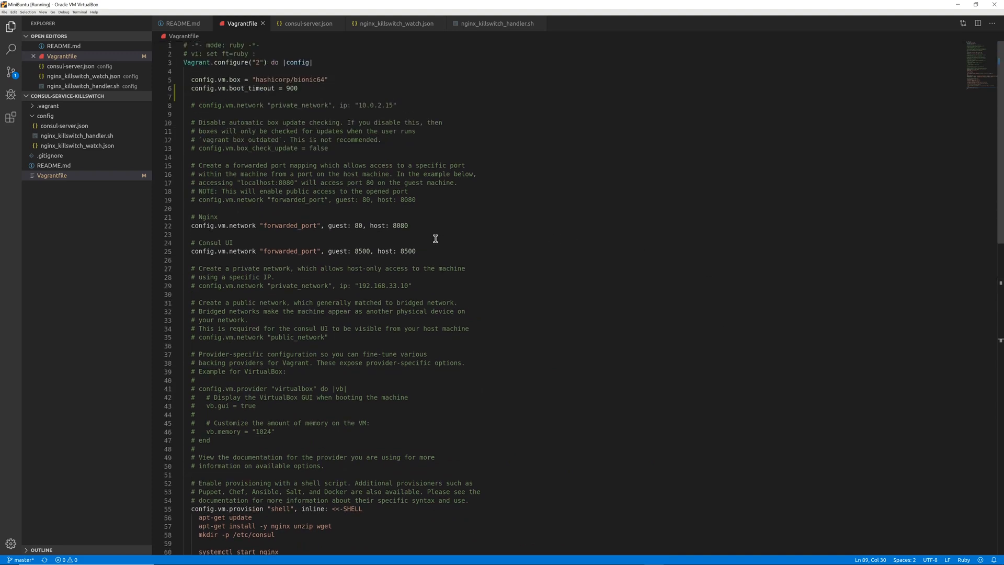
pyautogui.moveTo(575, 230)
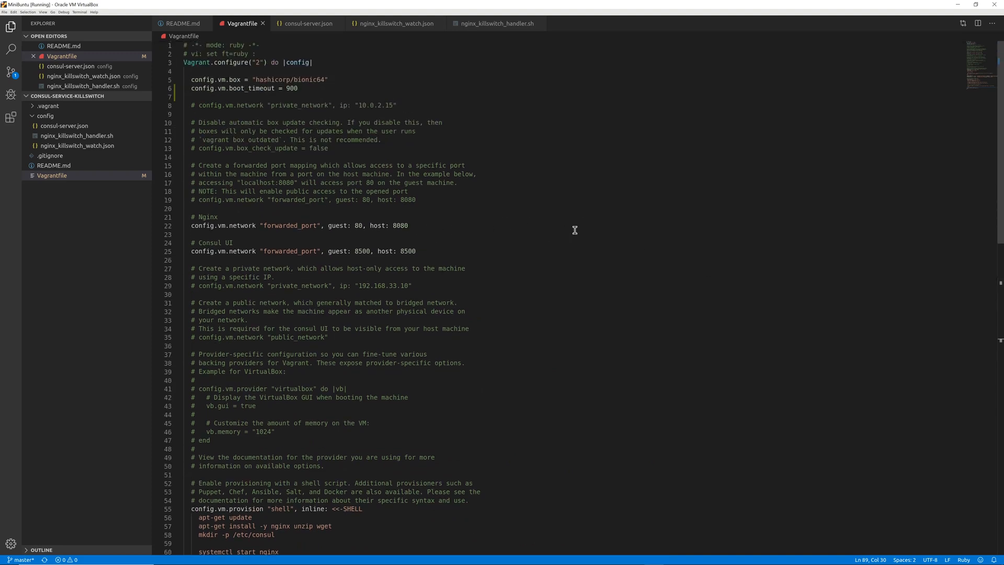